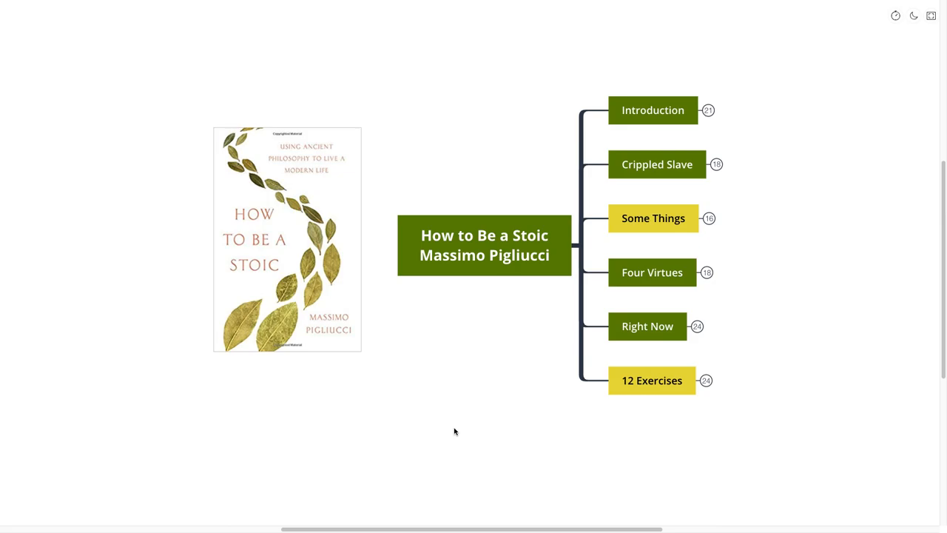
- Scroll down to view the Introduction branch's Epictetus quote and Mind Mapping subtopic
{"action": "scroll", "scroll_direction": "down", "scroll_amount": 3}
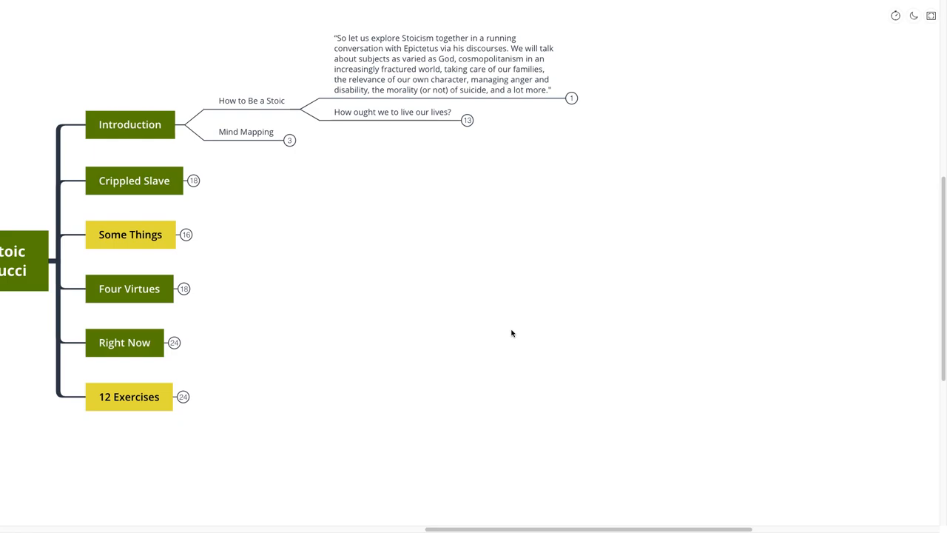
{"action": "scroll", "scroll_direction": "down", "scroll_amount": 3}
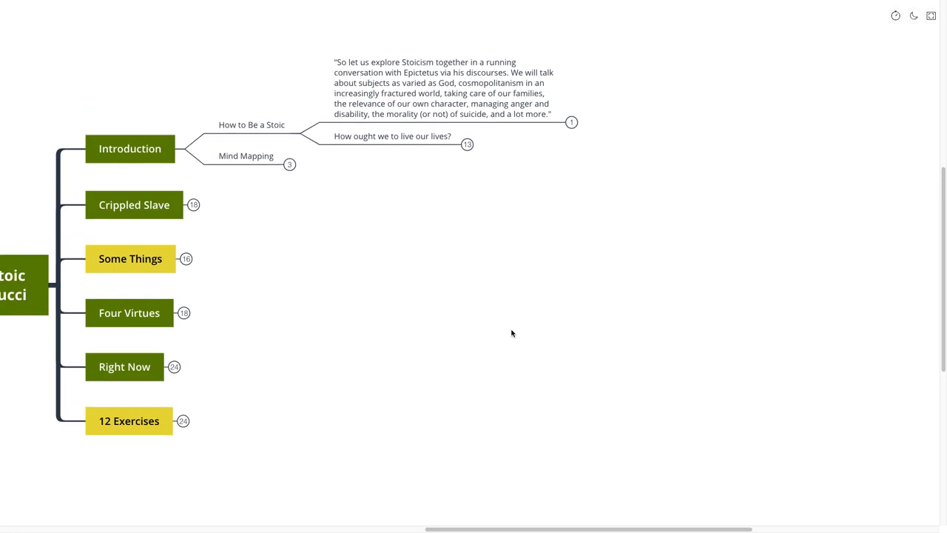
{"action": "mouse_move", "coordinate": [517, 328]}
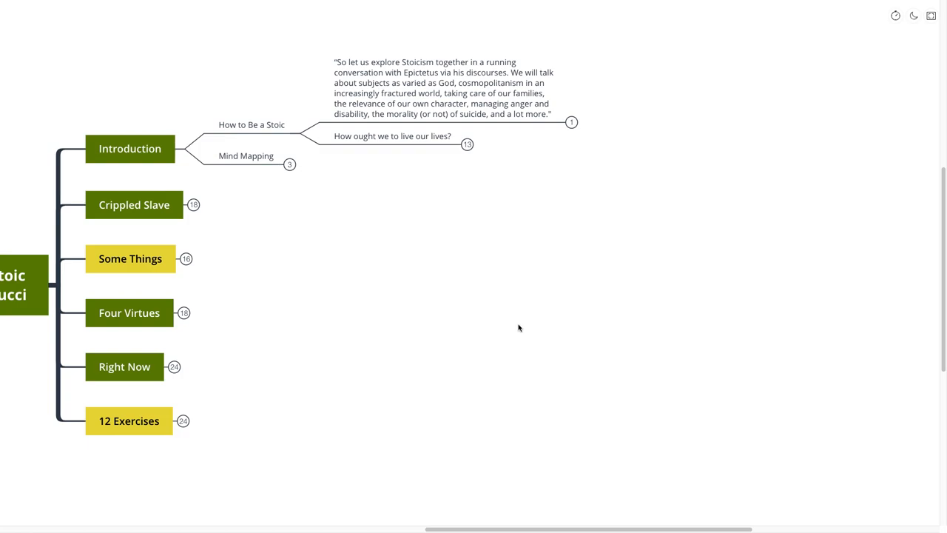
{"action": "mouse_move", "coordinate": [521, 323]}
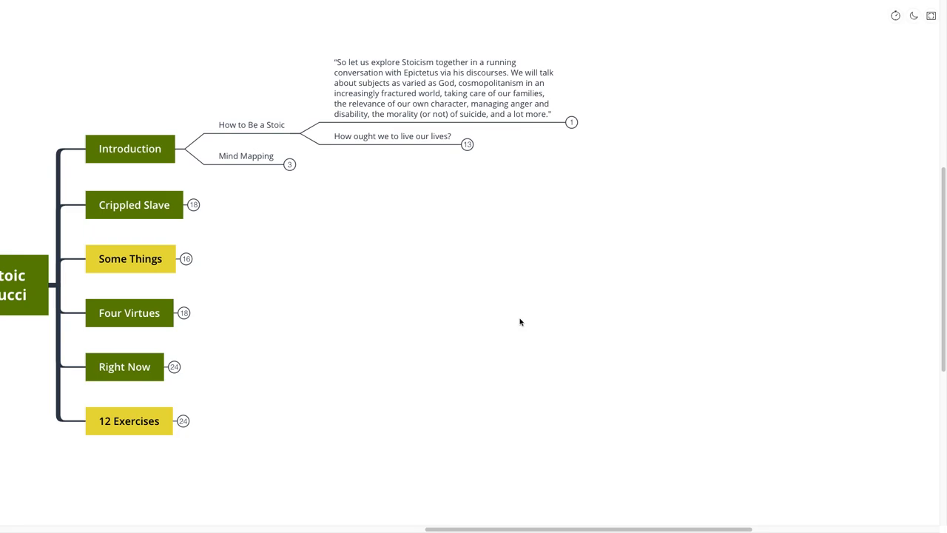
- Reveal the second quote about other Stoic authors under How to Be a Stoic
{"action": "left_click", "coordinate": [571, 121]}
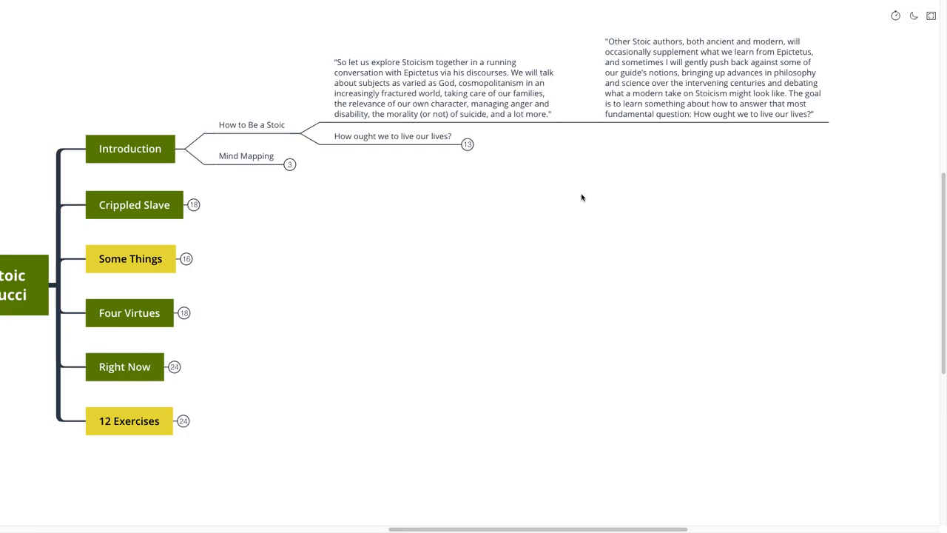
{"action": "mouse_move", "coordinate": [577, 208]}
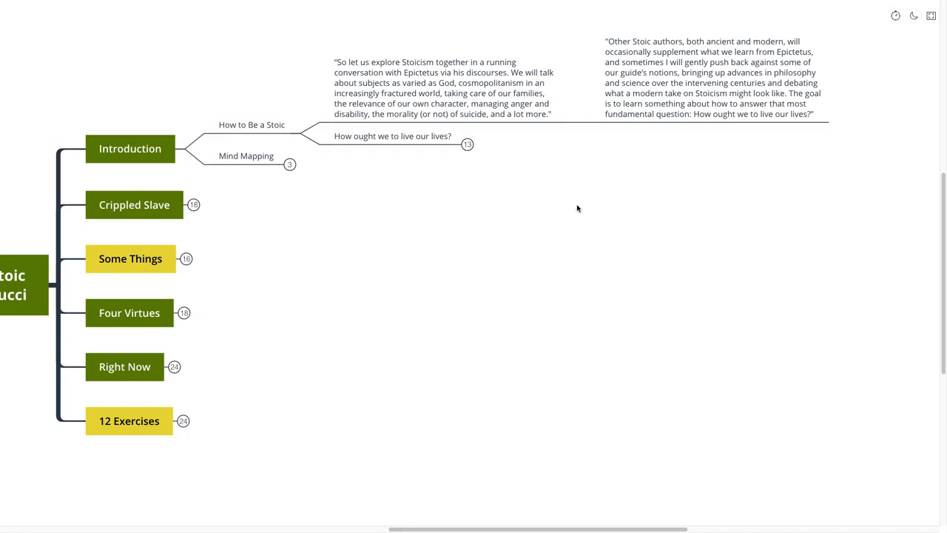
{"action": "mouse_move", "coordinate": [574, 201]}
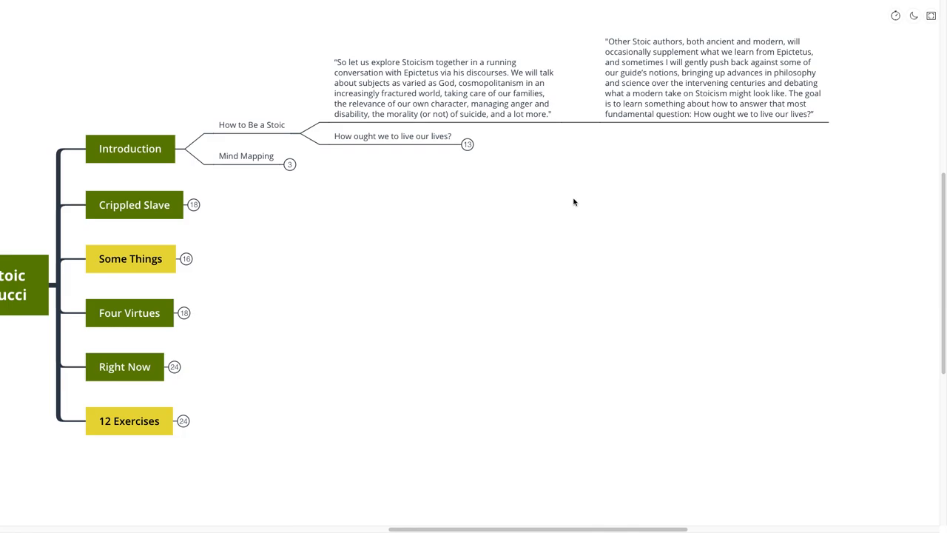
- Expand How ought we to live our lives? and the ancient Stoics point to show their sub-points
{"action": "left_click", "coordinate": [393, 136]}
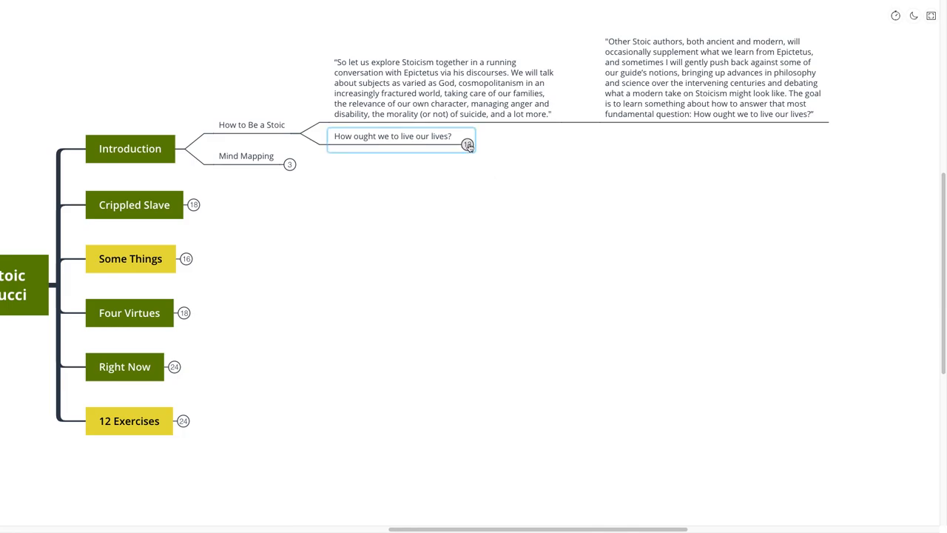
{"action": "left_click", "coordinate": [468, 143]}
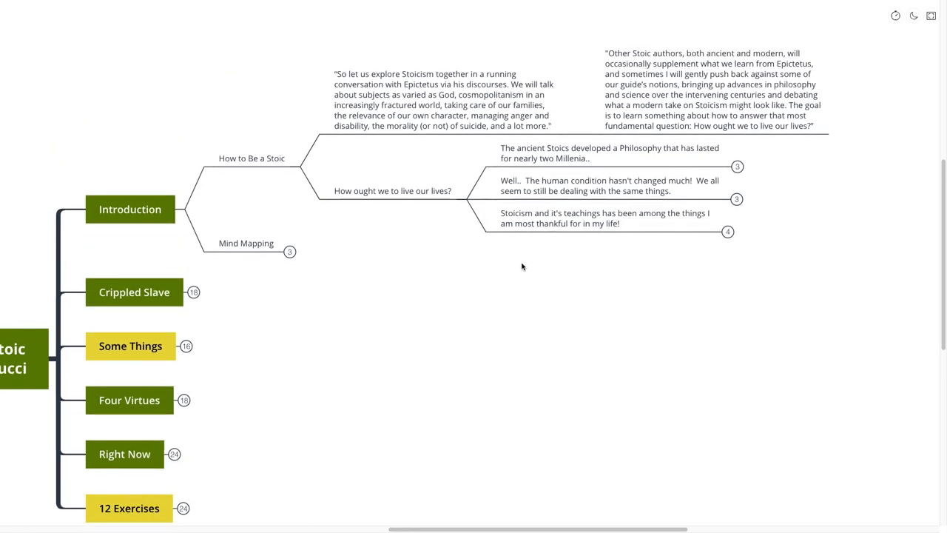
{"action": "left_click", "coordinate": [620, 152]}
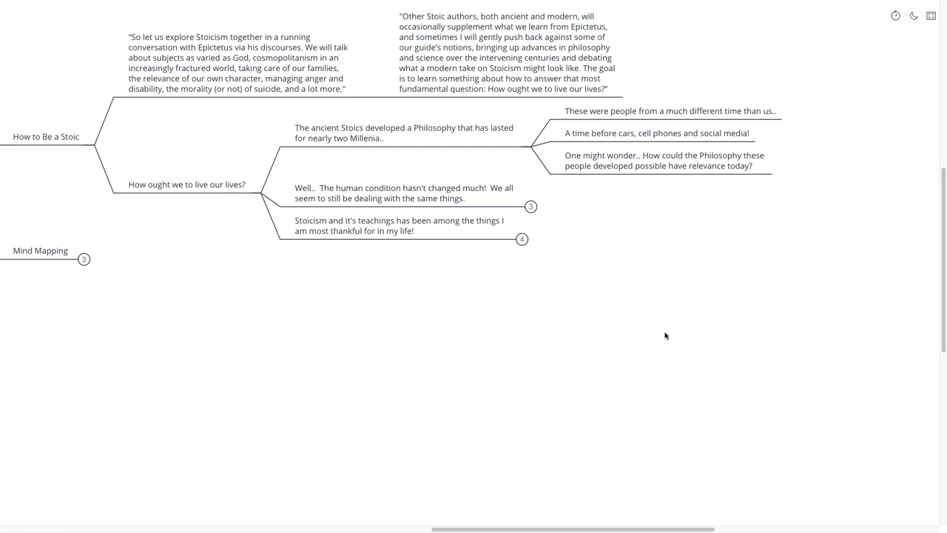
{"action": "mouse_move", "coordinate": [657, 334]}
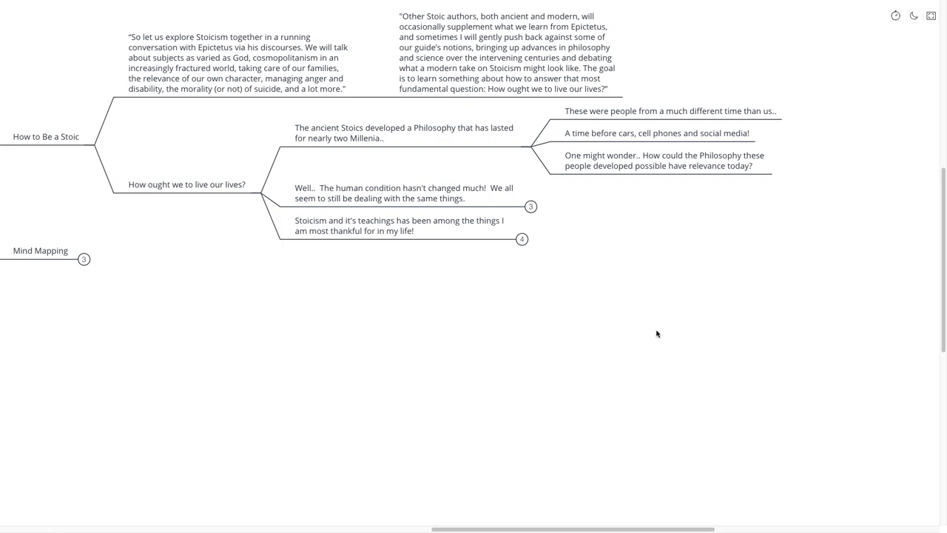
{"action": "mouse_move", "coordinate": [650, 328]}
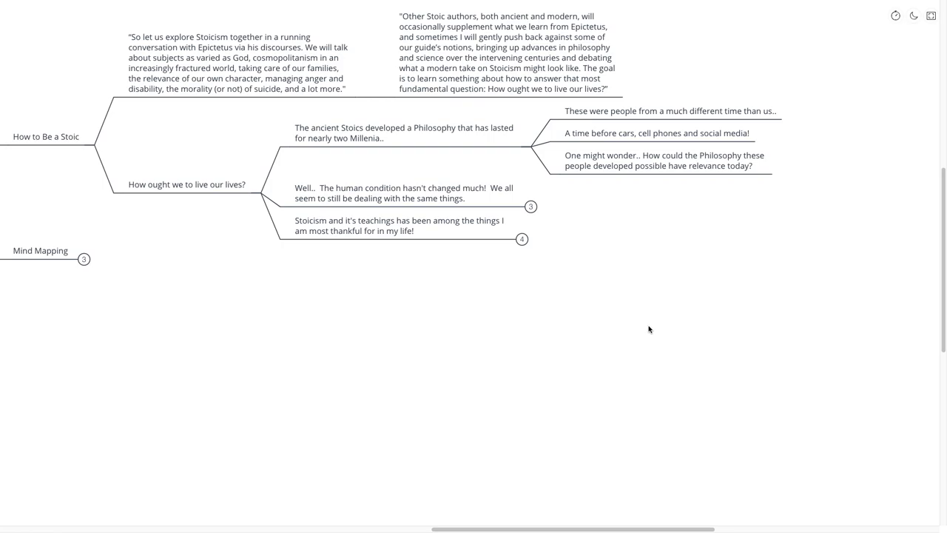
{"action": "mouse_move", "coordinate": [649, 327]}
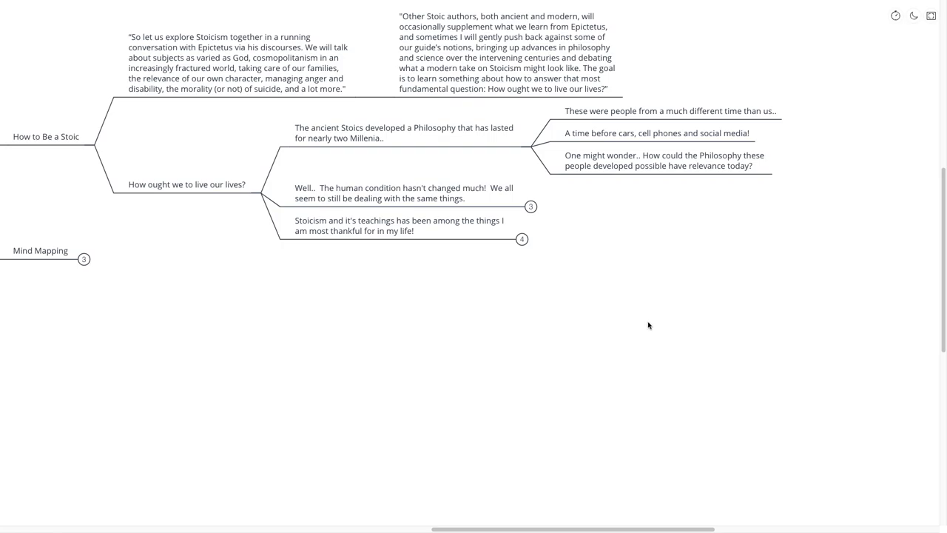
{"action": "mouse_move", "coordinate": [651, 323]}
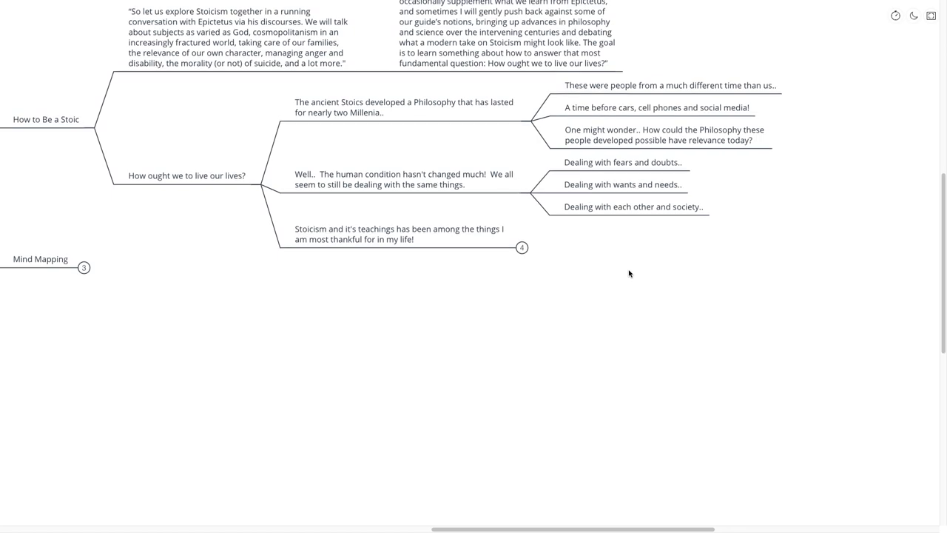
{"action": "scroll", "scroll_direction": "down", "scroll_amount": 3}
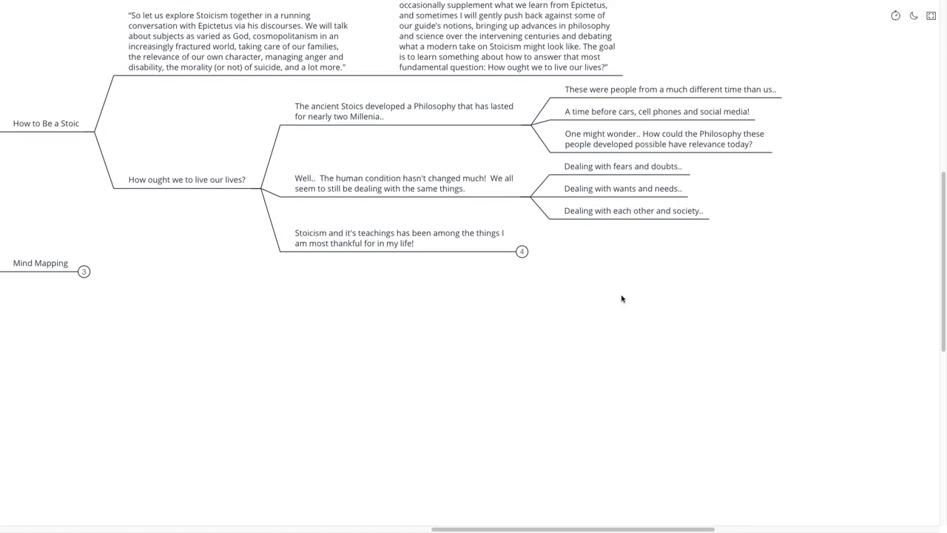
{"action": "mouse_move", "coordinate": [565, 303]}
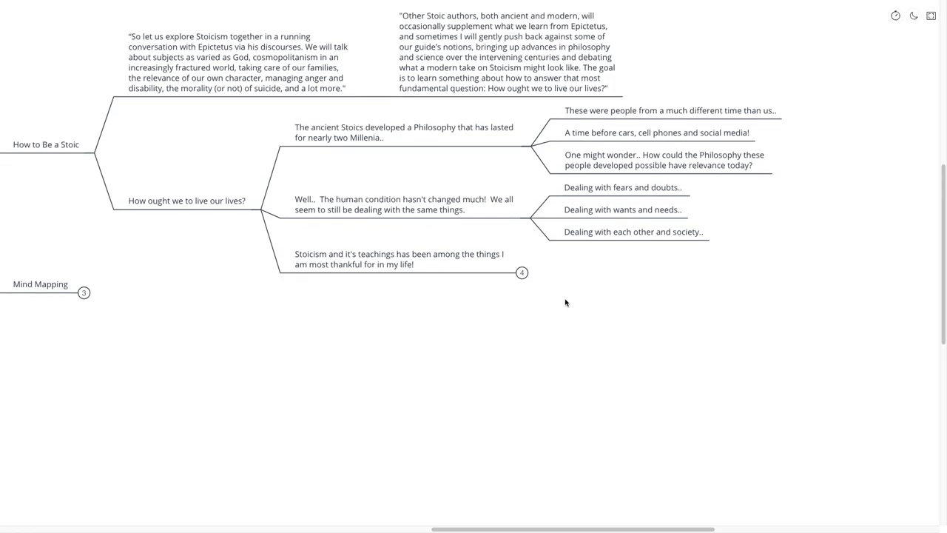
- Expand the Stoicism and its teachings point to show its four sub-points
{"action": "left_click", "coordinate": [406, 259]}
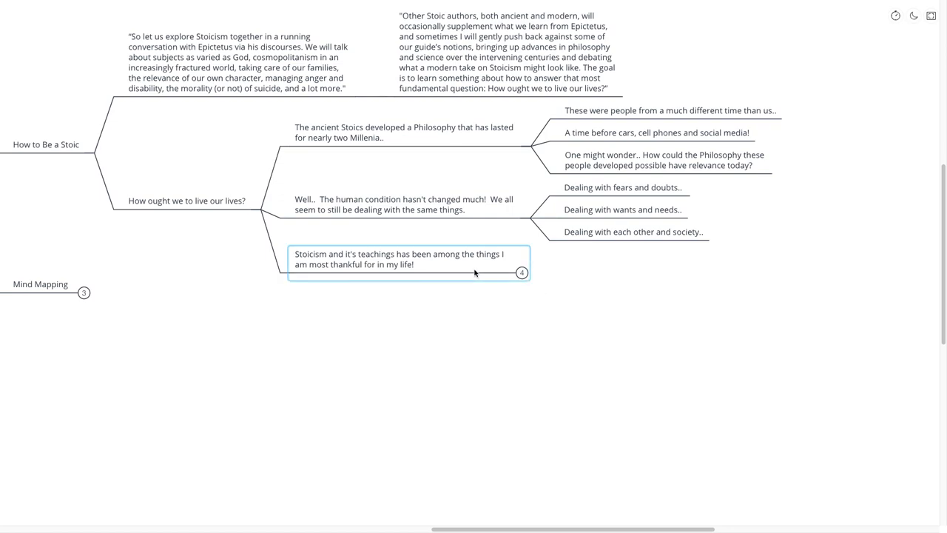
{"action": "left_click", "coordinate": [408, 263]}
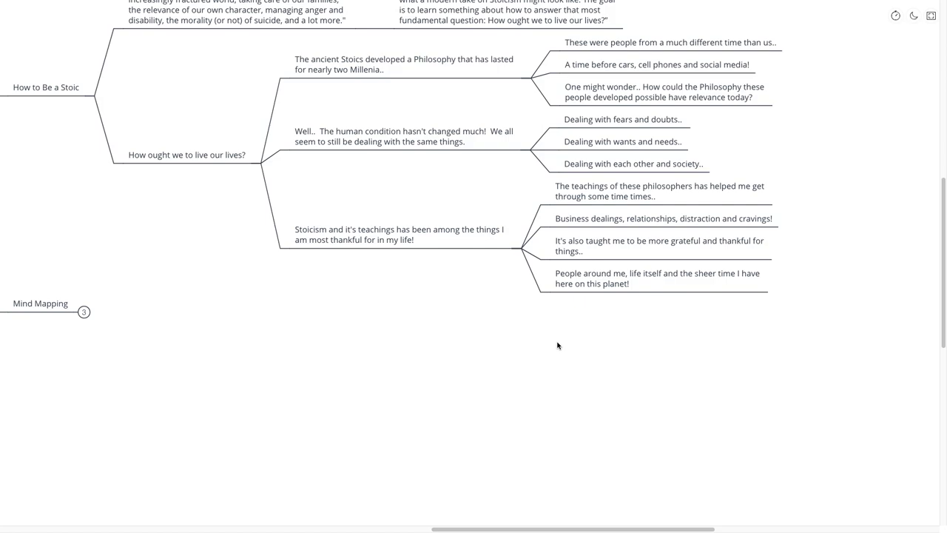
{"action": "mouse_move", "coordinate": [578, 324]}
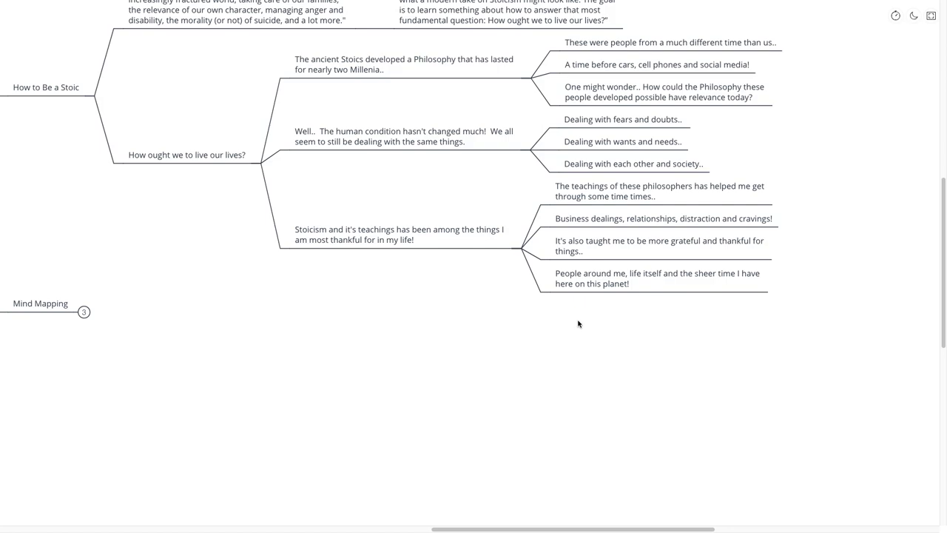
{"action": "mouse_move", "coordinate": [580, 331]}
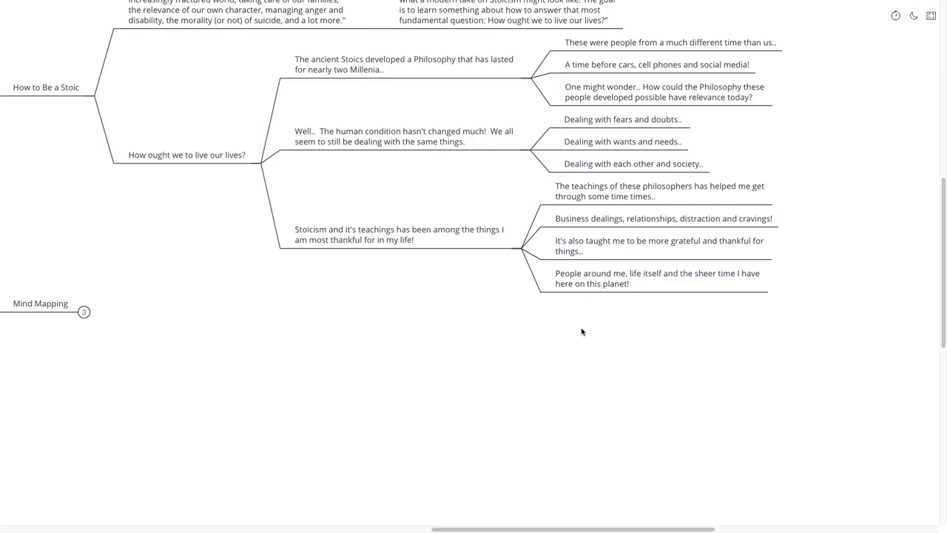
{"action": "mouse_move", "coordinate": [654, 346]}
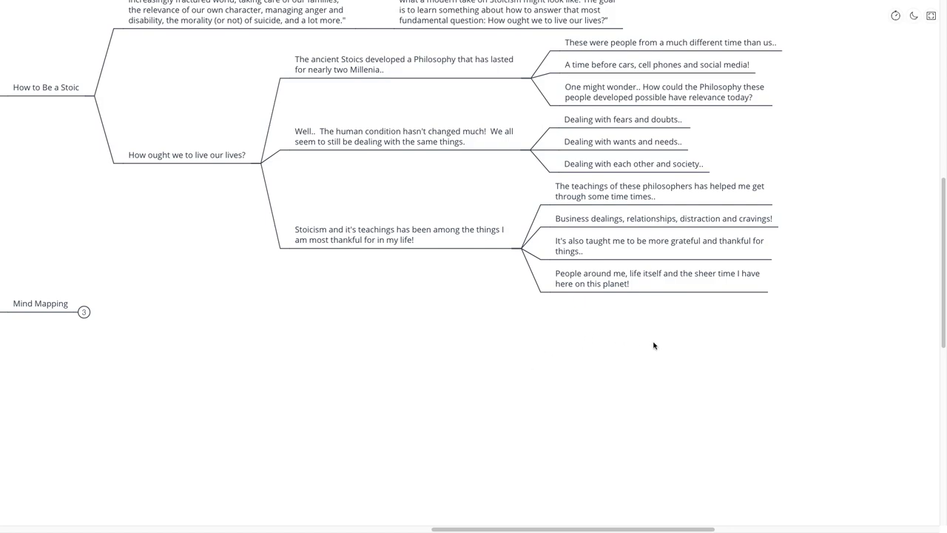
{"action": "mouse_move", "coordinate": [704, 512]}
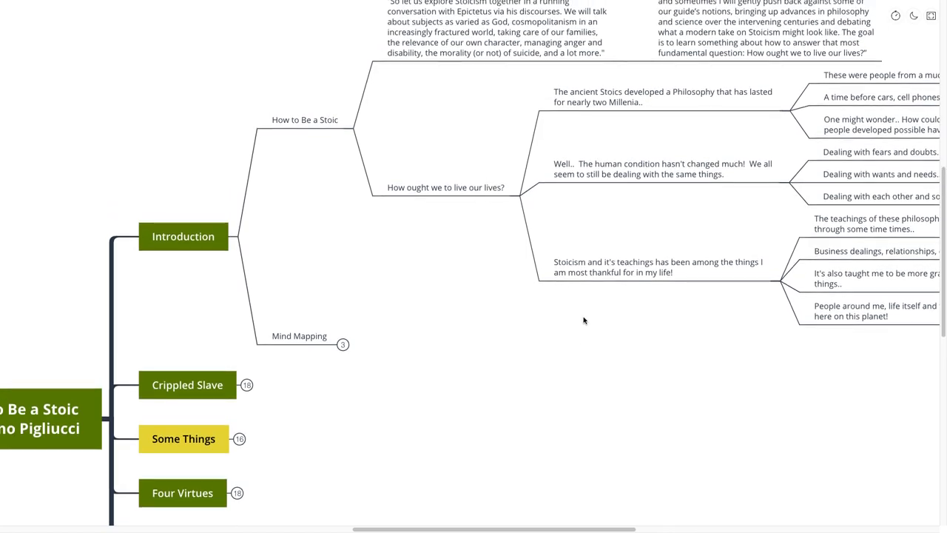
- Scroll down to the Mind Mapping subtopic and its three notes about following along
{"action": "scroll", "scroll_direction": "down", "scroll_amount": 3}
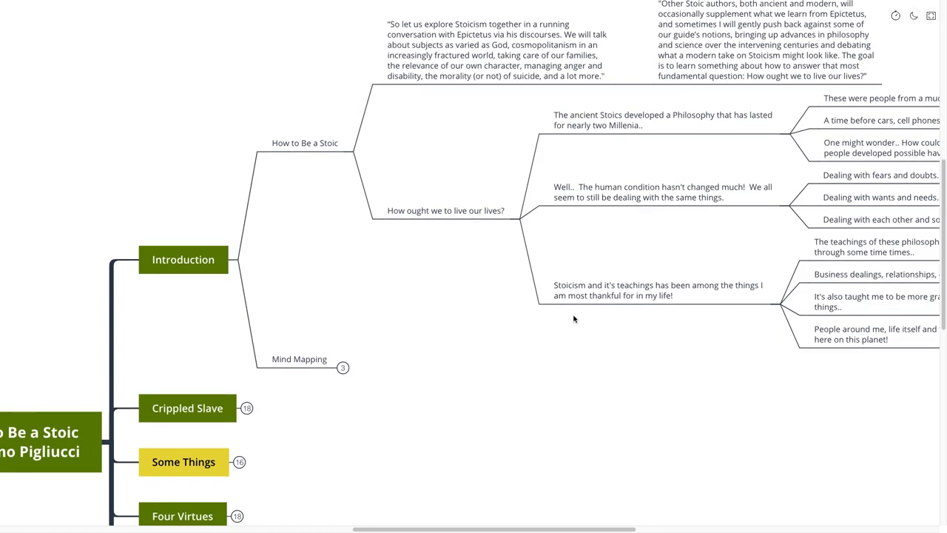
{"action": "scroll", "scroll_direction": "down", "scroll_amount": 3}
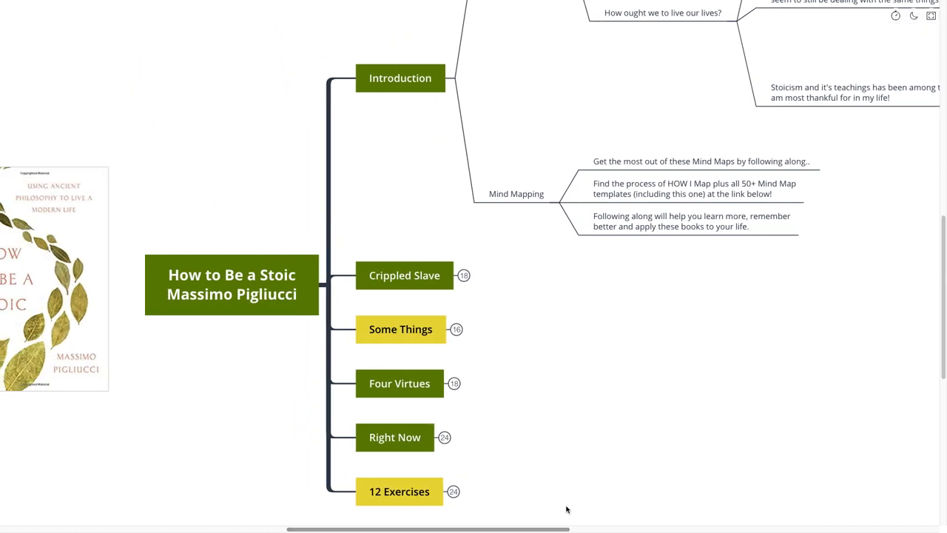
{"action": "mouse_move", "coordinate": [580, 445]}
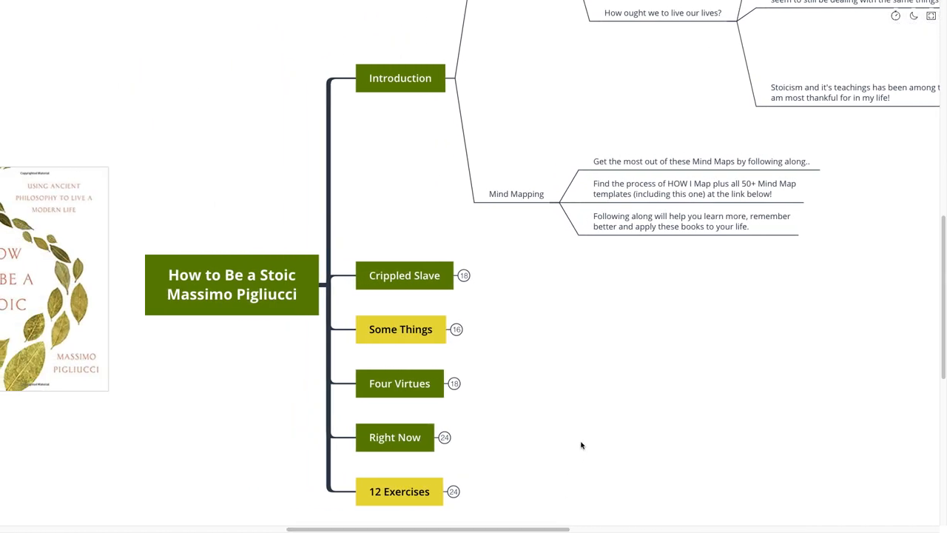
{"action": "mouse_move", "coordinate": [592, 432]}
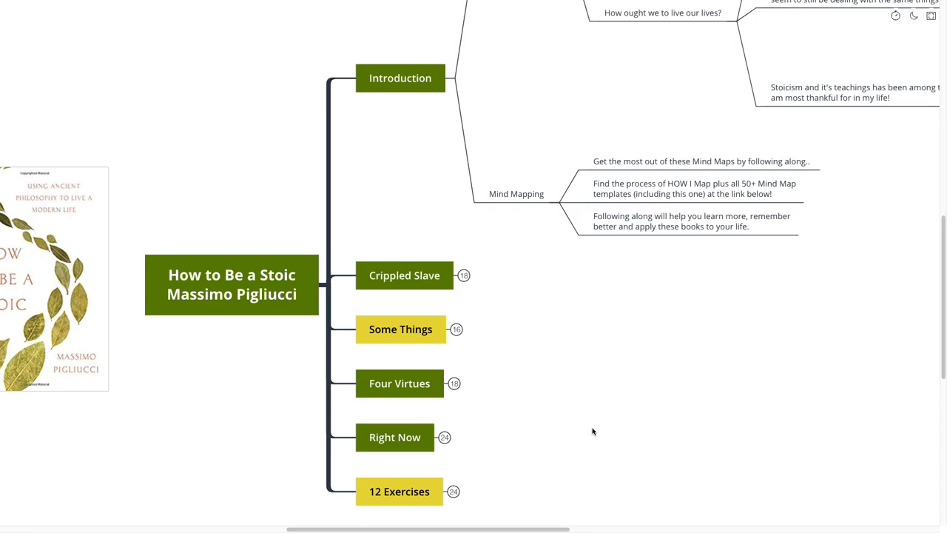
- Collapse the Introduction branch and expand Crippled Slave to show its Epictetus quotes
{"action": "left_click", "coordinate": [399, 77]}
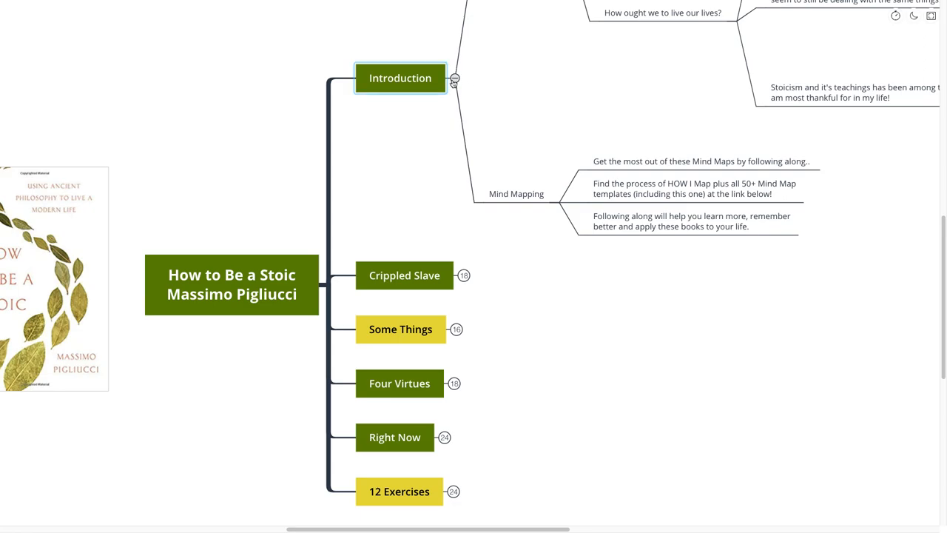
{"action": "left_click", "coordinate": [453, 79]}
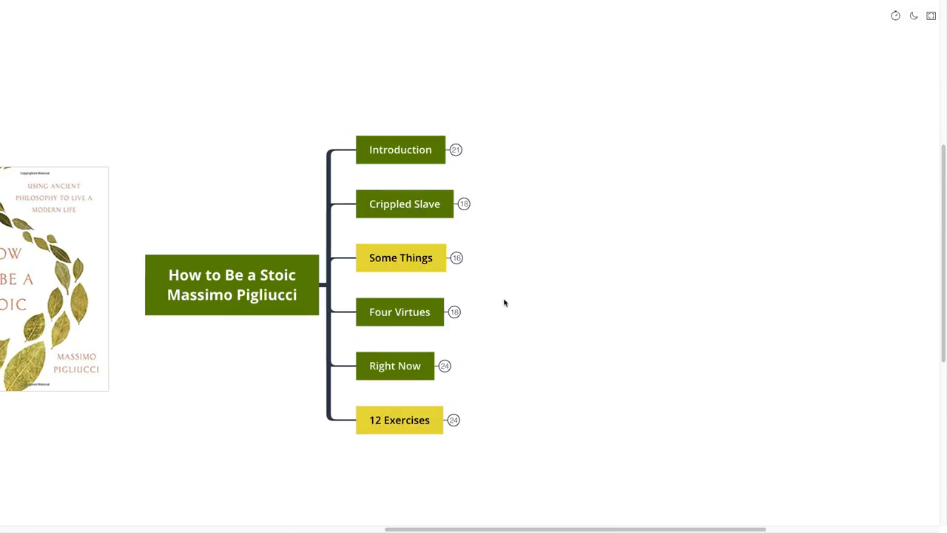
{"action": "left_click", "coordinate": [406, 204]}
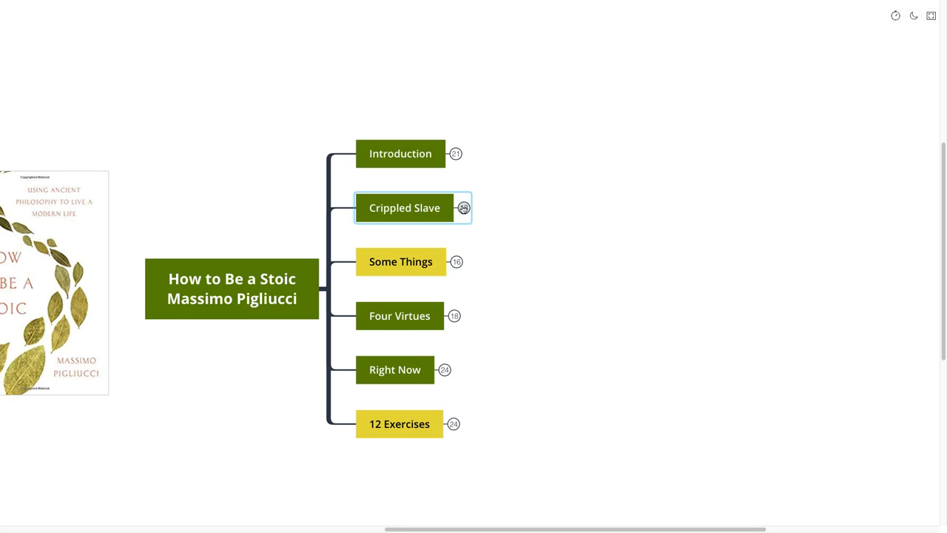
{"action": "left_click", "coordinate": [463, 207]}
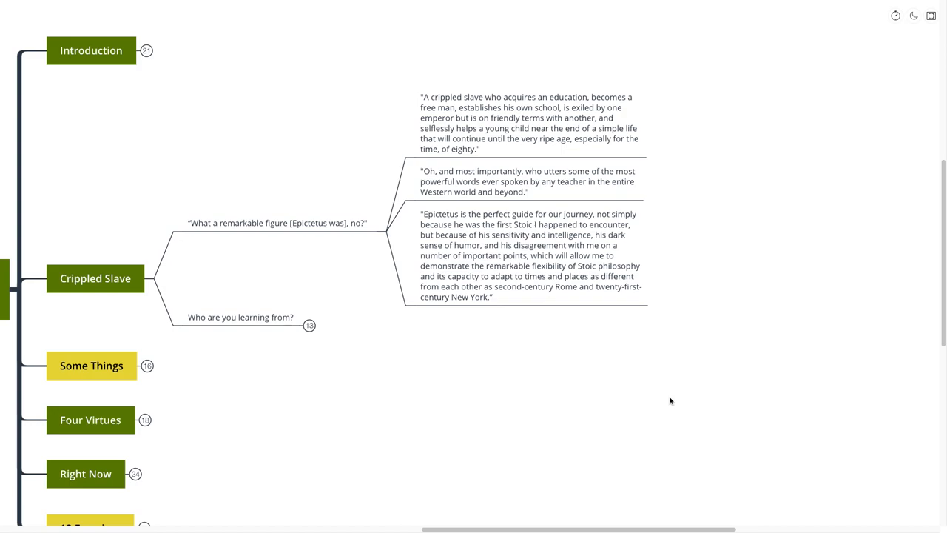
{"action": "mouse_move", "coordinate": [559, 381]}
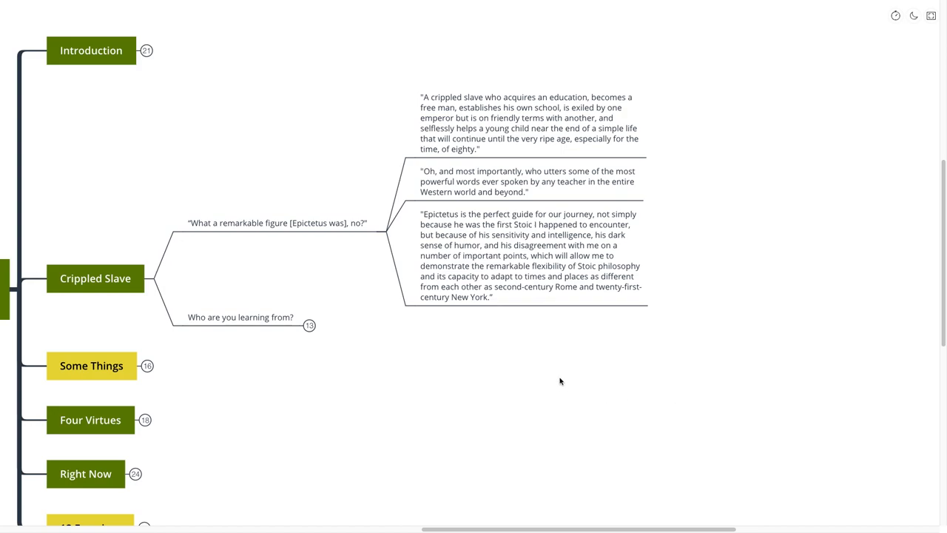
{"action": "mouse_move", "coordinate": [558, 362]}
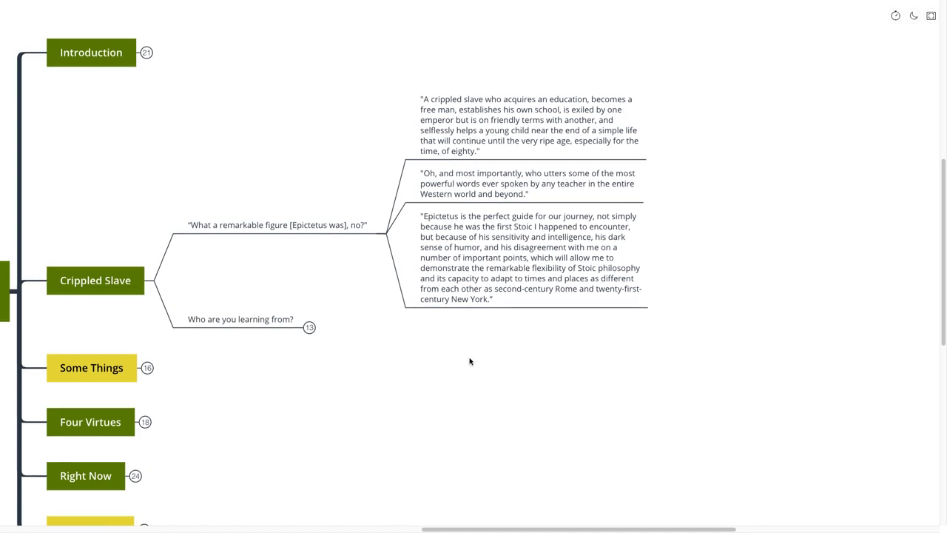
- Scroll down to Who are you learning from? and its four note subtopics
{"action": "scroll", "scroll_direction": "down", "scroll_amount": 3}
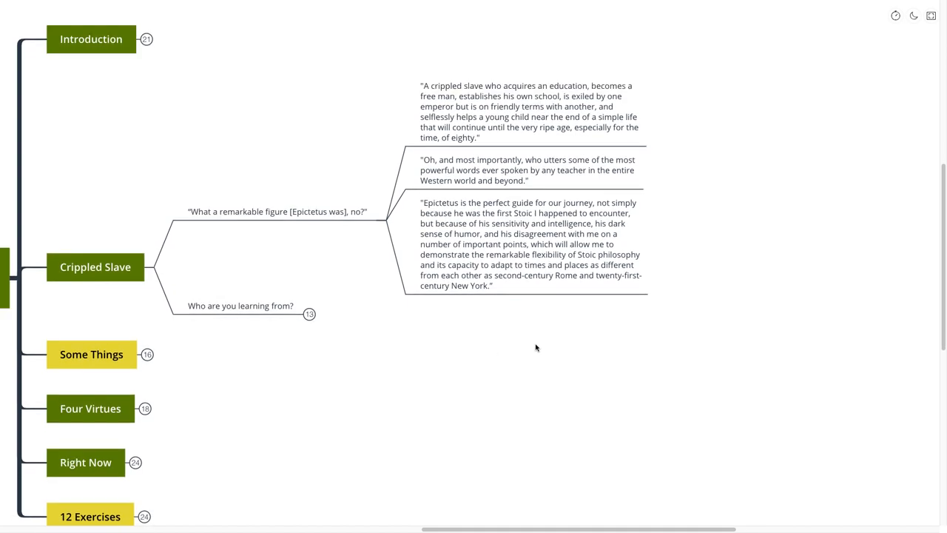
{"action": "mouse_move", "coordinate": [546, 382]}
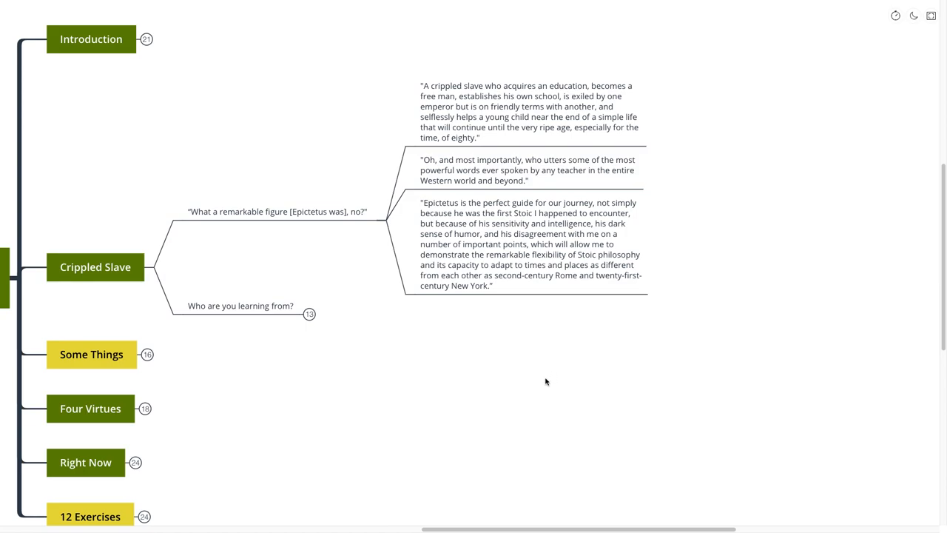
{"action": "mouse_move", "coordinate": [550, 373]}
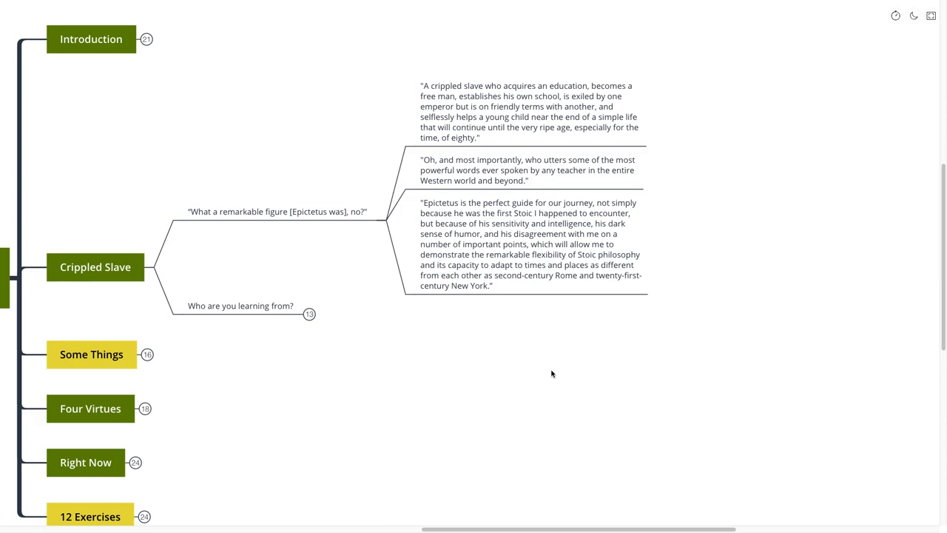
{"action": "mouse_move", "coordinate": [555, 374]}
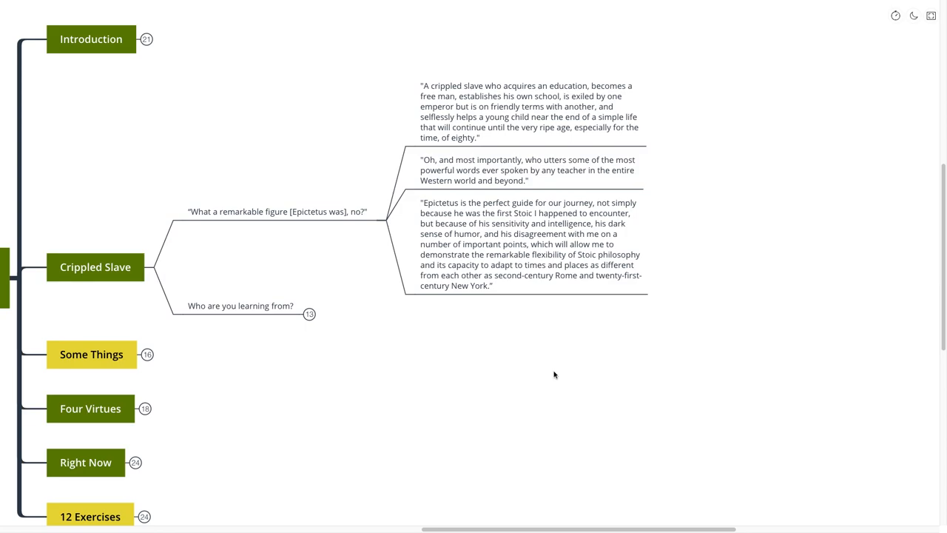
{"action": "mouse_move", "coordinate": [538, 349]}
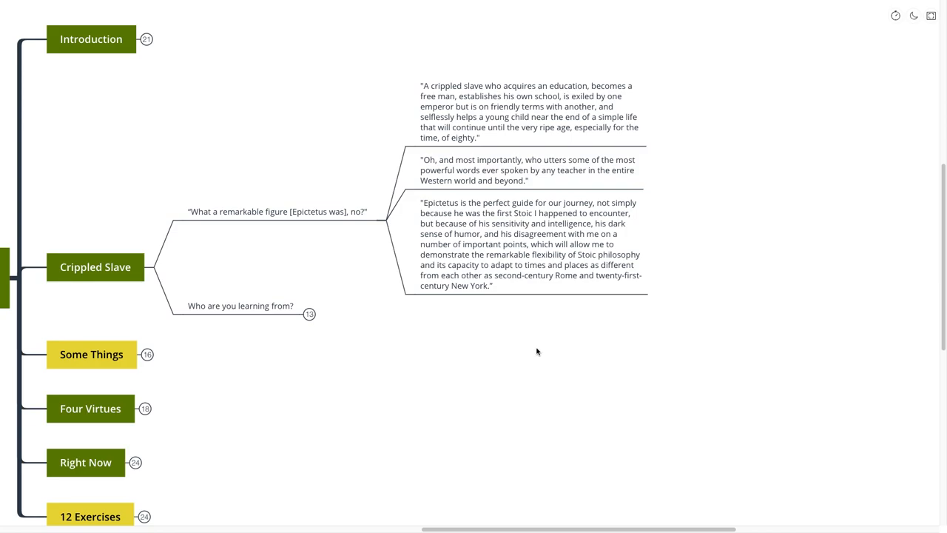
{"action": "mouse_move", "coordinate": [525, 346]}
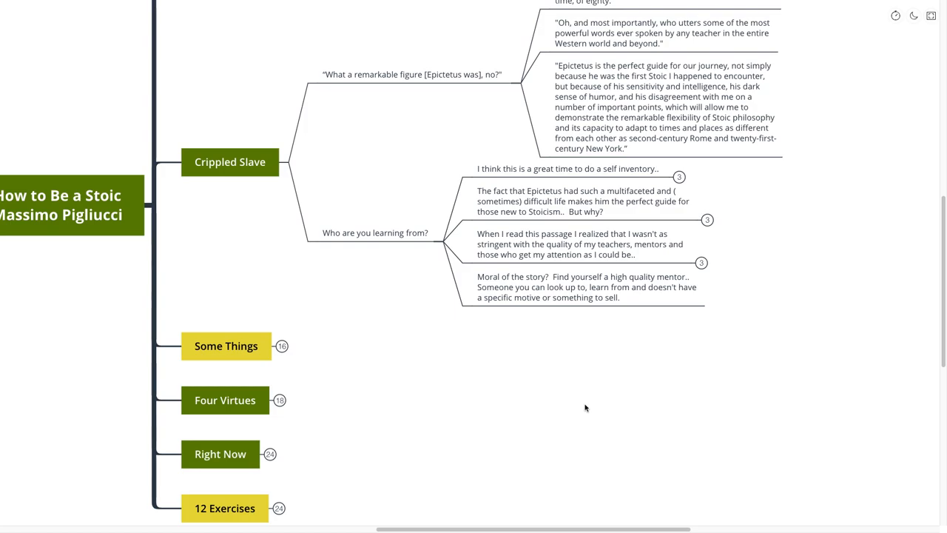
{"action": "scroll", "scroll_direction": "down", "scroll_amount": 3}
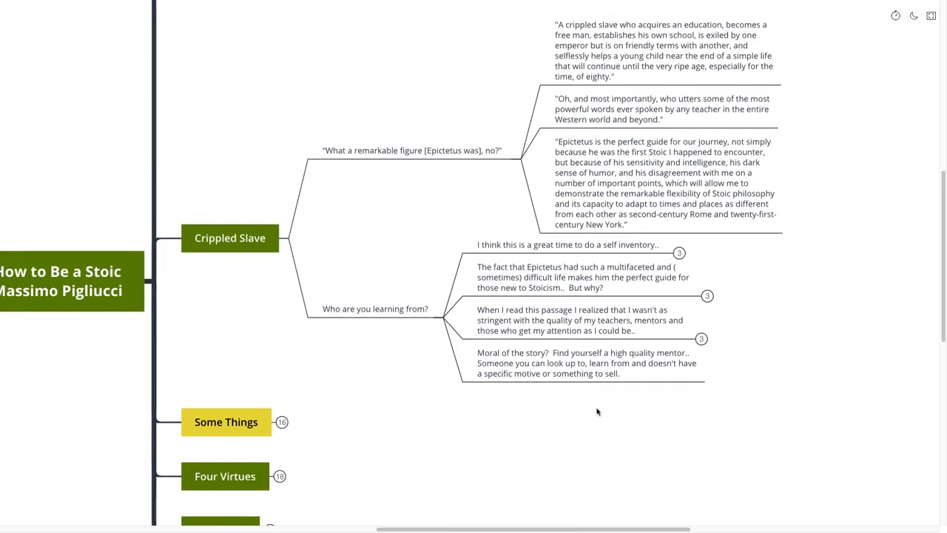
{"action": "mouse_move", "coordinate": [596, 417]}
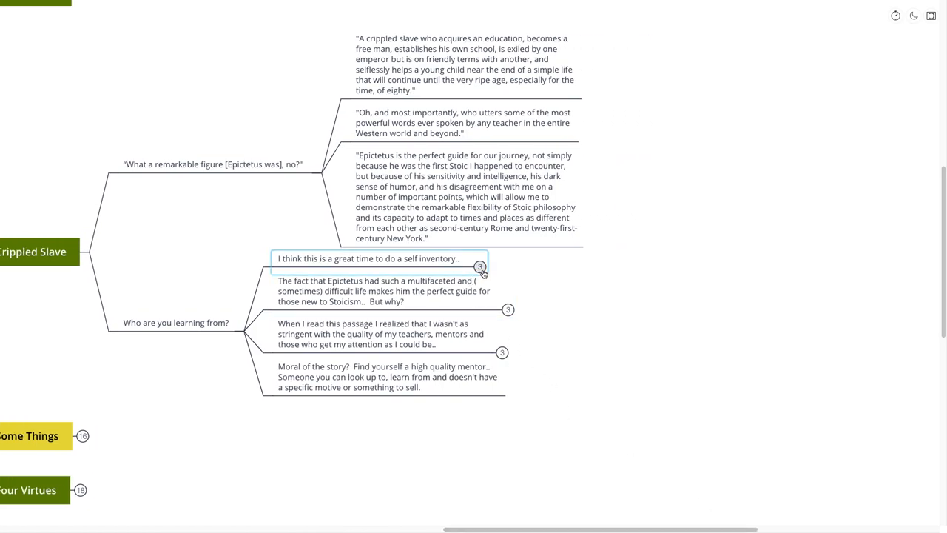
- Expand the self-inventory note to show its three questions about teachers, mentors and listening
{"action": "left_click", "coordinate": [480, 266]}
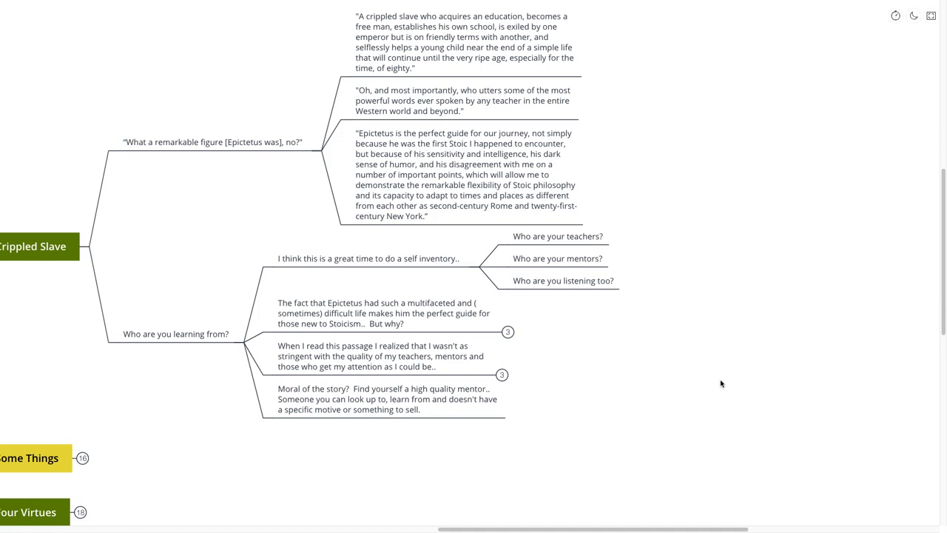
{"action": "mouse_move", "coordinate": [673, 353]}
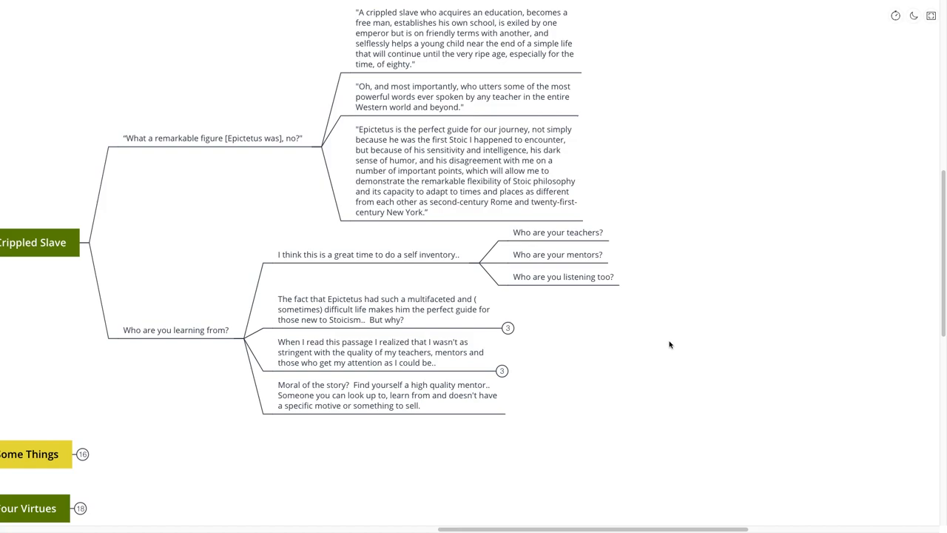
{"action": "mouse_move", "coordinate": [678, 344]}
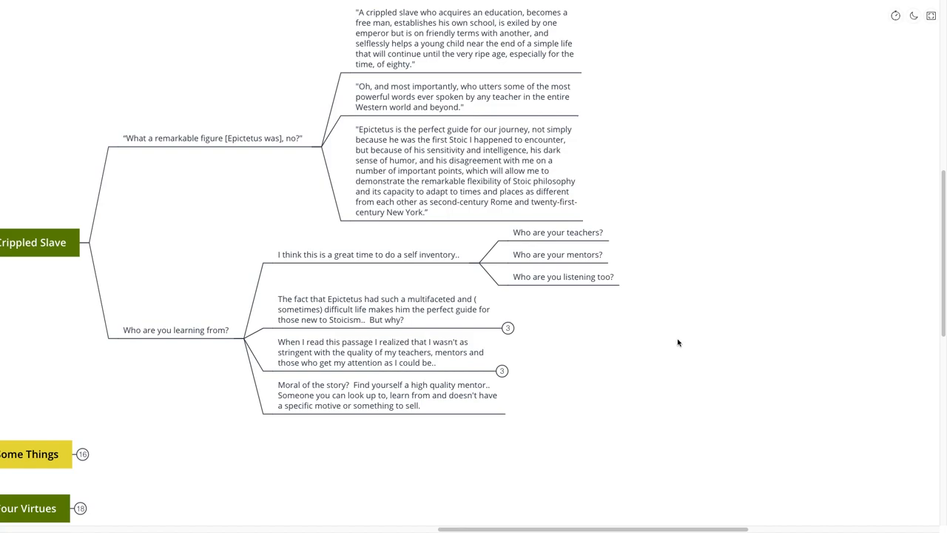
{"action": "mouse_move", "coordinate": [592, 343]}
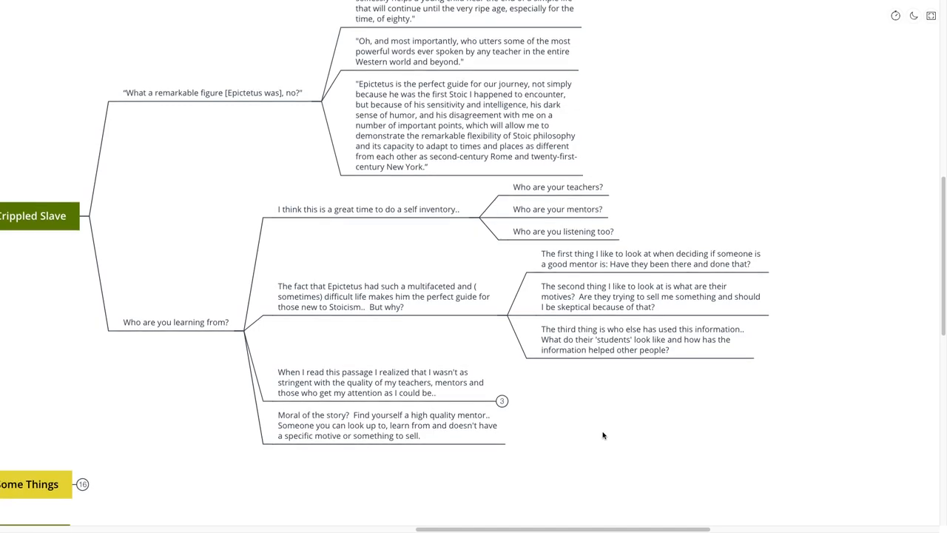
- Scroll through the three mentor tests under the Epictetus multifaceted-life note
{"action": "scroll", "scroll_direction": "down", "scroll_amount": 3}
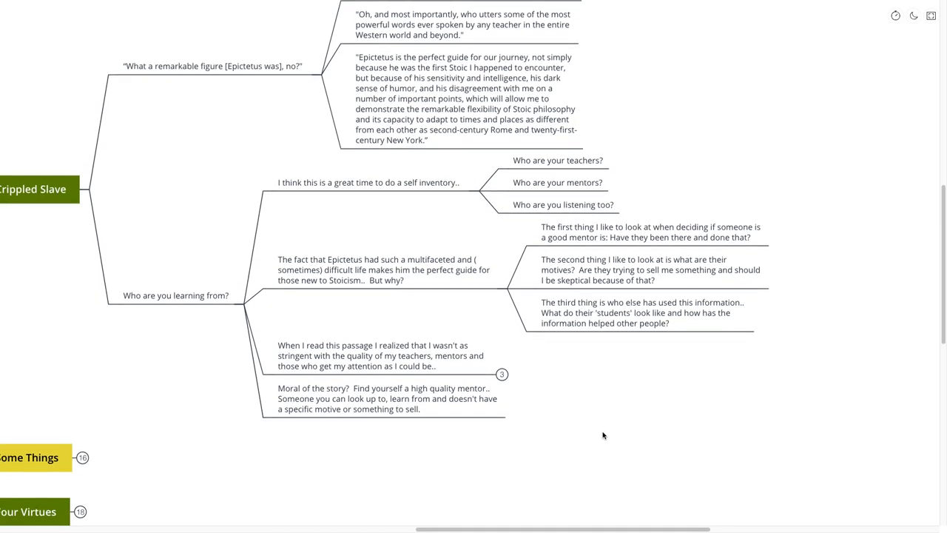
{"action": "mouse_move", "coordinate": [625, 416]}
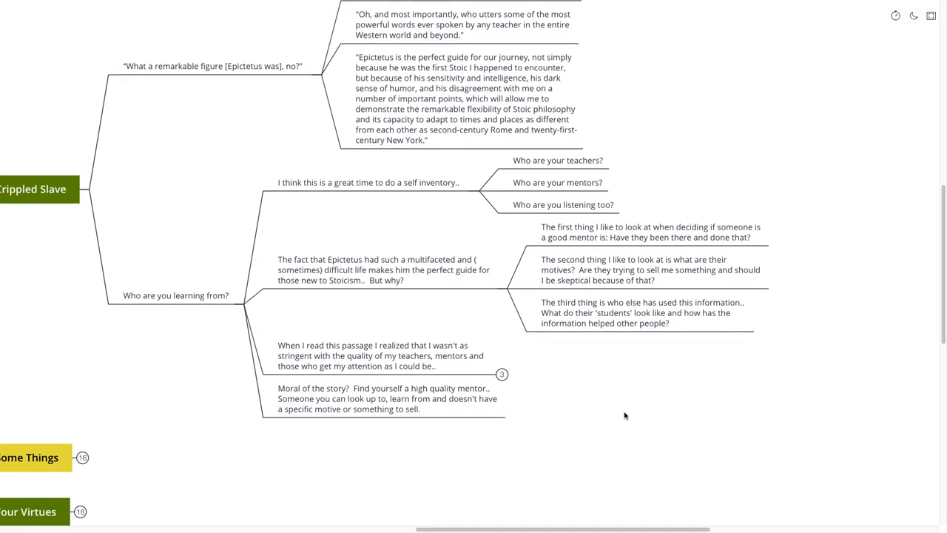
{"action": "mouse_move", "coordinate": [597, 399]}
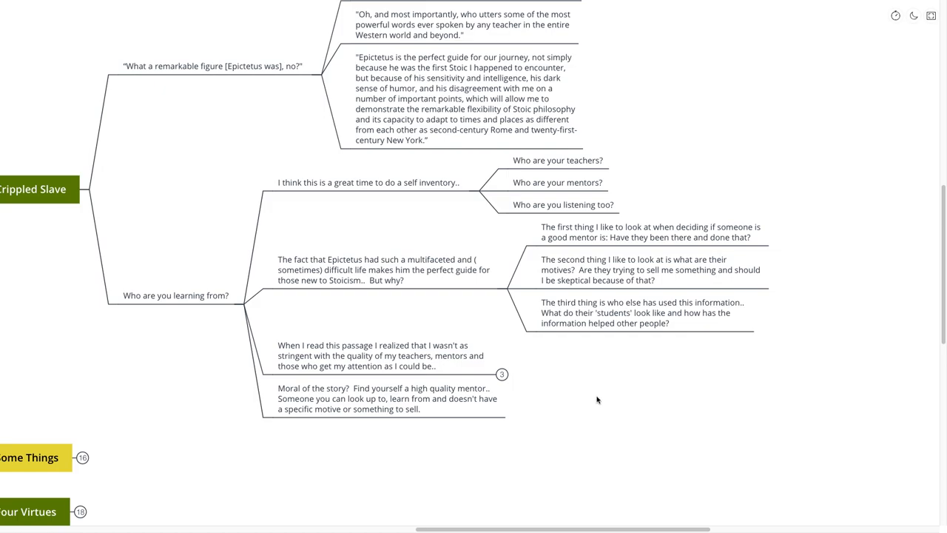
{"action": "mouse_move", "coordinate": [600, 391]}
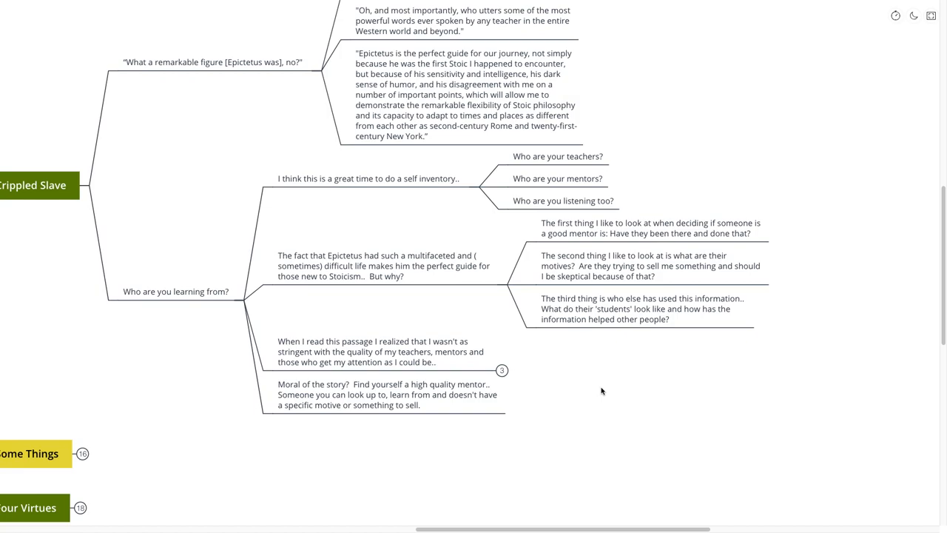
{"action": "mouse_move", "coordinate": [550, 388]}
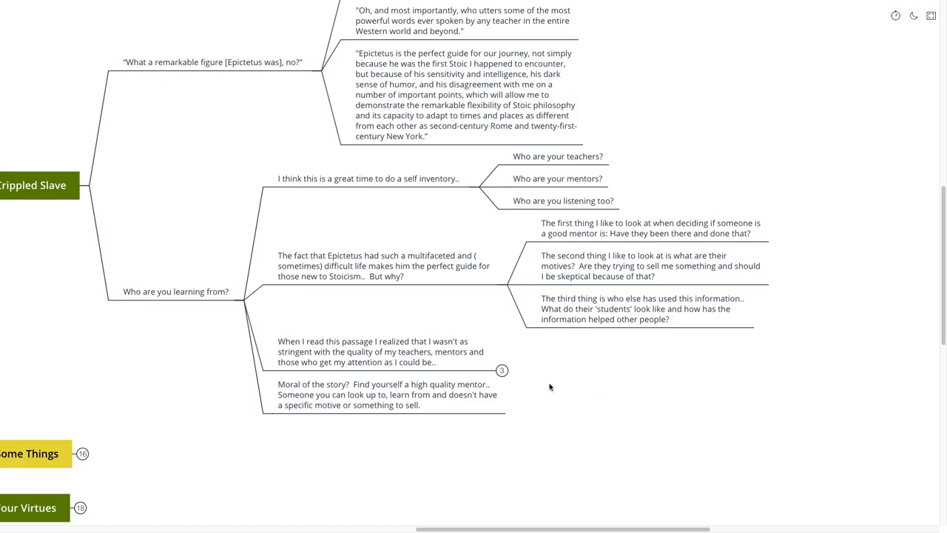
{"action": "mouse_move", "coordinate": [550, 368]}
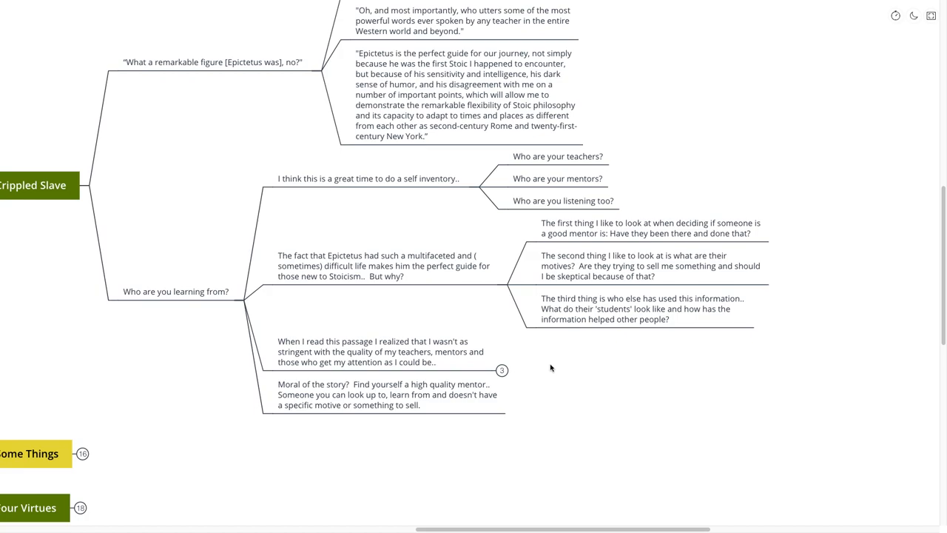
{"action": "mouse_move", "coordinate": [552, 384]}
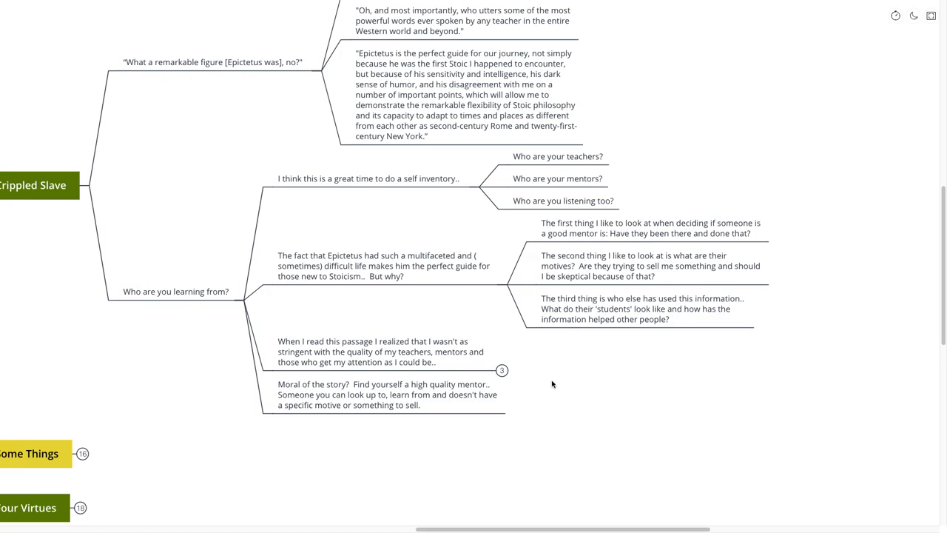
{"action": "scroll", "scroll_direction": "down", "scroll_amount": 3}
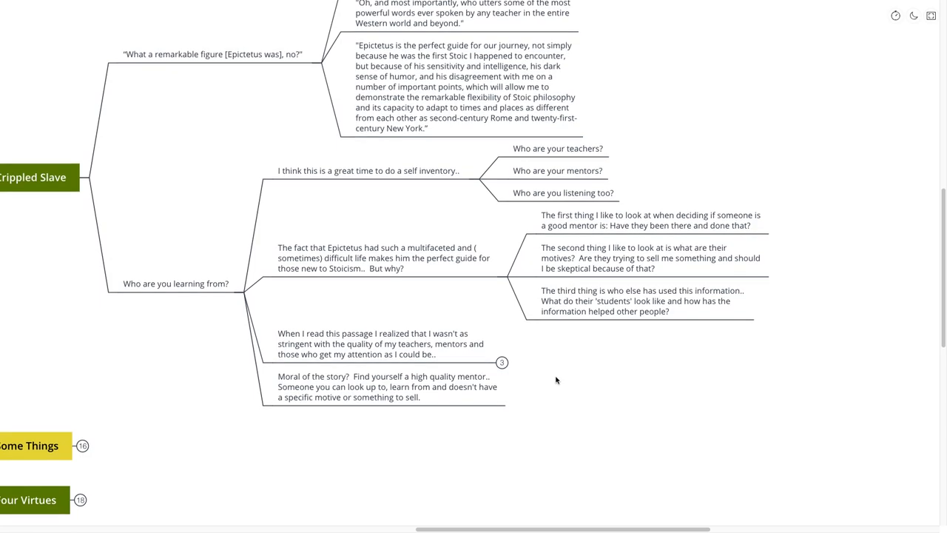
{"action": "scroll", "scroll_direction": "down", "scroll_amount": 3}
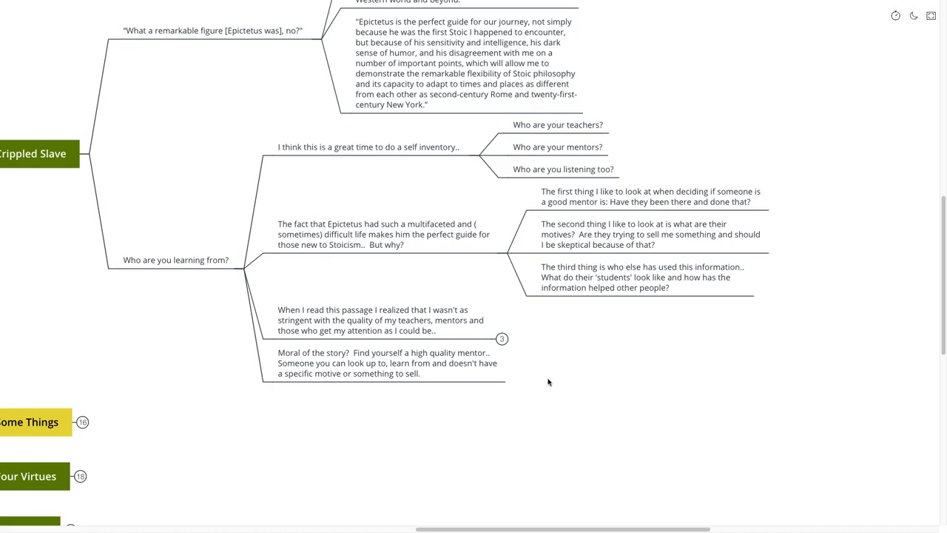
{"action": "scroll", "scroll_direction": "down", "scroll_amount": 3}
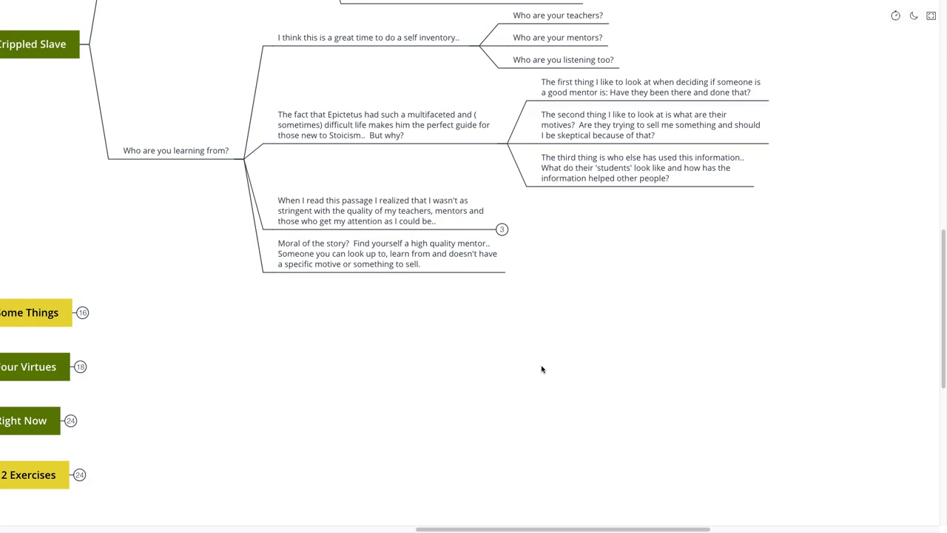
{"action": "mouse_move", "coordinate": [534, 373]}
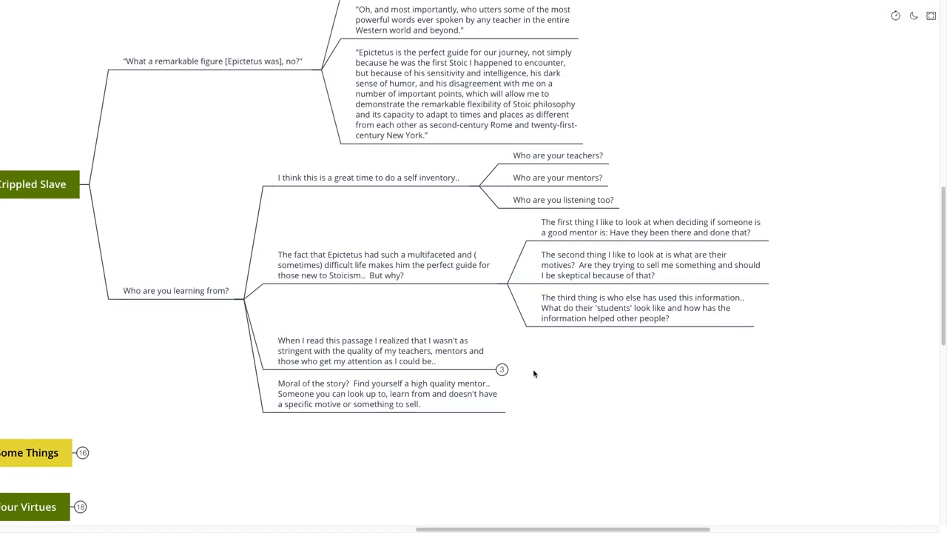
- Review Who are you listening too? and Moral of the story, then reveal the stringent-mentors notes
{"action": "left_click", "coordinate": [562, 198]}
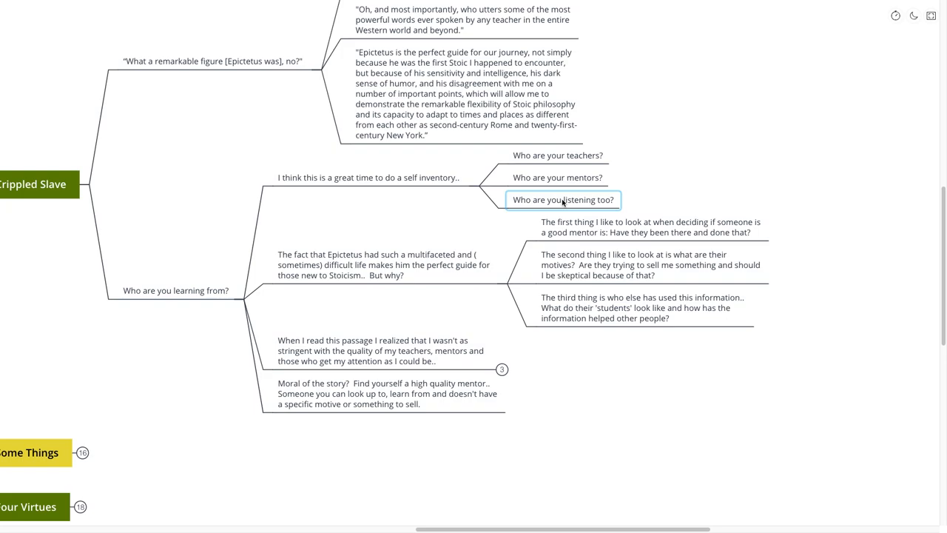
{"action": "scroll", "scroll_direction": "down", "scroll_amount": 3}
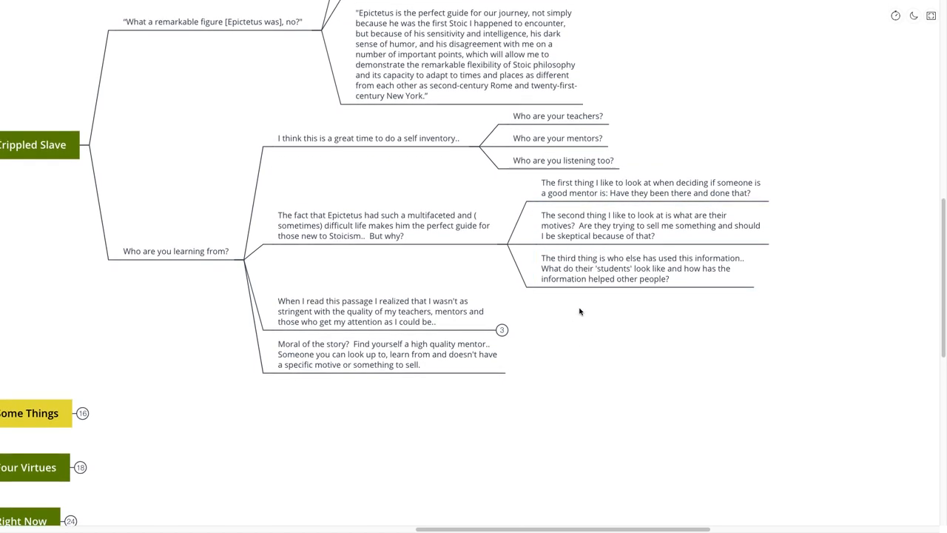
{"action": "left_click", "coordinate": [385, 353]}
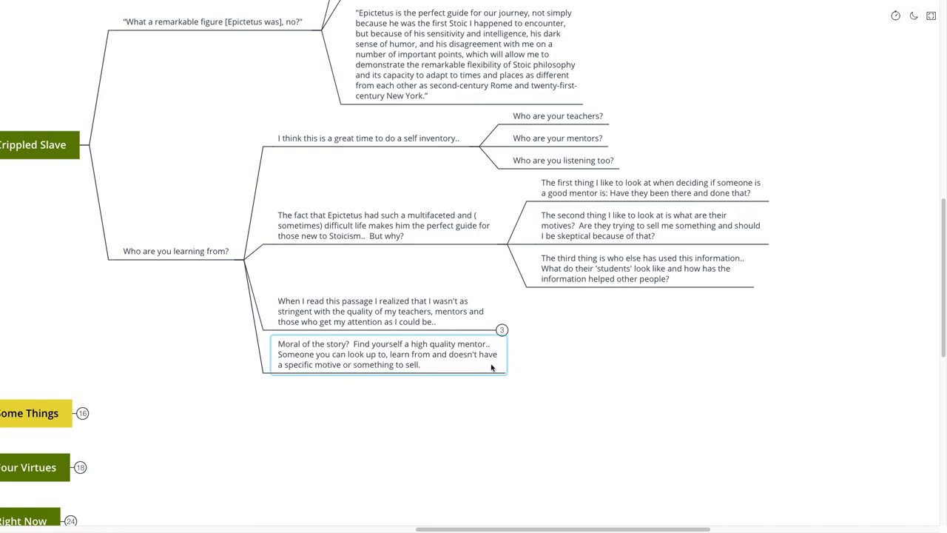
{"action": "mouse_move", "coordinate": [489, 359]}
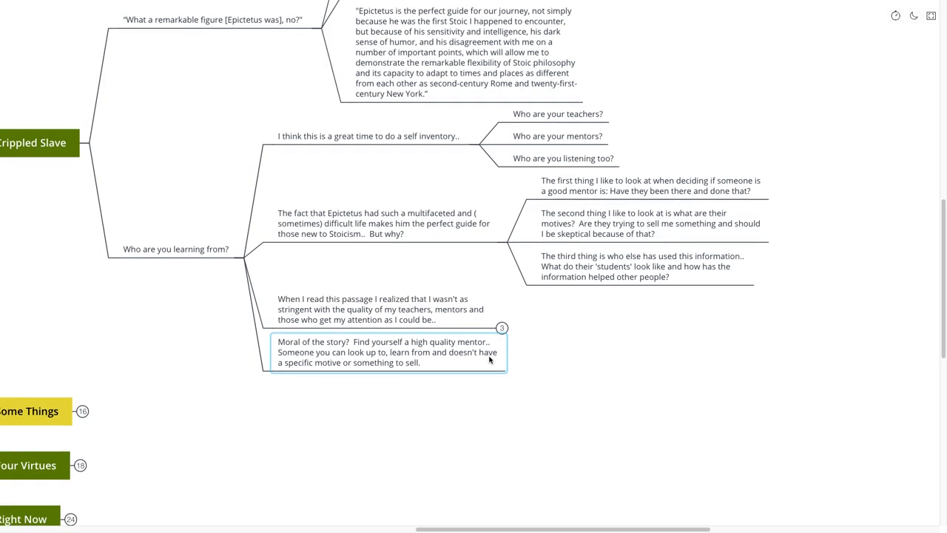
{"action": "mouse_move", "coordinate": [466, 363]}
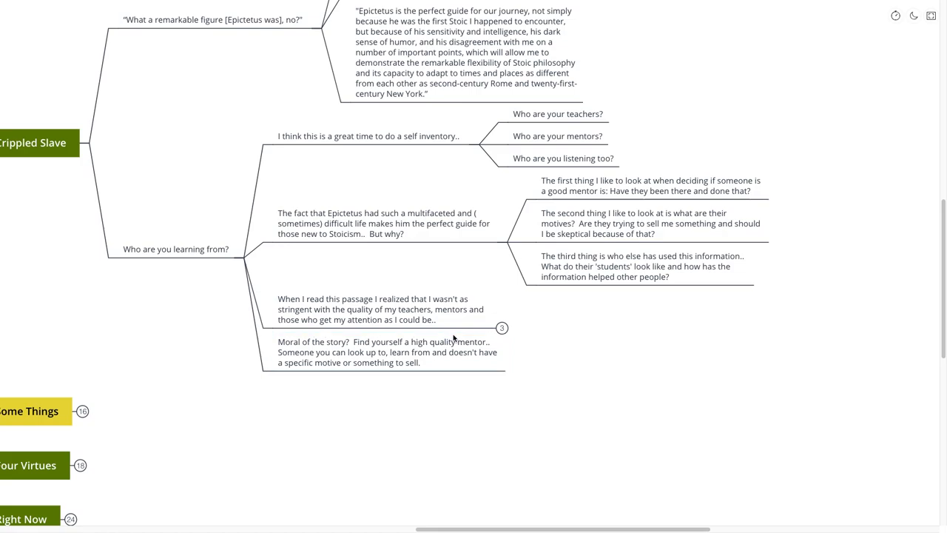
{"action": "left_click", "coordinate": [384, 309]}
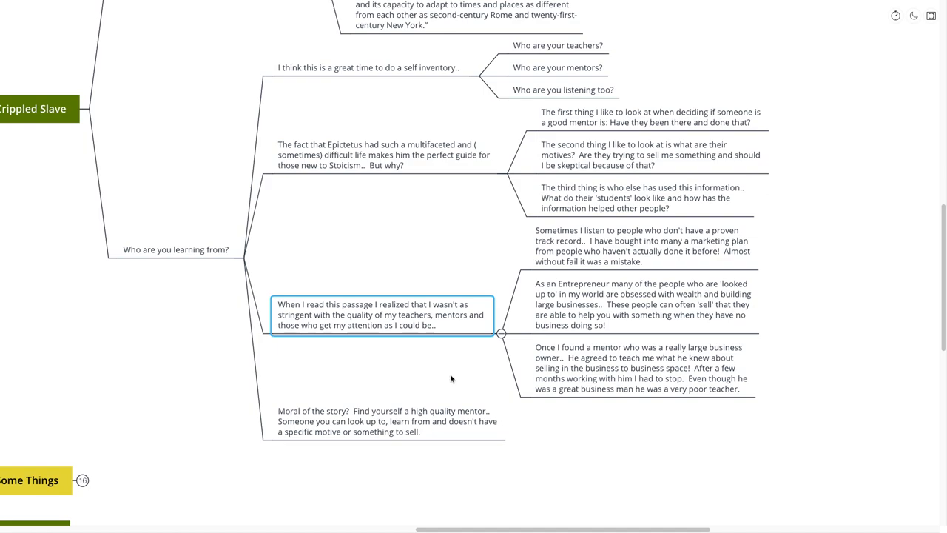
- Fold Crippled Slave's subtopics, including the stringent-mentors topic, leaving only the quote and the 'Who are you learning from?' topic
{"action": "left_click", "coordinate": [450, 379]}
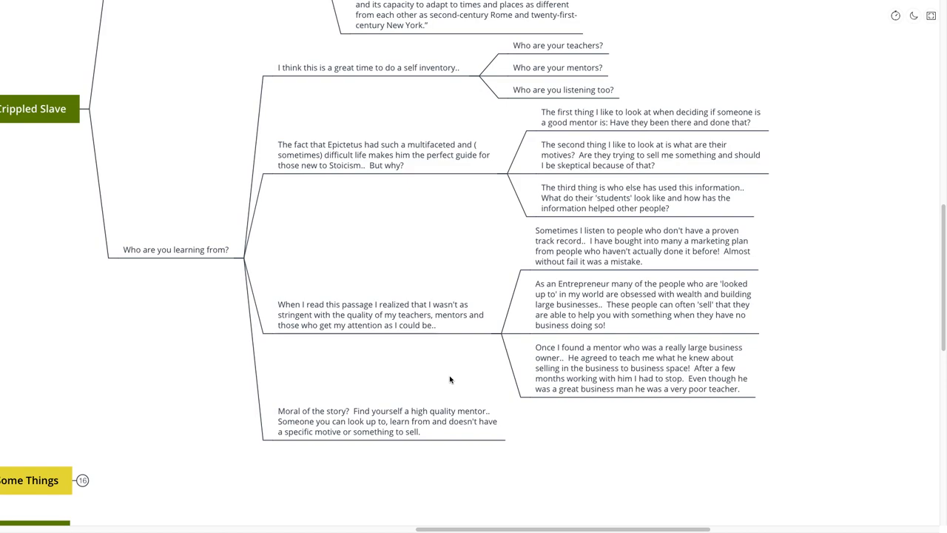
{"action": "left_click", "coordinate": [381, 314]}
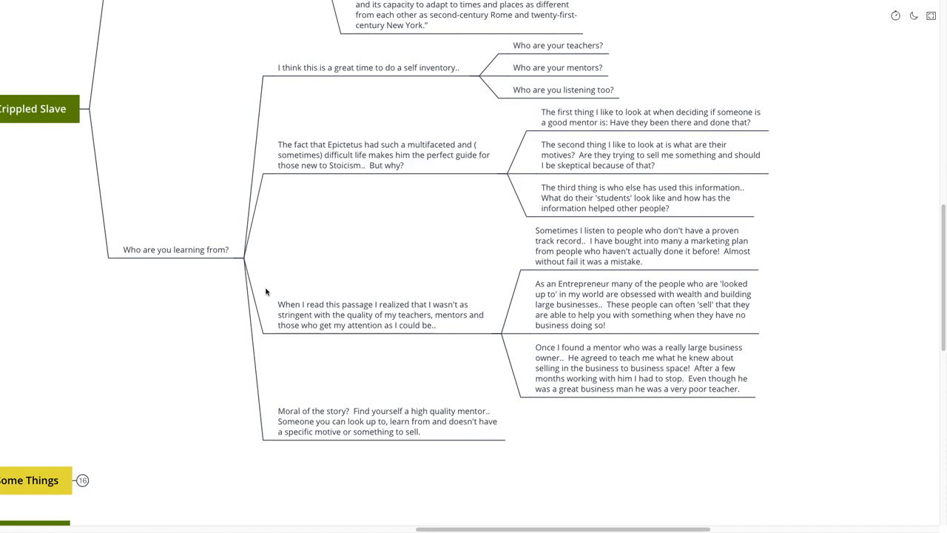
{"action": "mouse_move", "coordinate": [269, 302]}
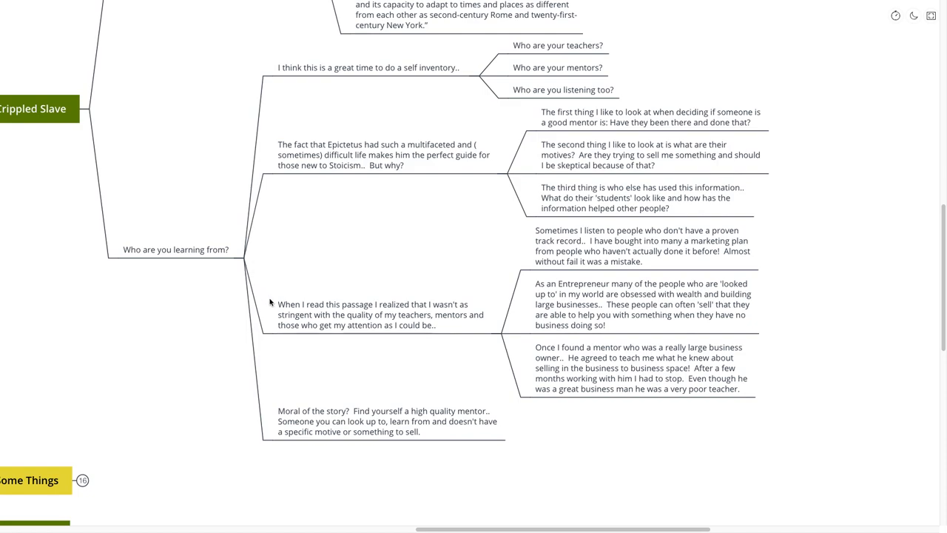
{"action": "mouse_move", "coordinate": [307, 296]}
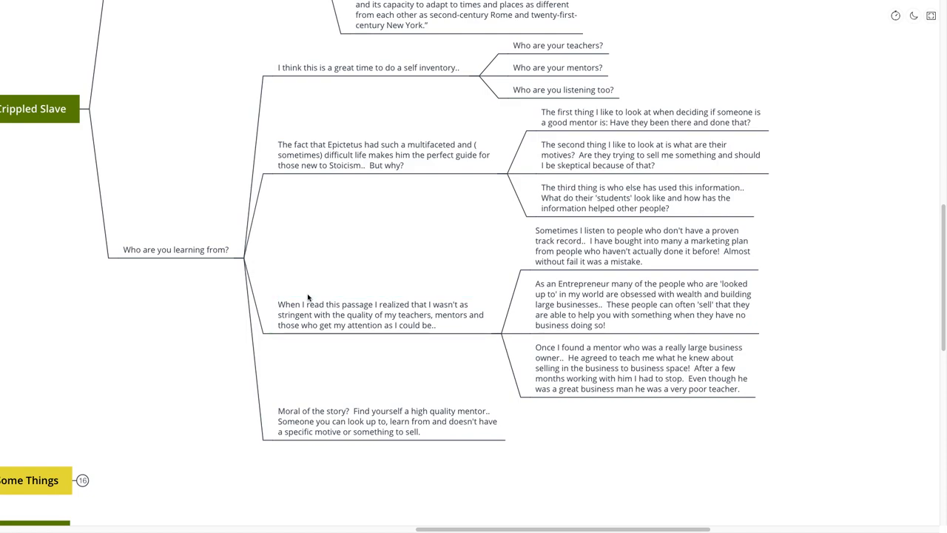
{"action": "mouse_move", "coordinate": [320, 287]}
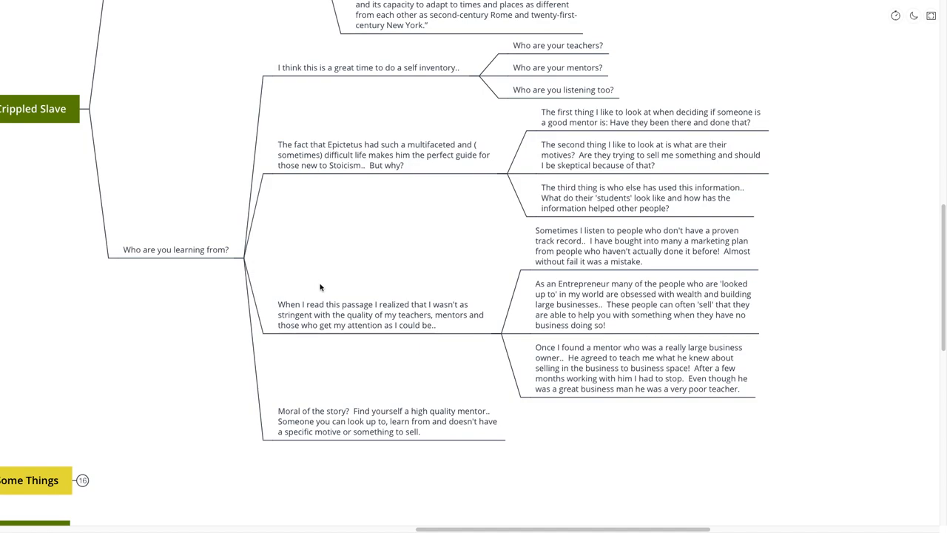
{"action": "mouse_move", "coordinate": [320, 288]}
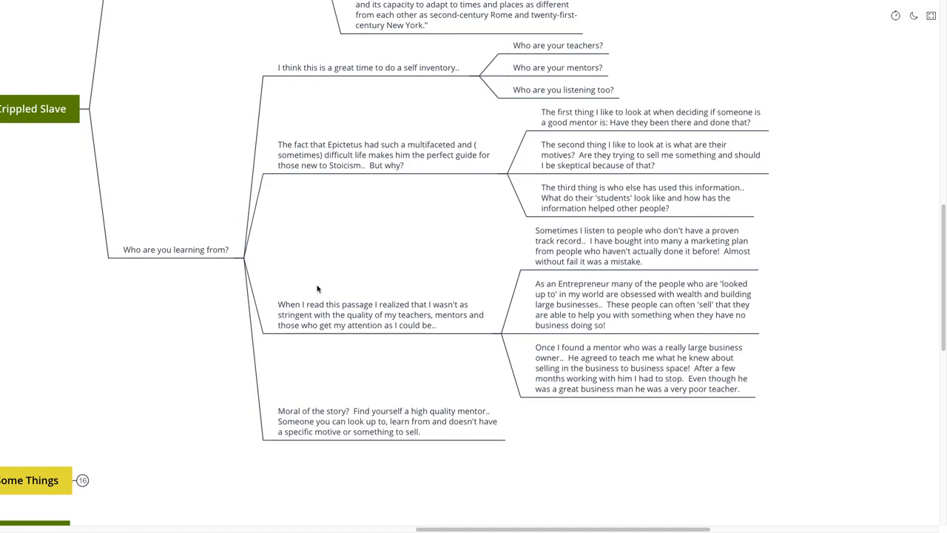
{"action": "mouse_move", "coordinate": [314, 288]}
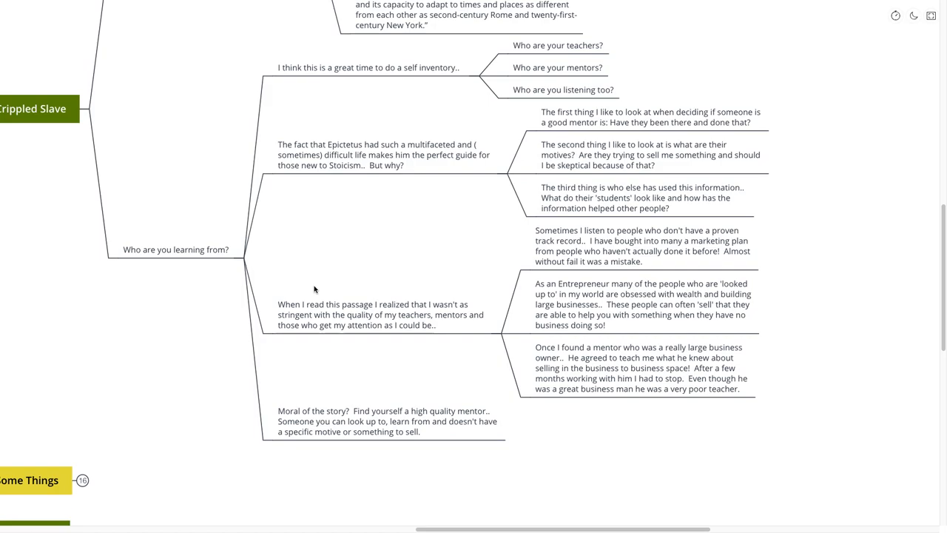
{"action": "scroll", "scroll_direction": "down", "scroll_amount": 3}
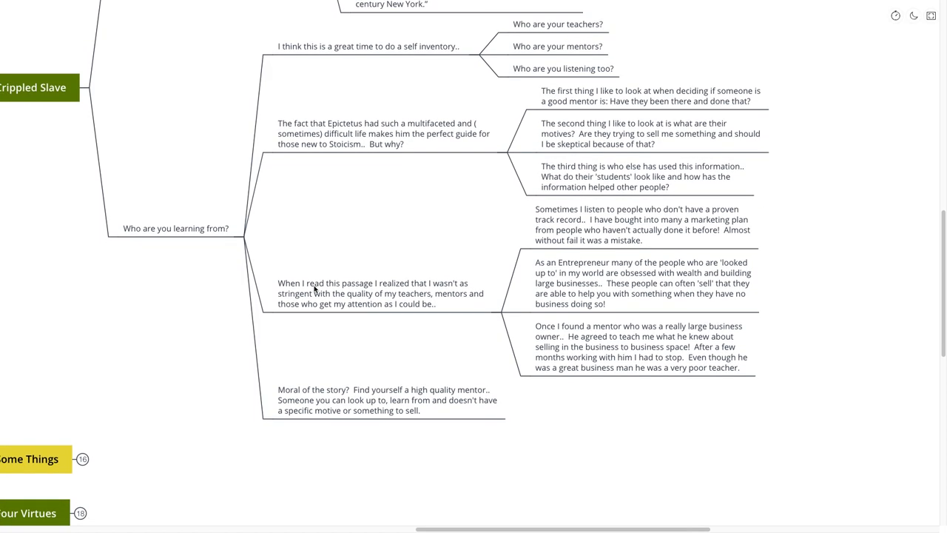
{"action": "left_click", "coordinate": [381, 292]}
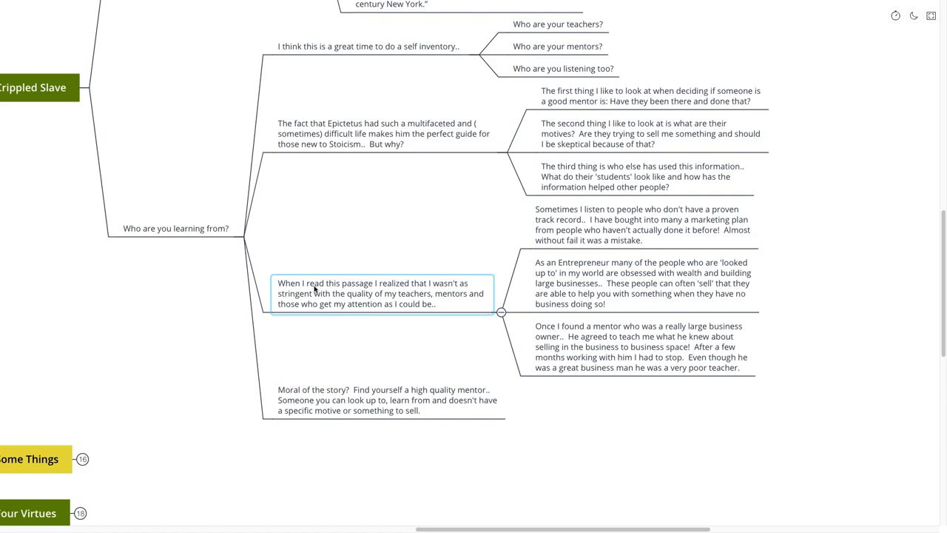
{"action": "scroll", "scroll_direction": "down", "scroll_amount": 3}
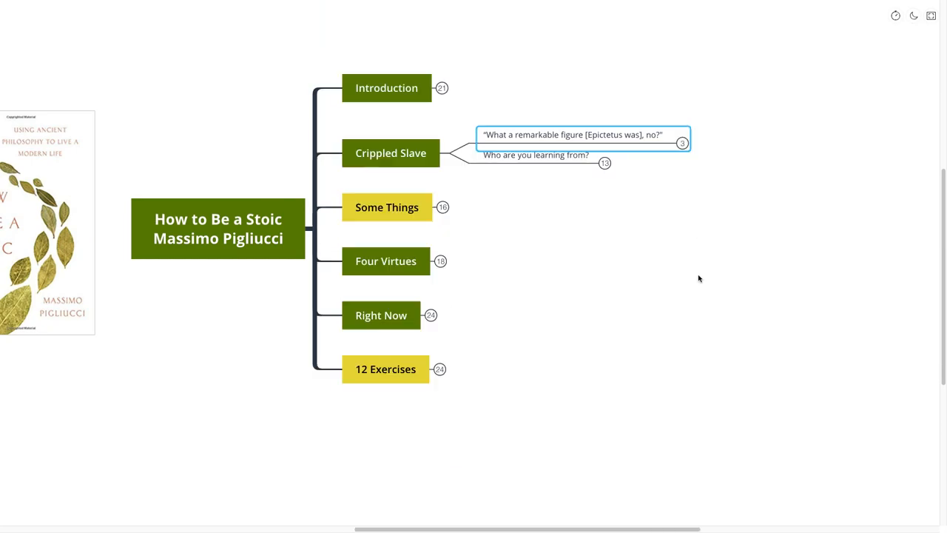
- Unfold Some Things to reveal its Epictetus quote and 'What are you focusing on?'
{"action": "left_click", "coordinate": [391, 153]}
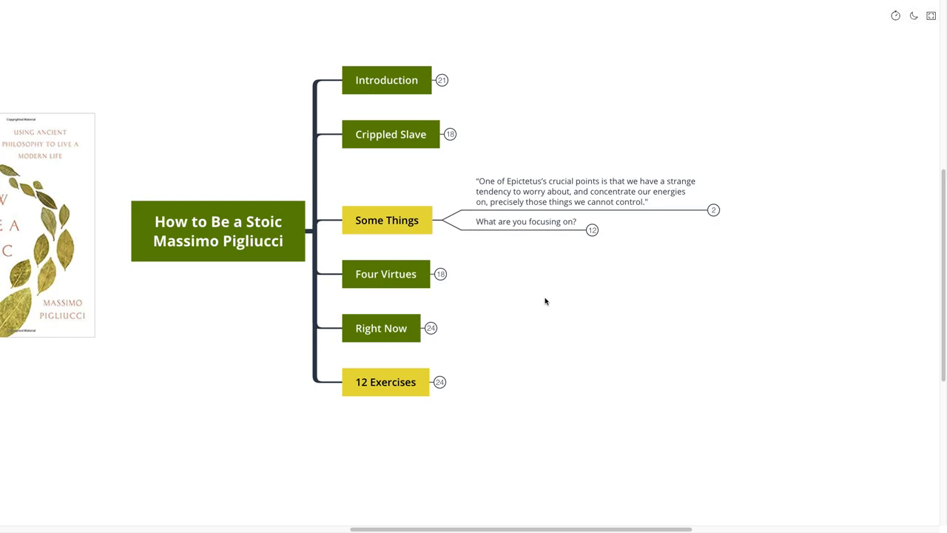
{"action": "mouse_move", "coordinate": [536, 318]}
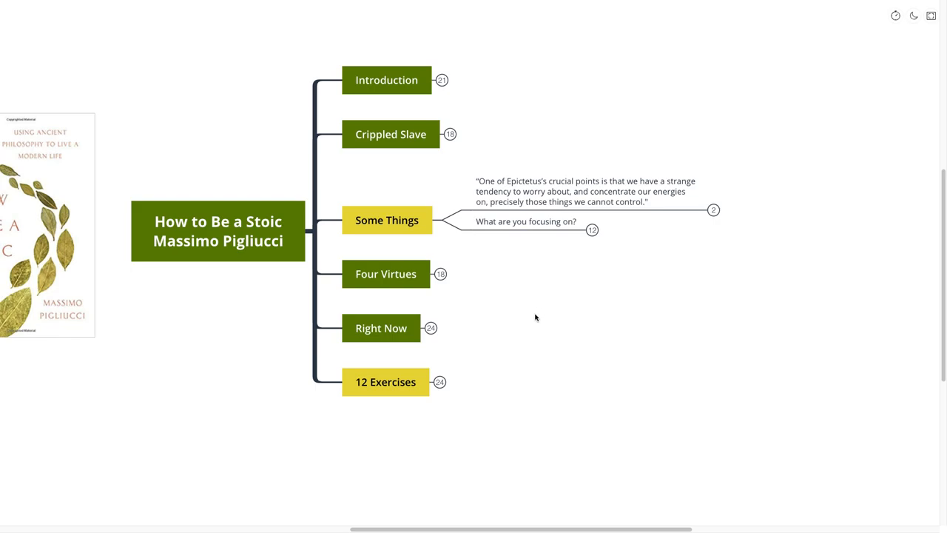
{"action": "mouse_move", "coordinate": [530, 334]}
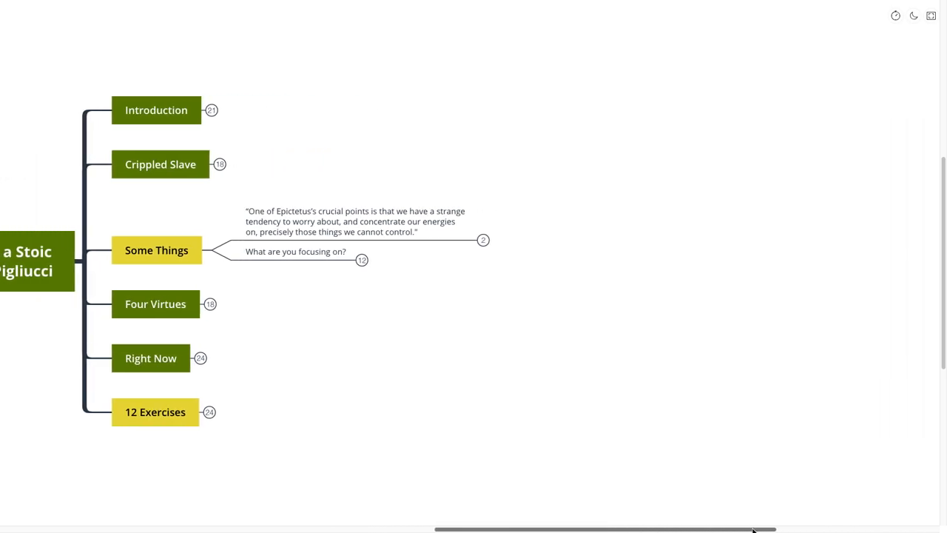
{"action": "mouse_move", "coordinate": [407, 375]}
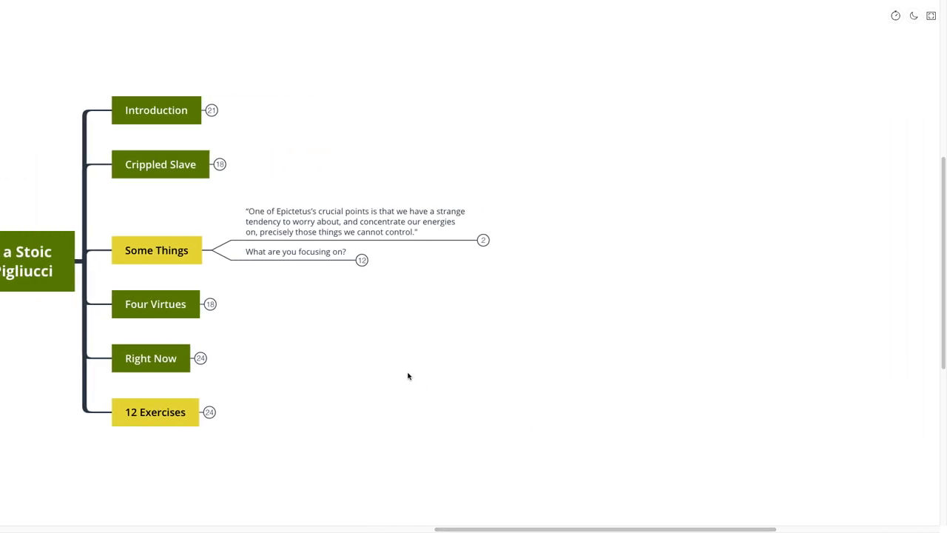
- Unfold the Epictetus quote under Some Things to show its two further Stoic quotes
{"action": "left_click", "coordinate": [482, 239]}
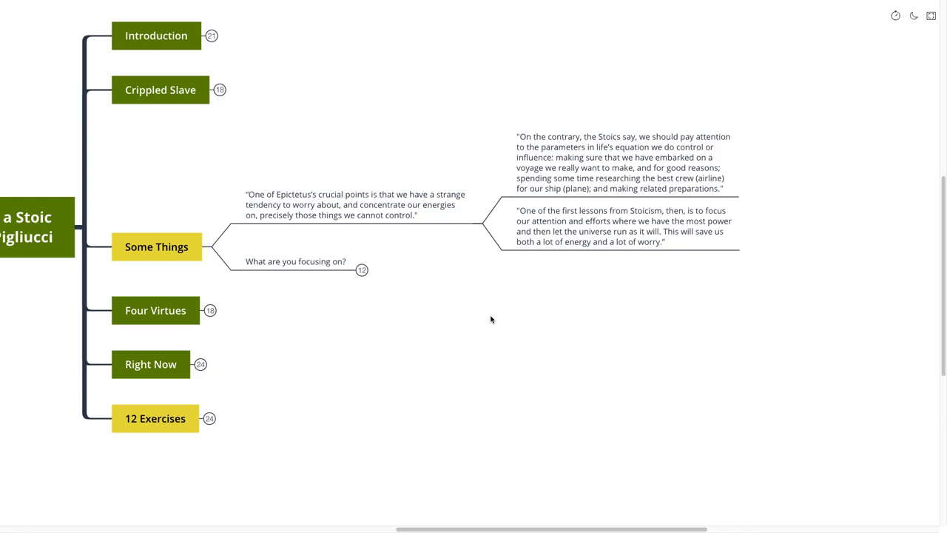
{"action": "mouse_move", "coordinate": [472, 323]}
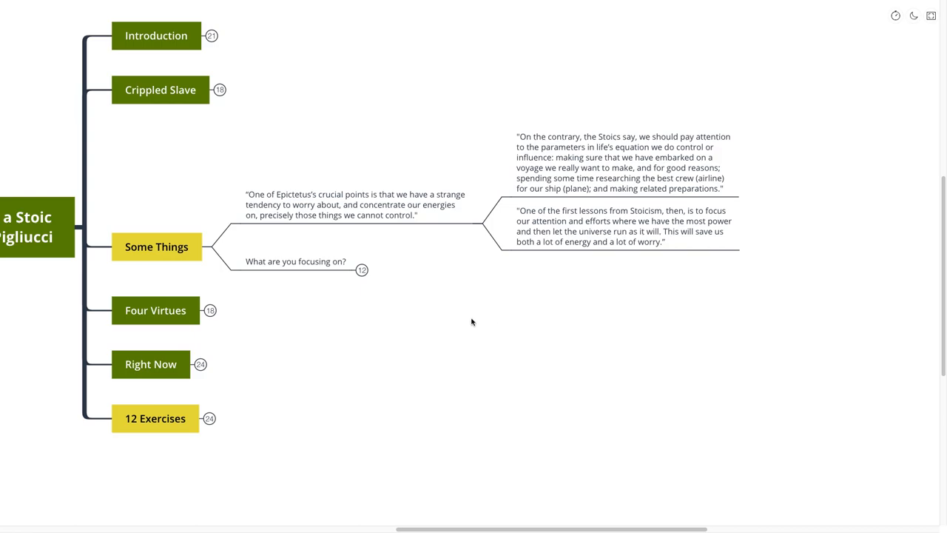
{"action": "mouse_move", "coordinate": [473, 327]}
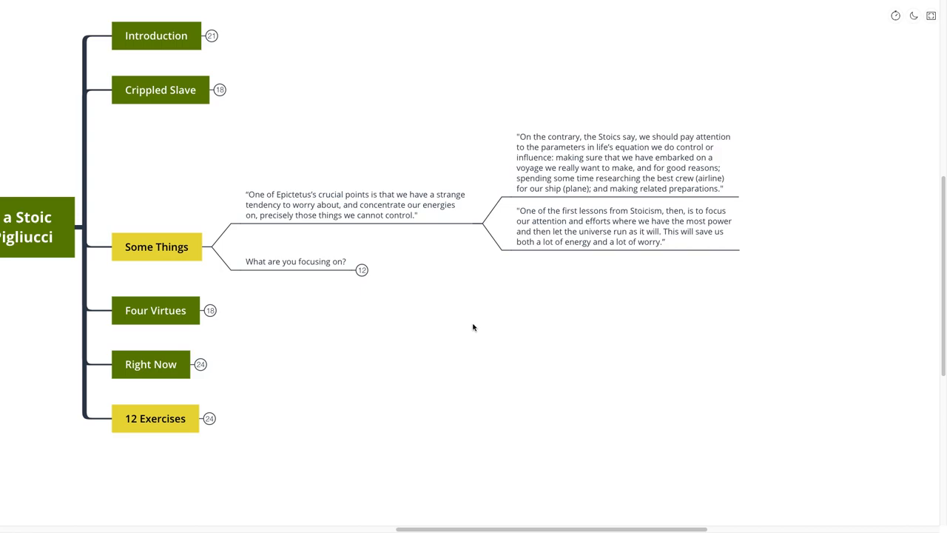
{"action": "mouse_move", "coordinate": [455, 333]}
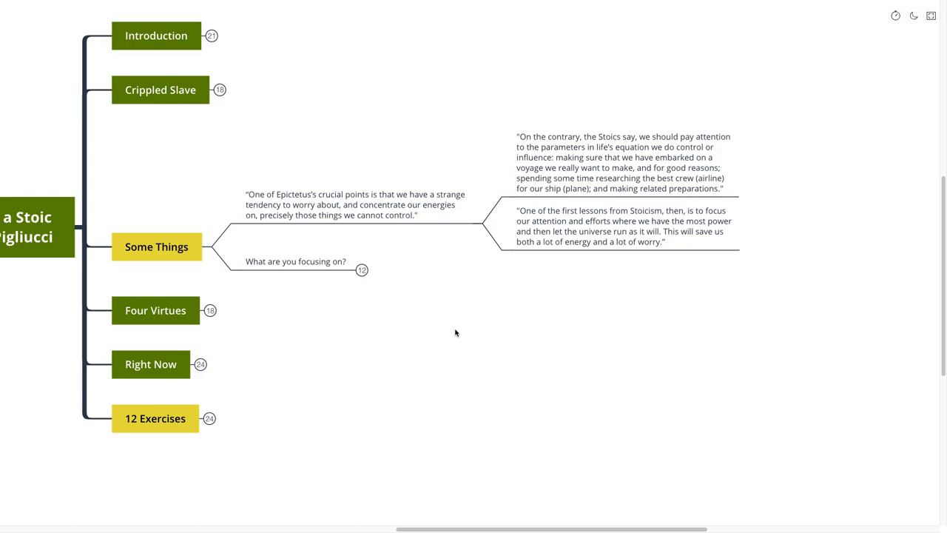
{"action": "mouse_move", "coordinate": [459, 330]}
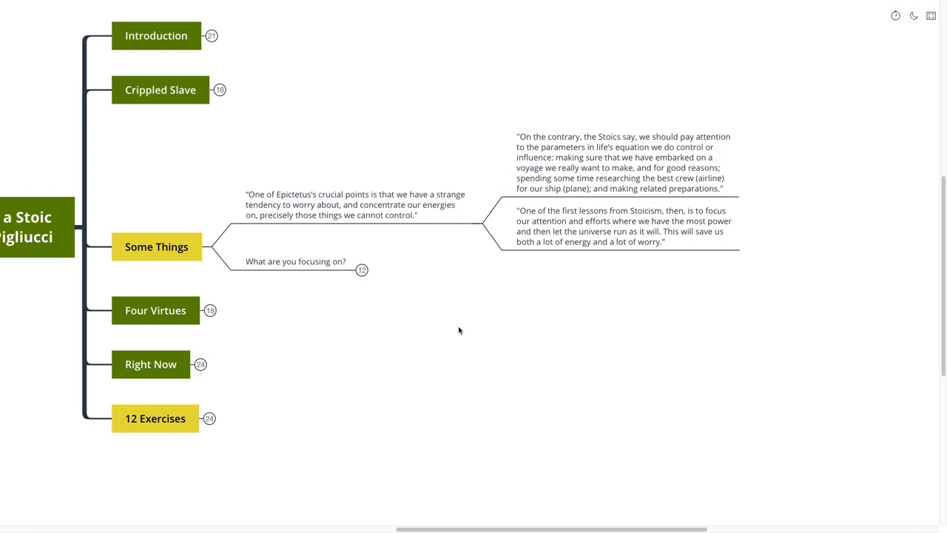
{"action": "mouse_move", "coordinate": [468, 327]}
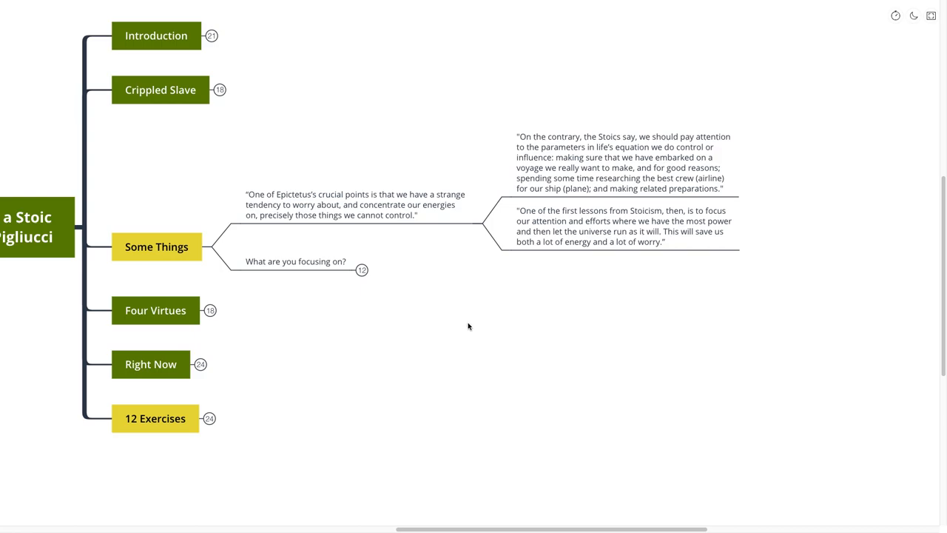
{"action": "mouse_move", "coordinate": [484, 308]}
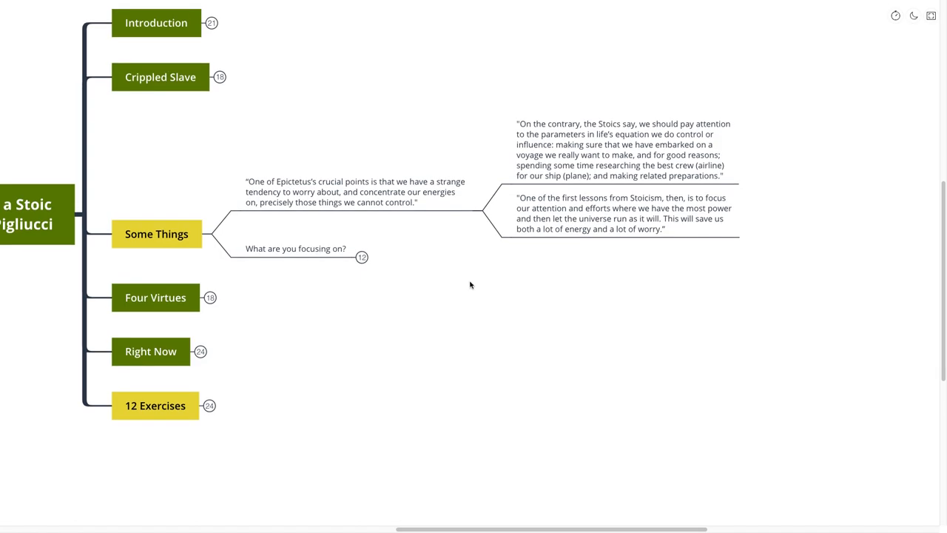
{"action": "mouse_move", "coordinate": [399, 307]}
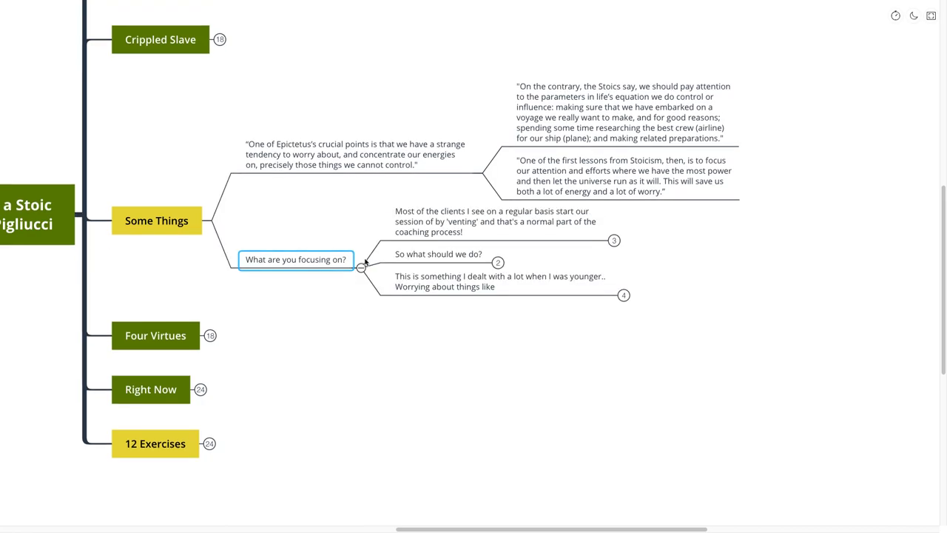
{"action": "left_click", "coordinate": [438, 331]}
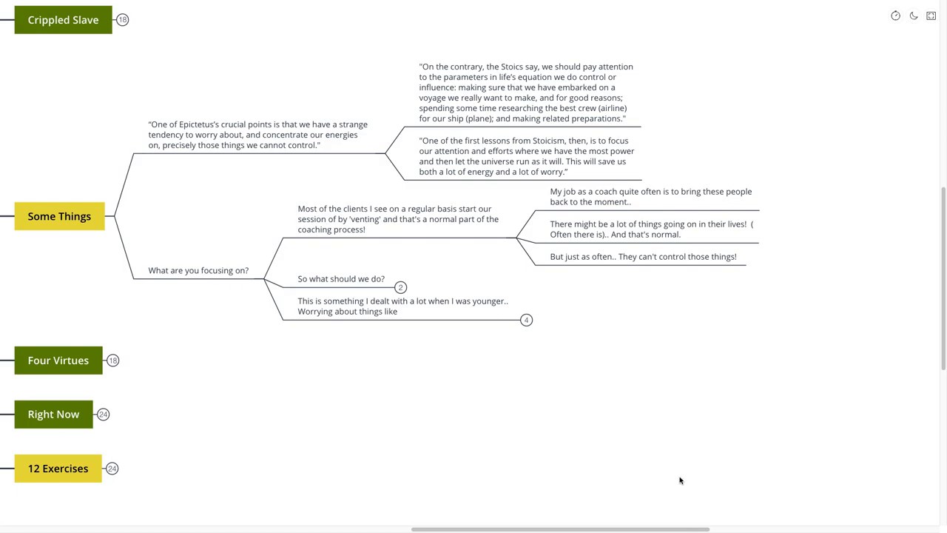
{"action": "mouse_move", "coordinate": [655, 377]}
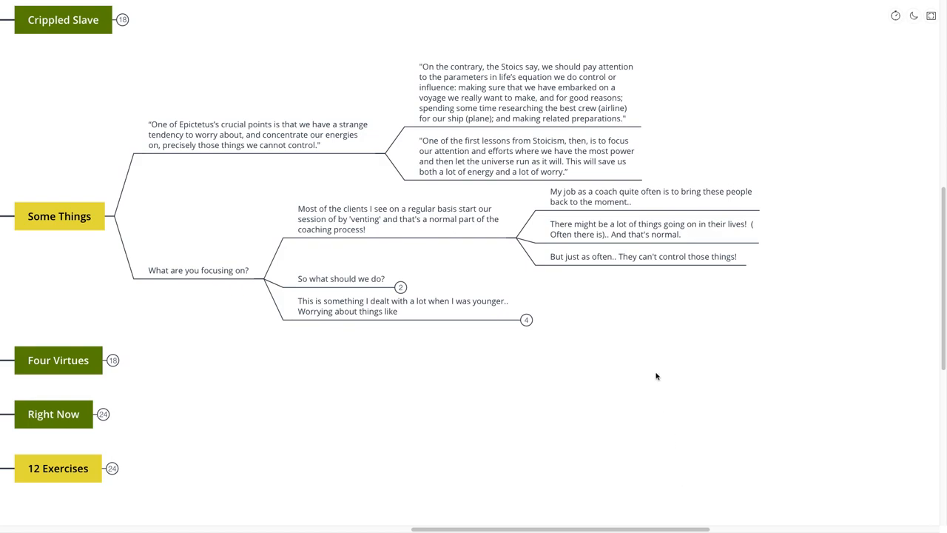
{"action": "mouse_move", "coordinate": [663, 308]}
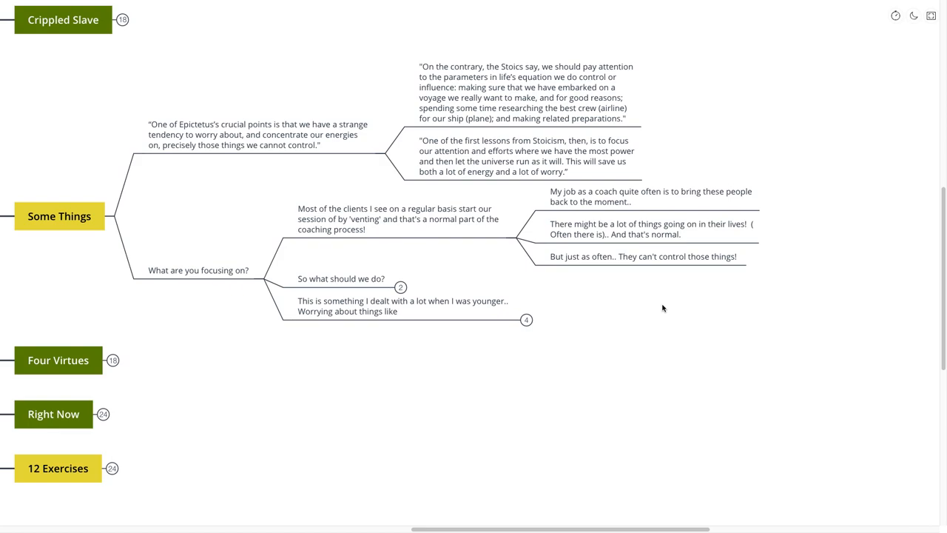
{"action": "mouse_move", "coordinate": [633, 306]}
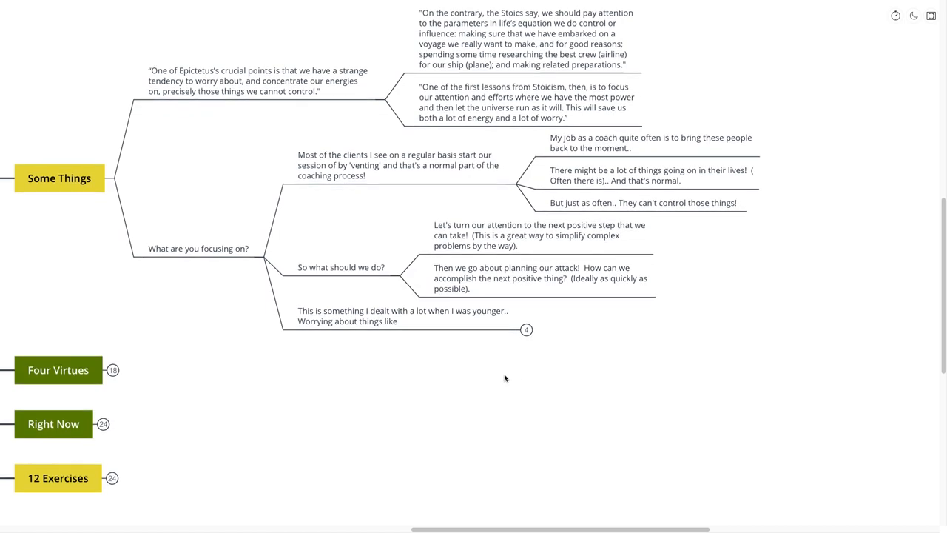
{"action": "mouse_move", "coordinate": [508, 373]}
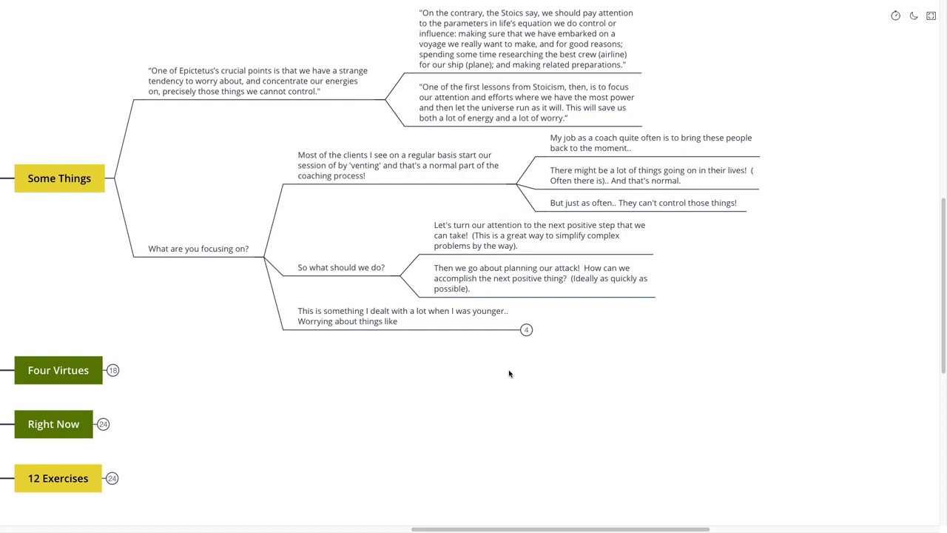
{"action": "mouse_move", "coordinate": [511, 376]}
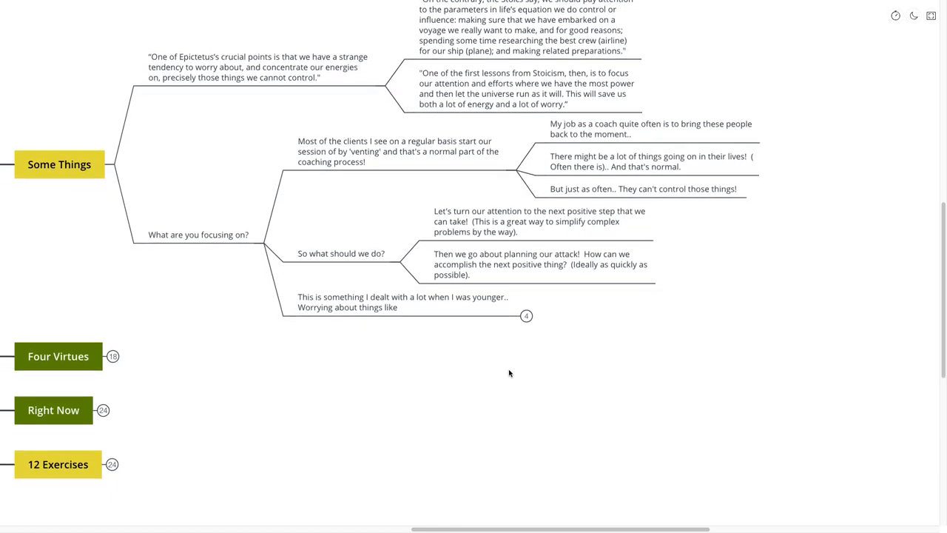
{"action": "scroll", "scroll_direction": "down", "scroll_amount": 3}
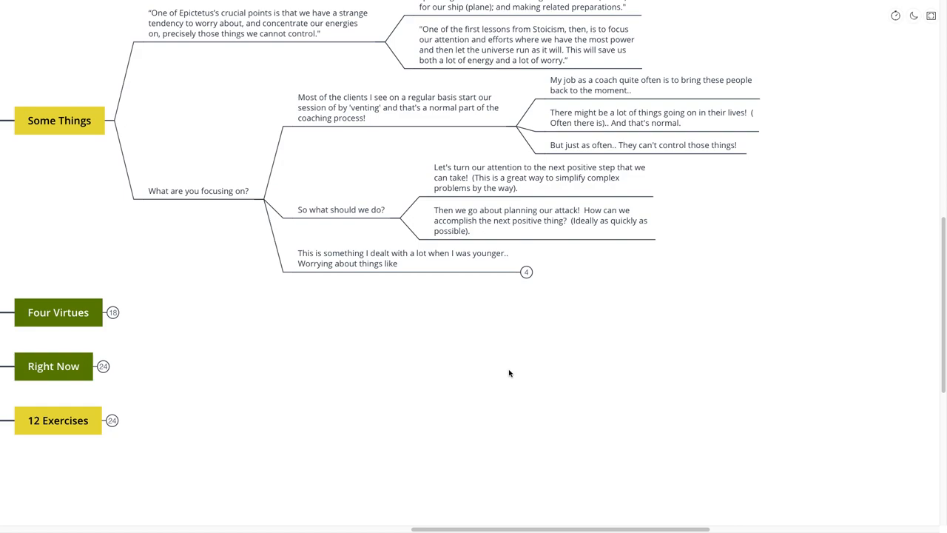
{"action": "mouse_move", "coordinate": [532, 289]}
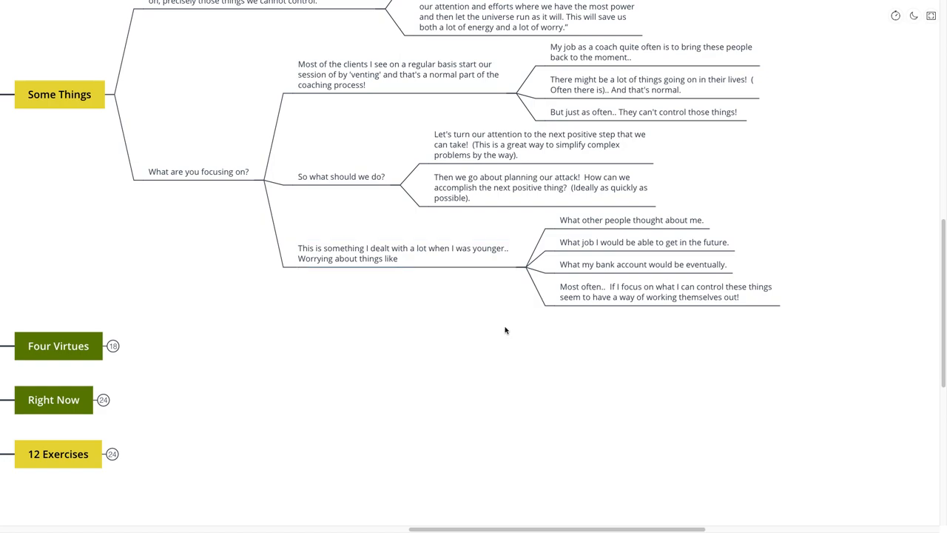
{"action": "mouse_move", "coordinate": [506, 332]}
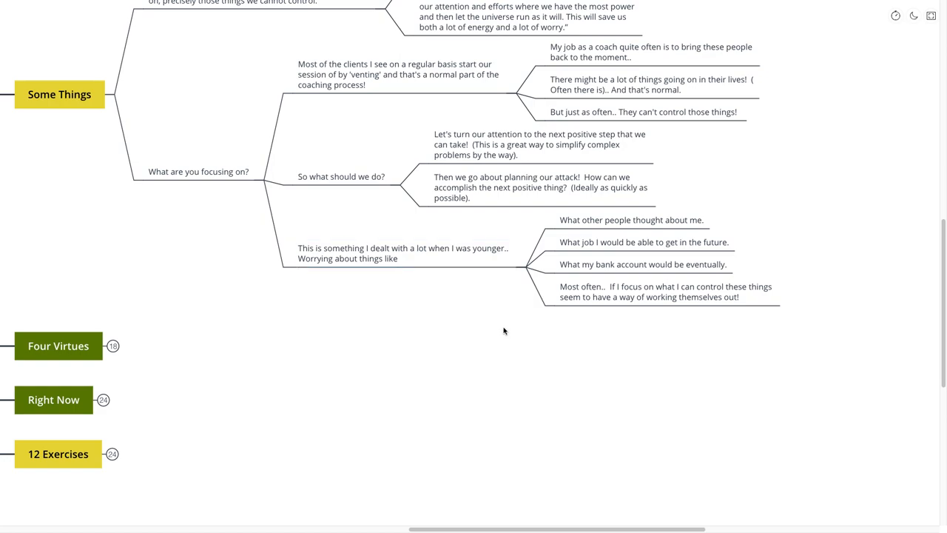
{"action": "mouse_move", "coordinate": [501, 332]}
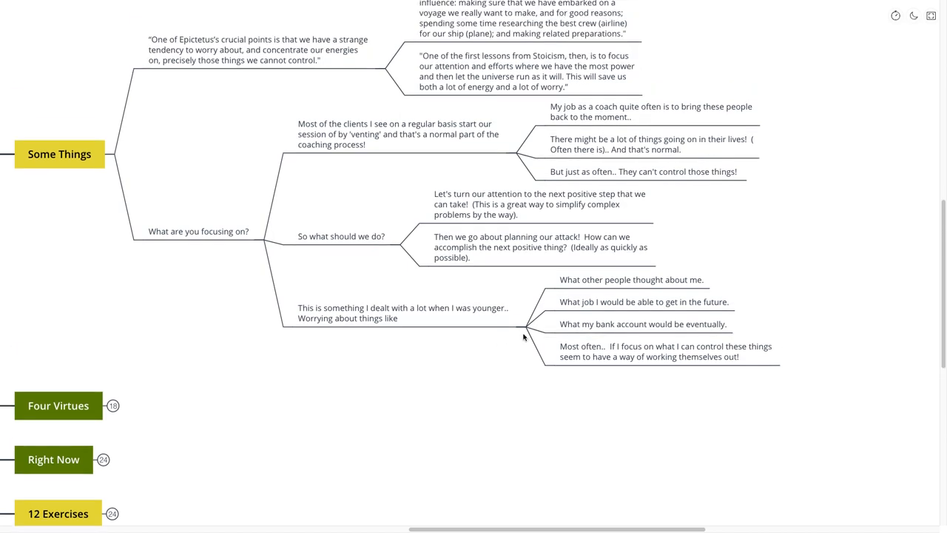
- Review the 'This is something I dealt with' notes, including the future-jobs note, before folding Some Things
{"action": "left_click", "coordinate": [402, 313]}
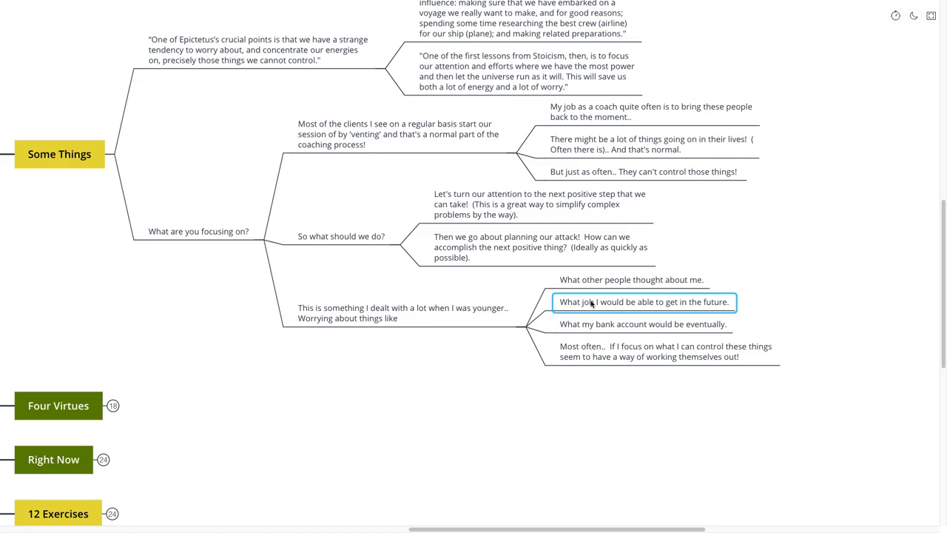
{"action": "left_click", "coordinate": [642, 323]}
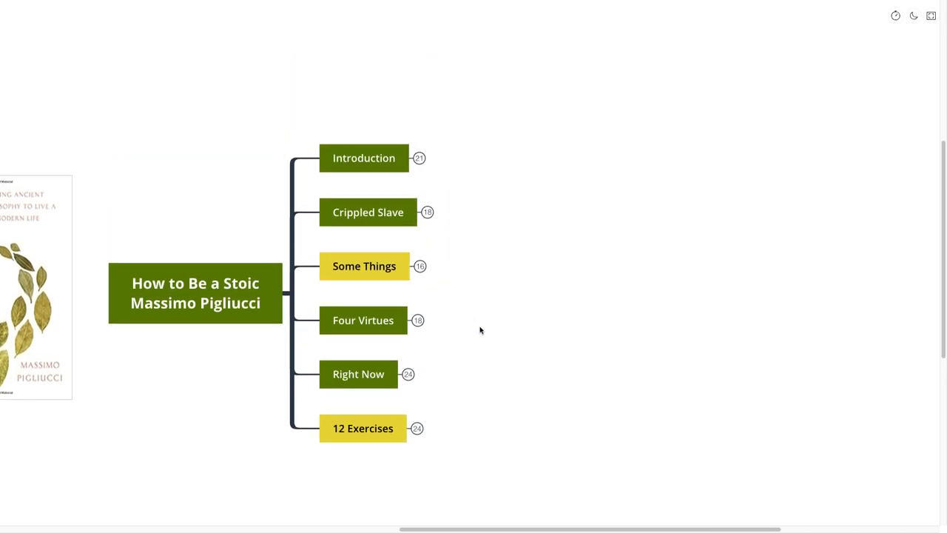
{"action": "scroll", "scroll_direction": "down", "scroll_amount": 3}
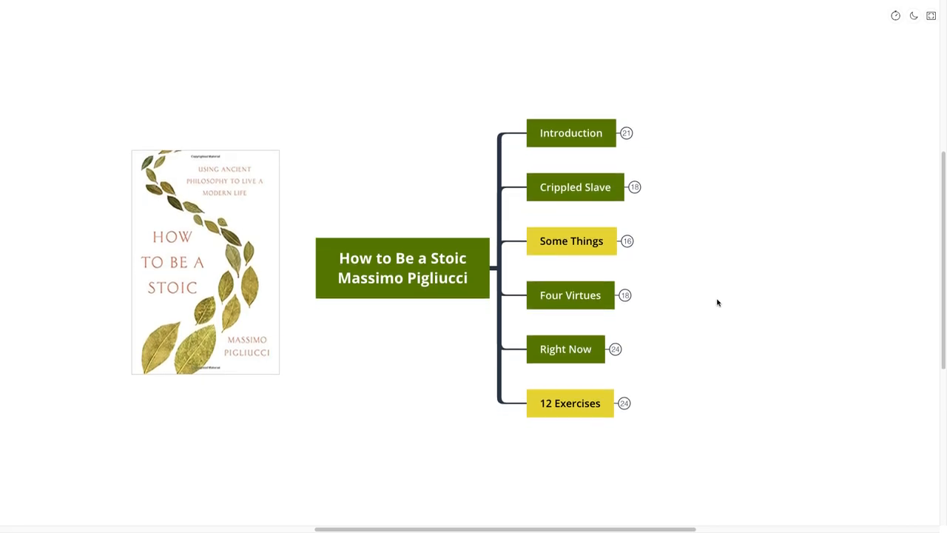
{"action": "scroll", "scroll_direction": "down", "scroll_amount": 3}
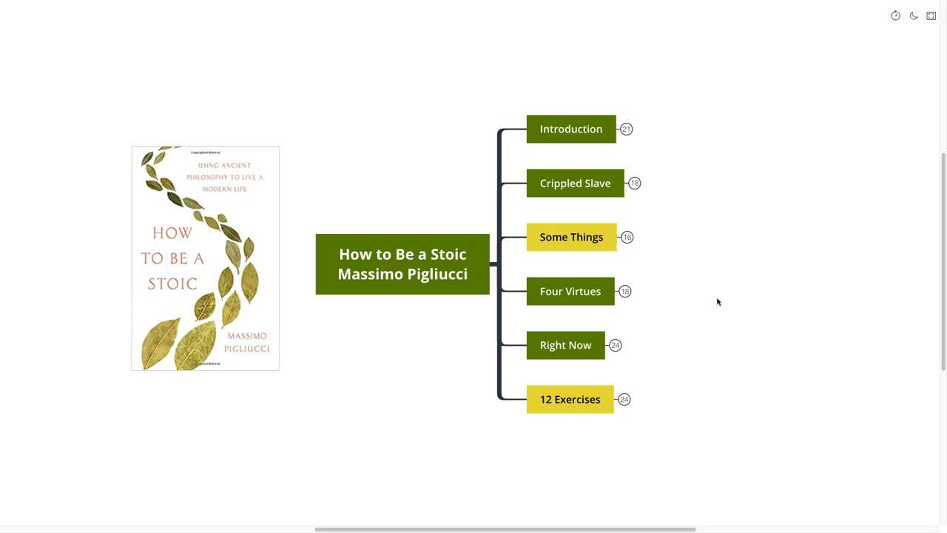
{"action": "mouse_move", "coordinate": [716, 294]}
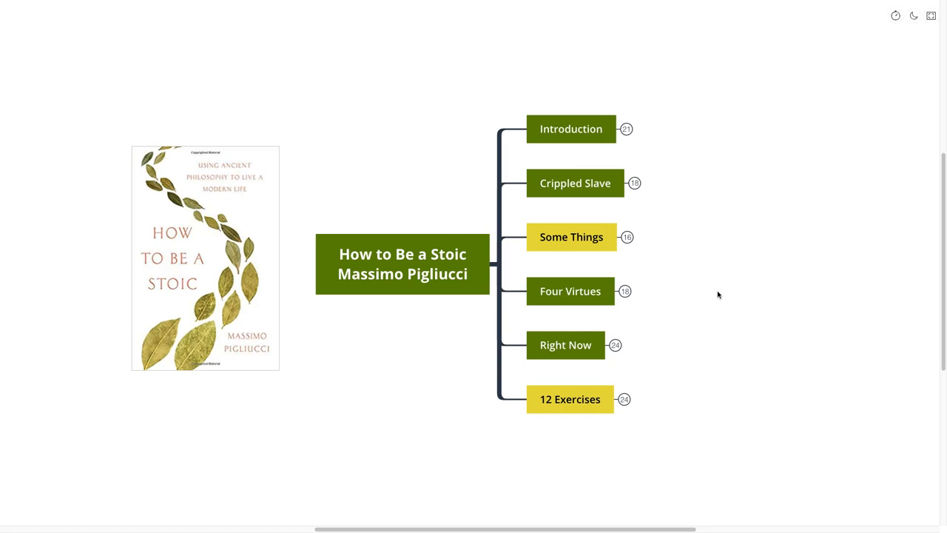
{"action": "mouse_move", "coordinate": [629, 292]}
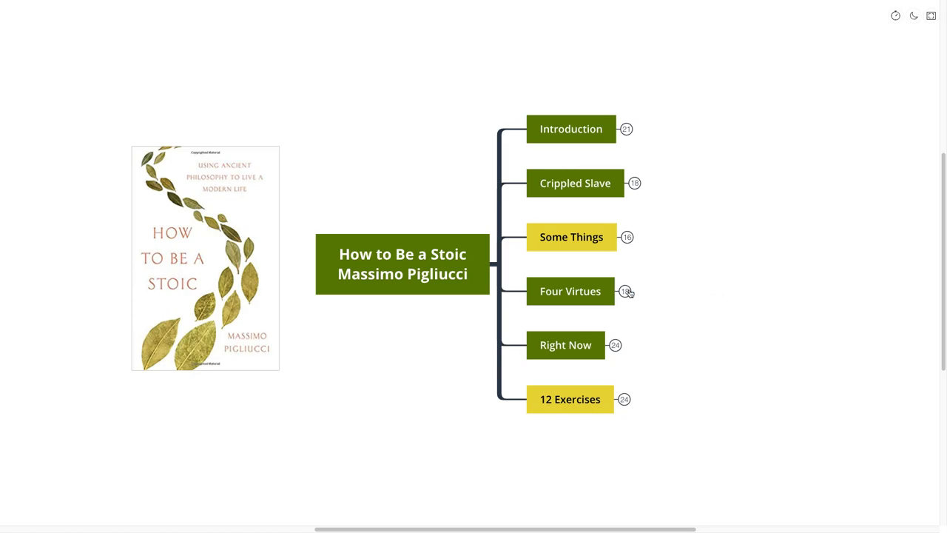
- Unfold Four Virtues to show the Socrates four-virtues quote and the living-up question
{"action": "left_click", "coordinate": [571, 290]}
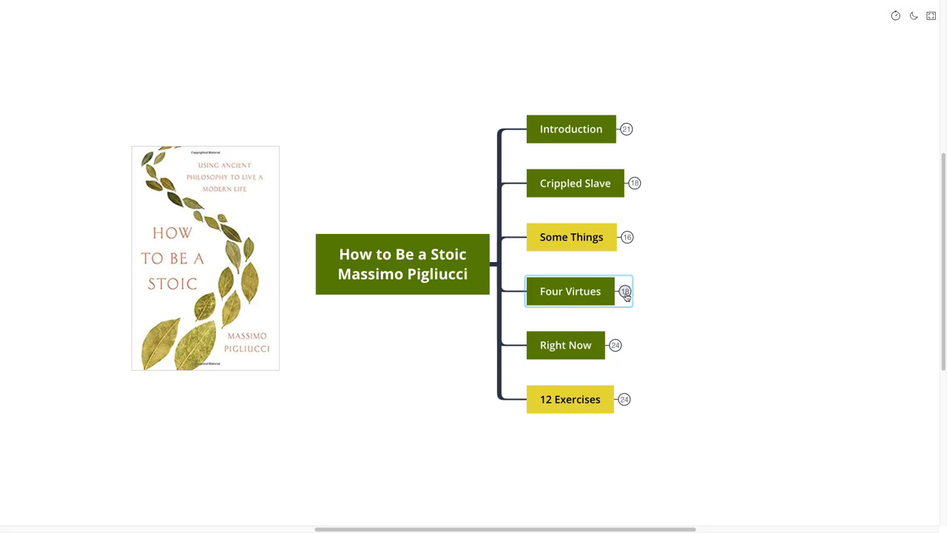
{"action": "mouse_move", "coordinate": [626, 299]}
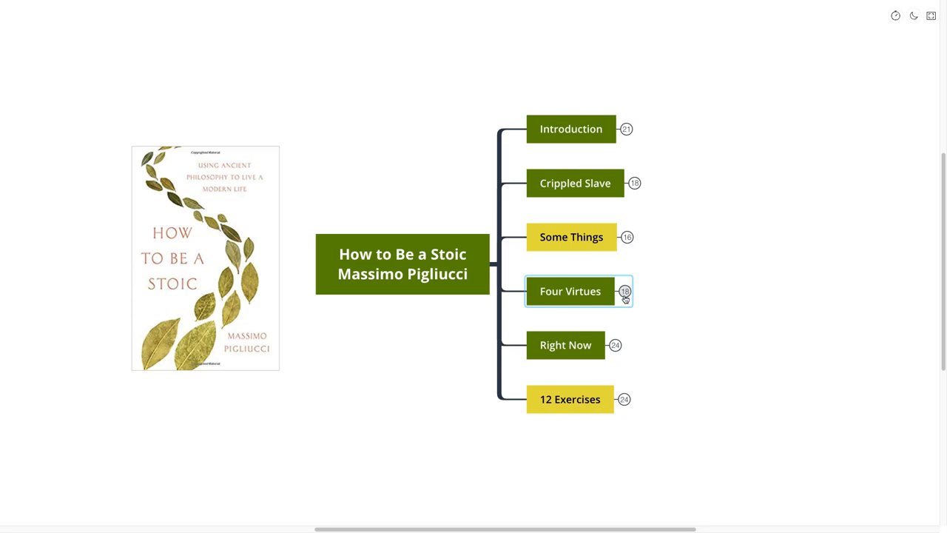
{"action": "left_click", "coordinate": [625, 290]}
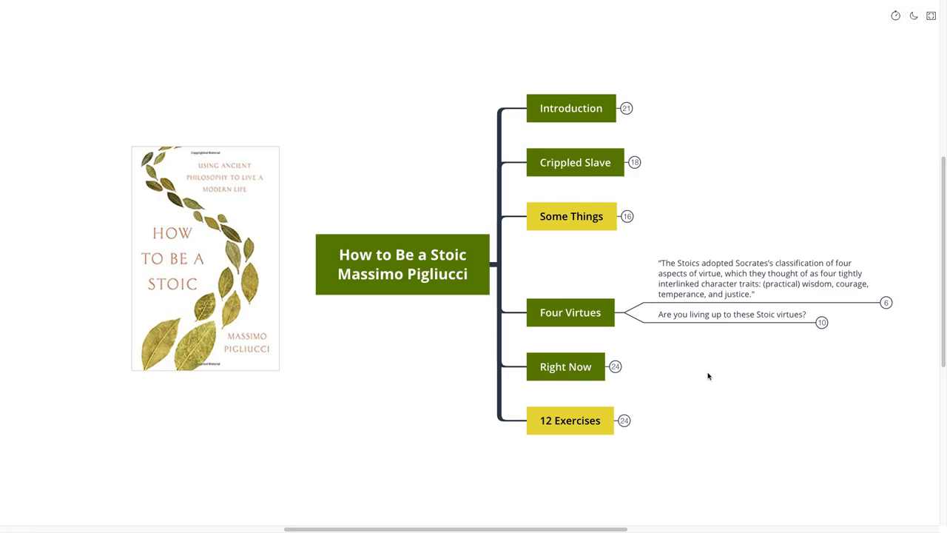
{"action": "mouse_move", "coordinate": [666, 421]}
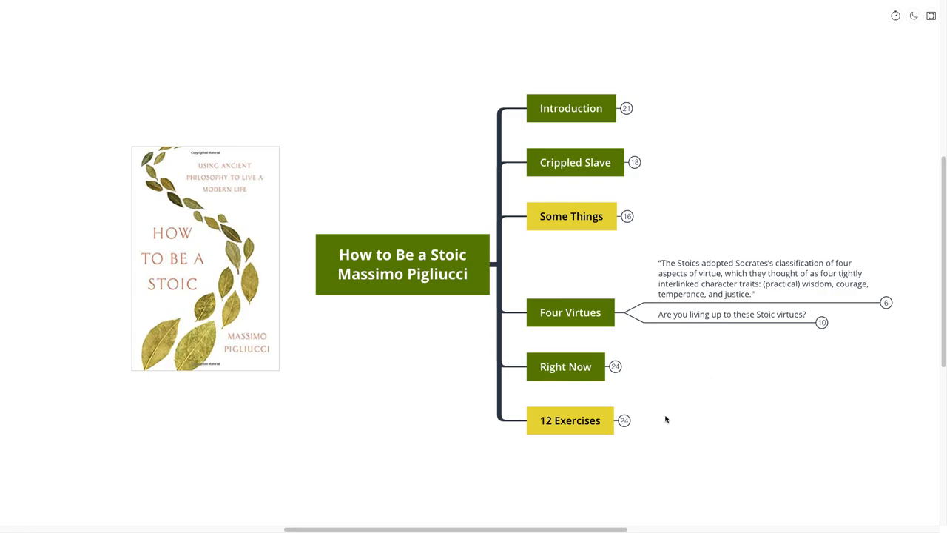
{"action": "mouse_move", "coordinate": [644, 514]}
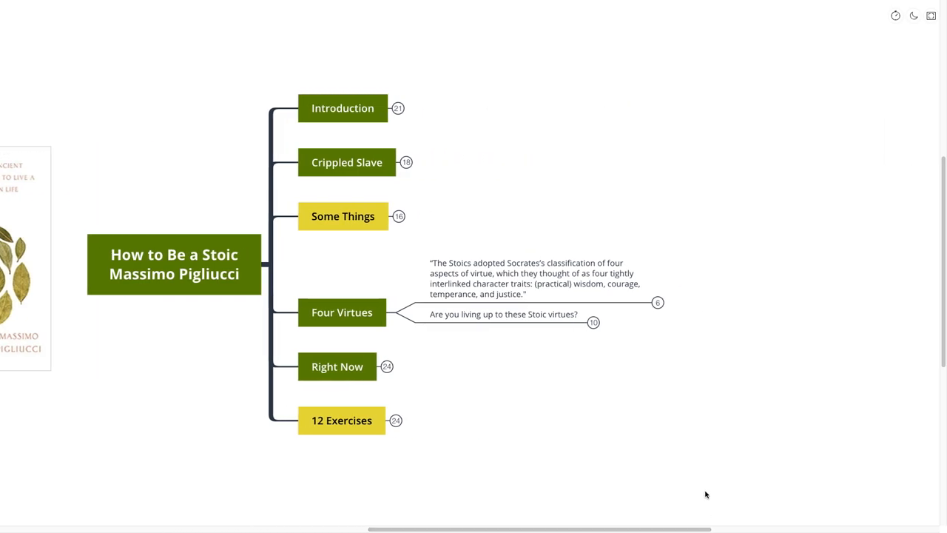
{"action": "mouse_move", "coordinate": [698, 432]}
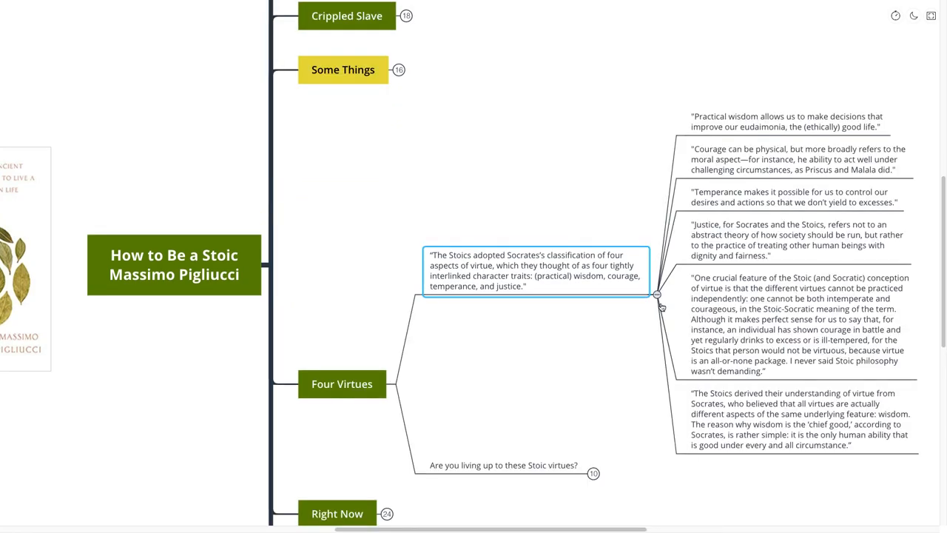
- Unfold the Socrates quote's notes and the three notes under 'Are you living up to these Stoic virtues?'
{"action": "left_click", "coordinate": [630, 360]}
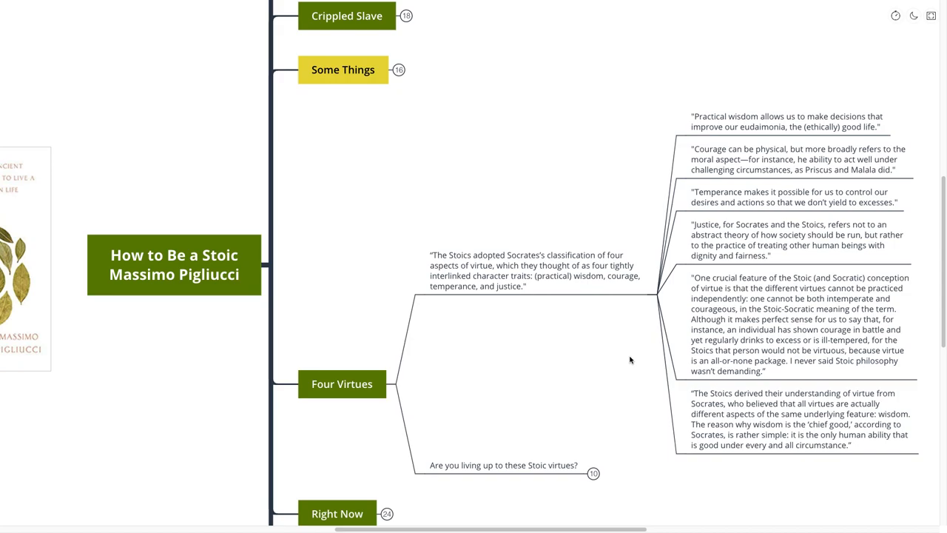
{"action": "mouse_move", "coordinate": [627, 373]}
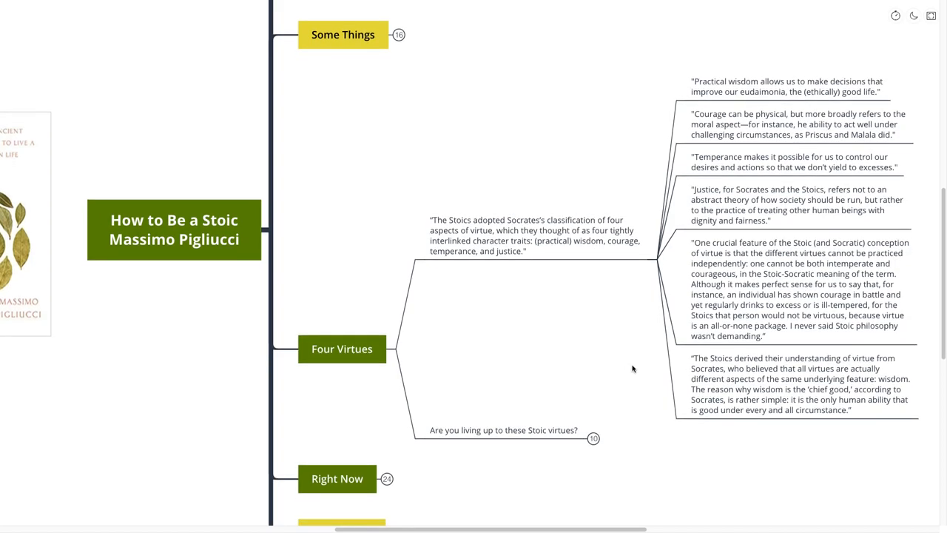
{"action": "mouse_move", "coordinate": [642, 367]}
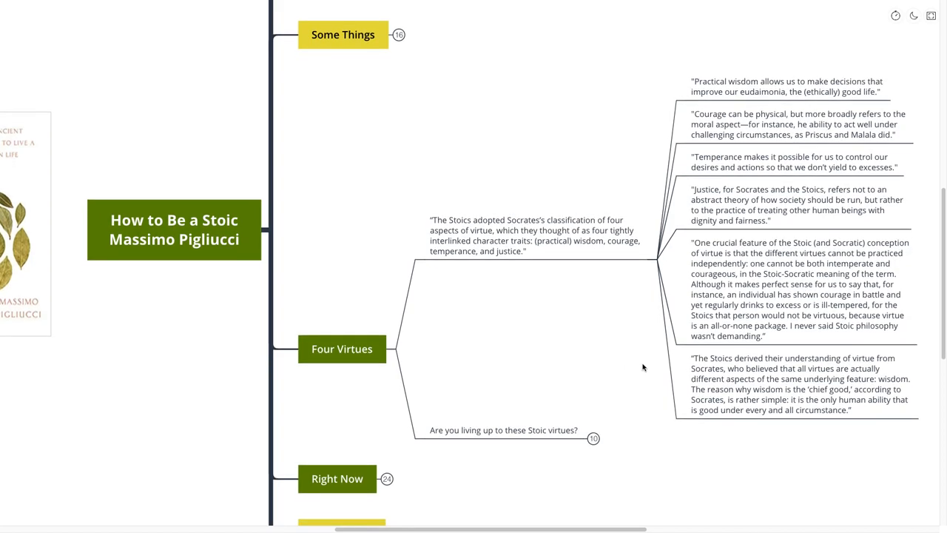
{"action": "mouse_move", "coordinate": [614, 391]}
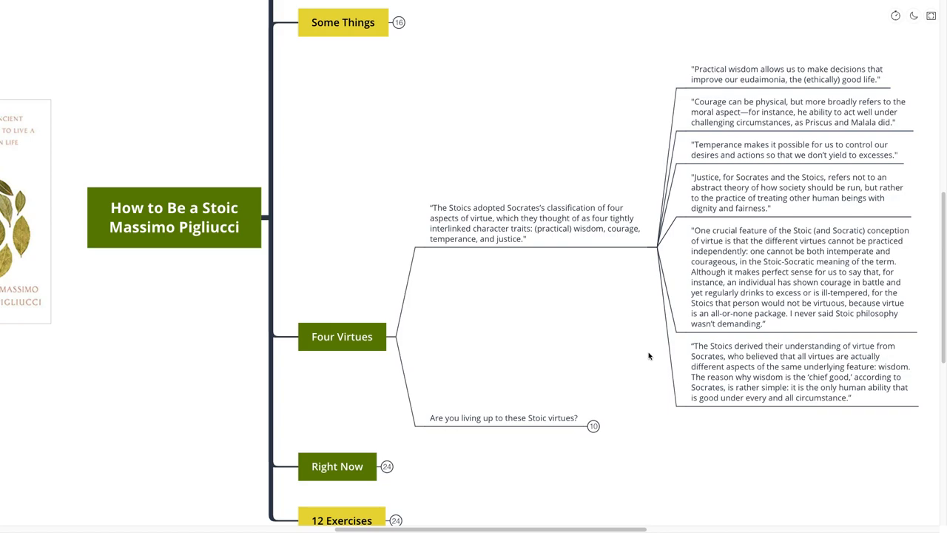
{"action": "mouse_move", "coordinate": [642, 361]}
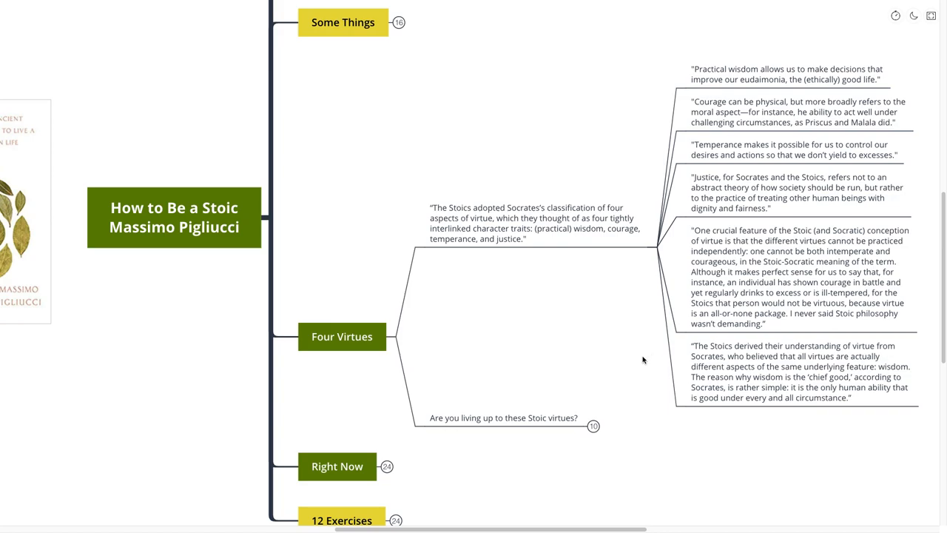
{"action": "mouse_move", "coordinate": [621, 362]}
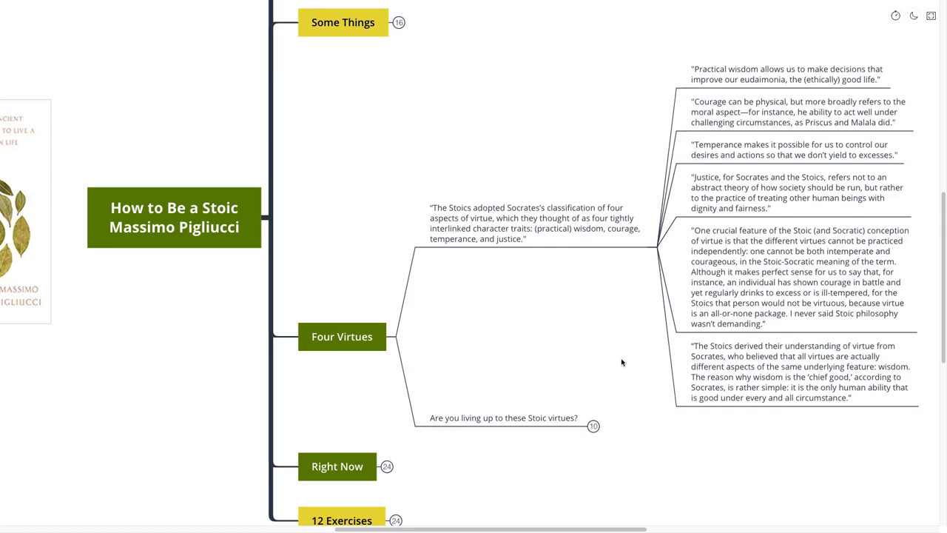
{"action": "mouse_move", "coordinate": [626, 363]}
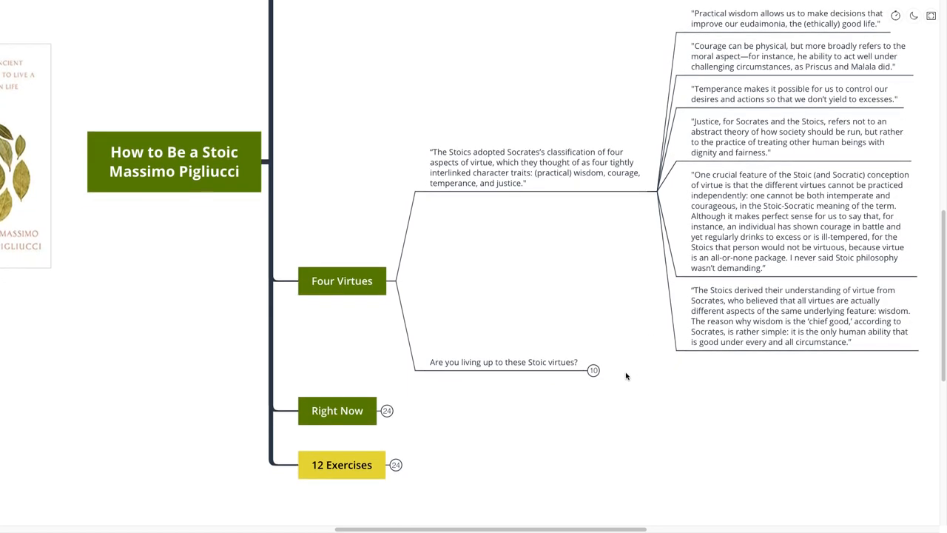
{"action": "mouse_move", "coordinate": [629, 379]}
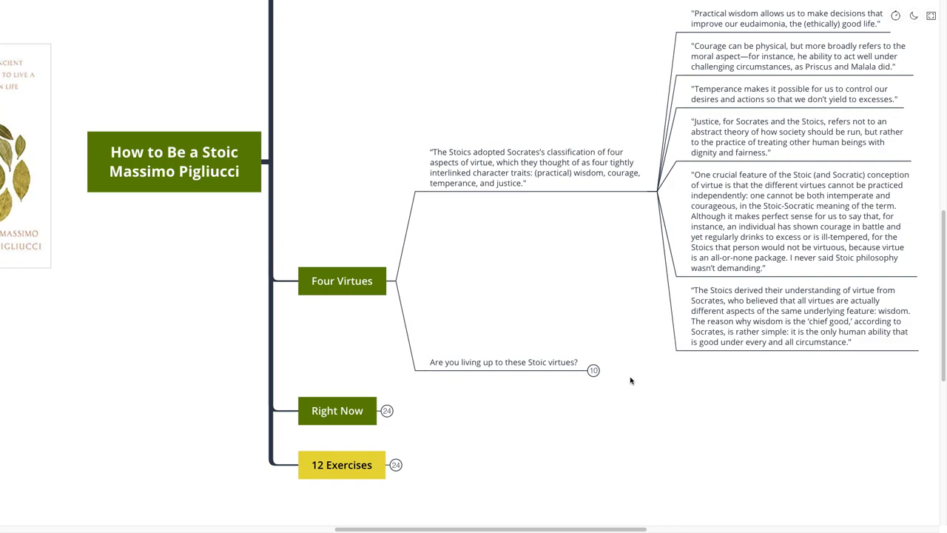
{"action": "scroll", "scroll_direction": "down", "scroll_amount": 3}
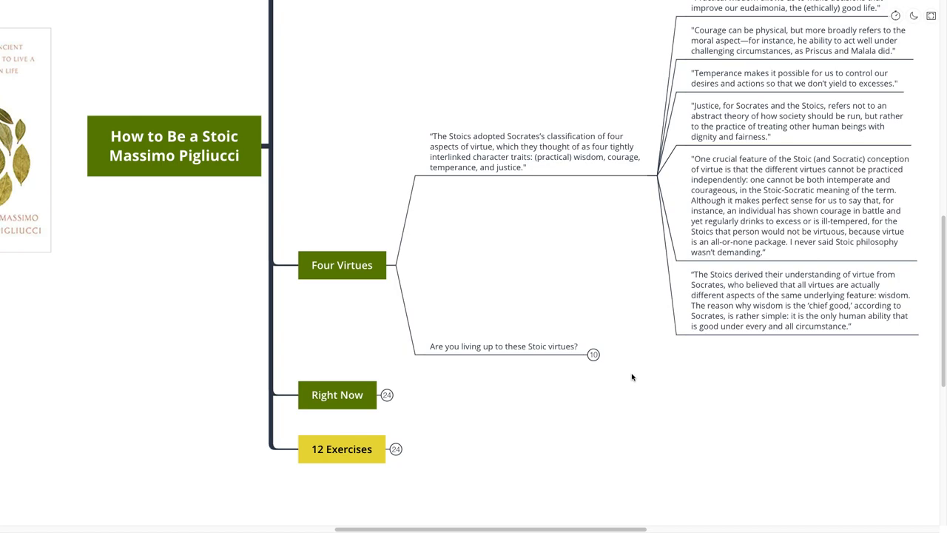
{"action": "mouse_move", "coordinate": [628, 368]}
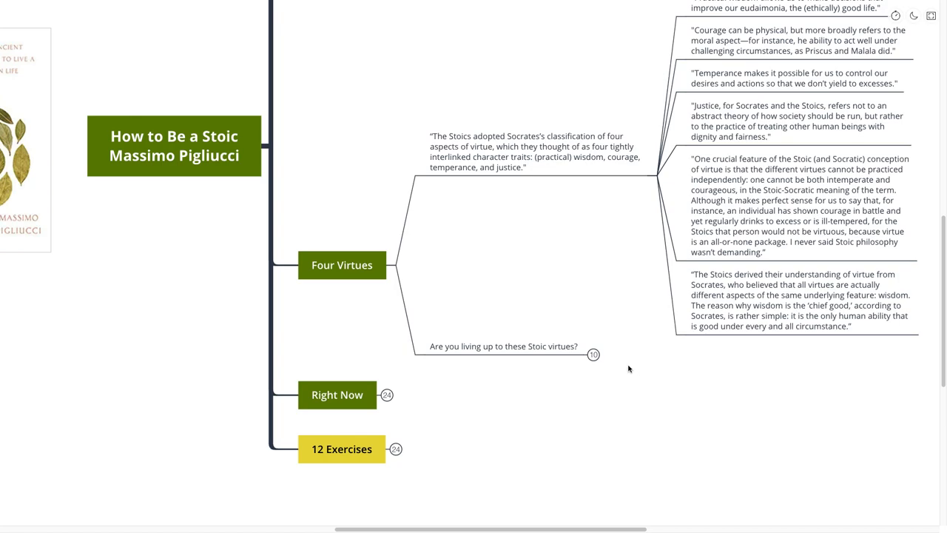
{"action": "mouse_move", "coordinate": [612, 366]}
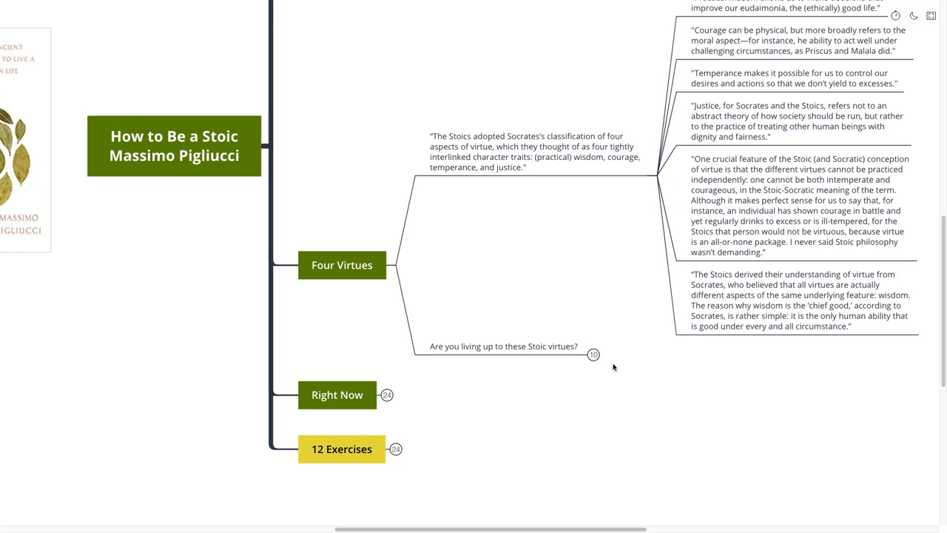
{"action": "scroll", "scroll_direction": "down", "scroll_amount": 3}
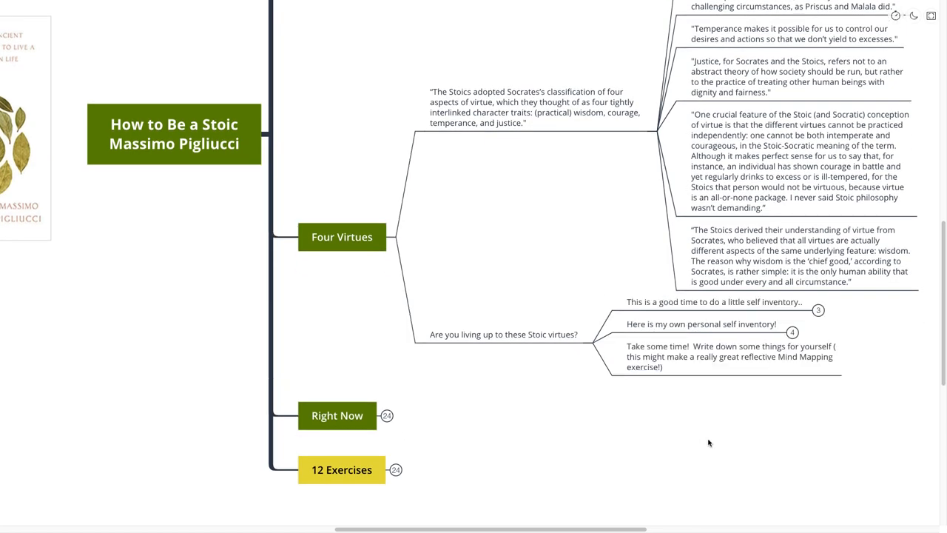
- Unfold the 'good time to do a little self inventory' topic to show its three reflection prompts
{"action": "scroll", "scroll_direction": "right", "scroll_amount": 3}
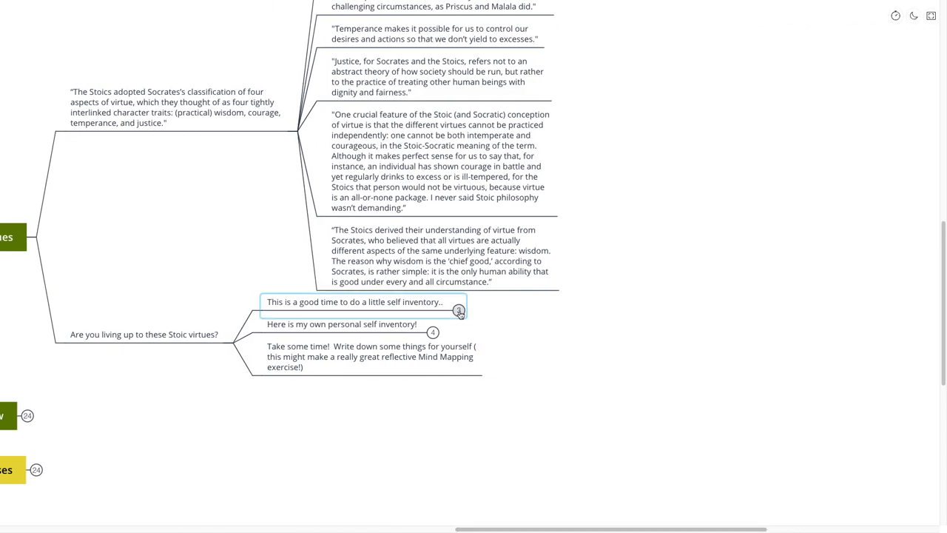
{"action": "left_click", "coordinate": [459, 309]}
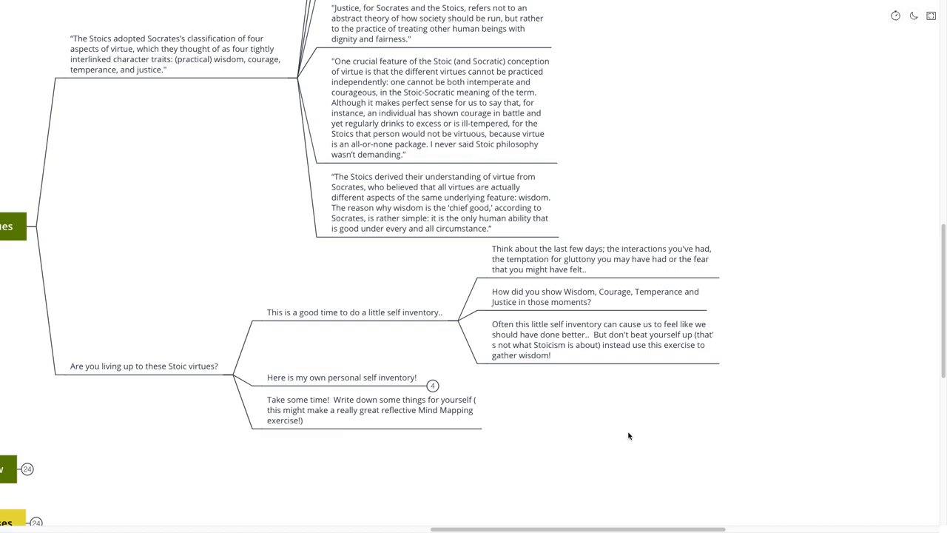
{"action": "mouse_move", "coordinate": [631, 432]}
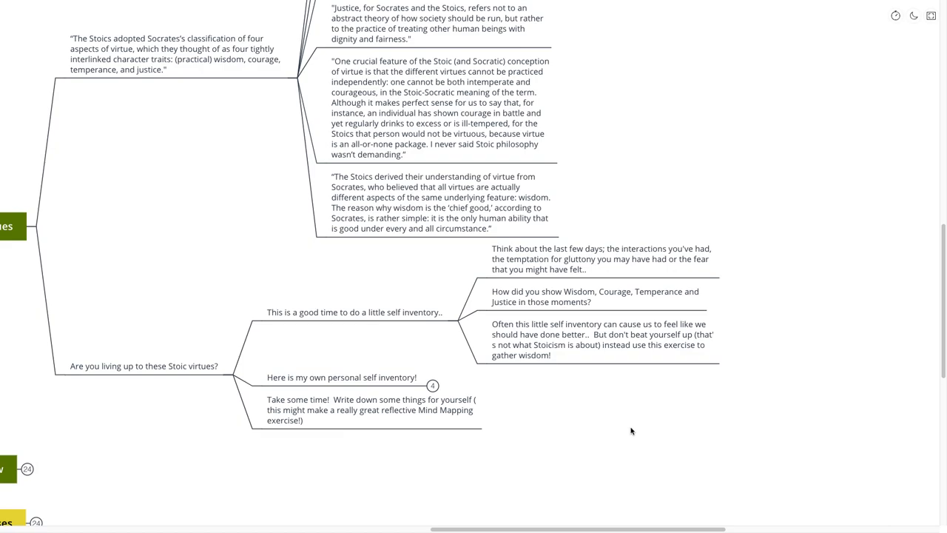
{"action": "scroll", "scroll_direction": "down", "scroll_amount": 3}
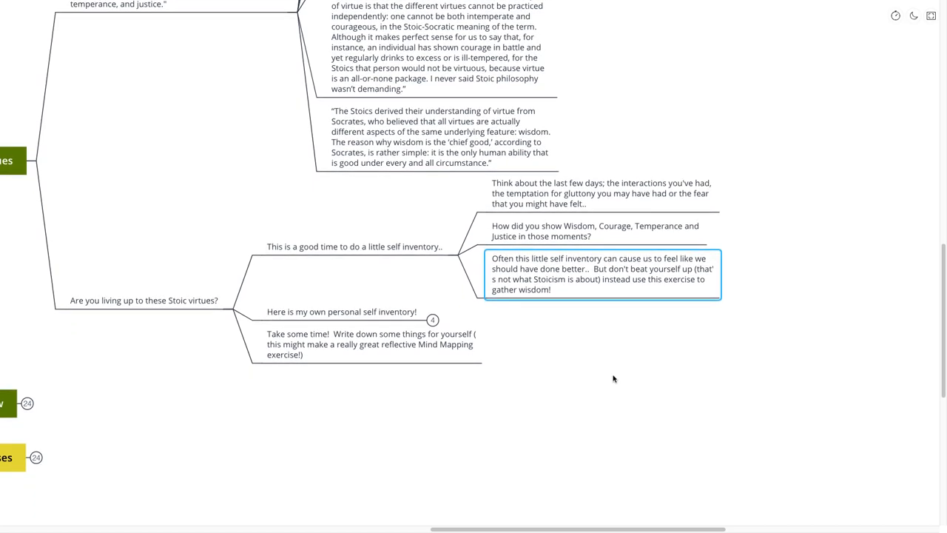
{"action": "mouse_move", "coordinate": [592, 377]}
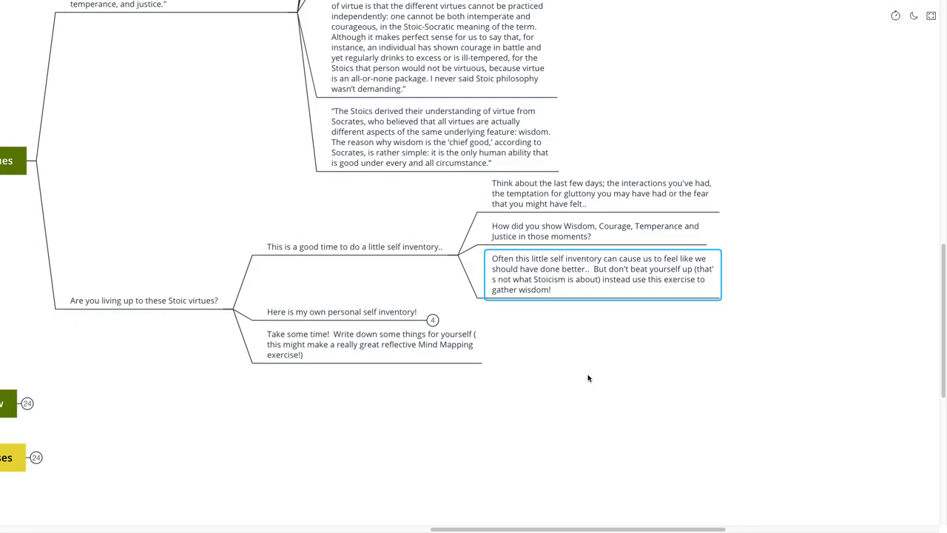
{"action": "mouse_move", "coordinate": [585, 379]}
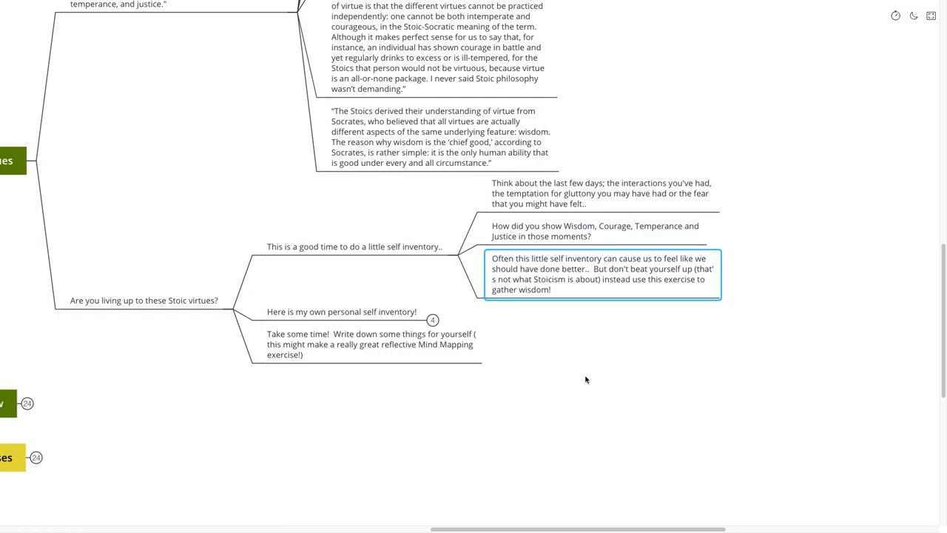
- Unfold 'Here is my own personal self inventory!' to review its four reflections on busyness, courage, temperance and justice
{"action": "left_click", "coordinate": [342, 310]}
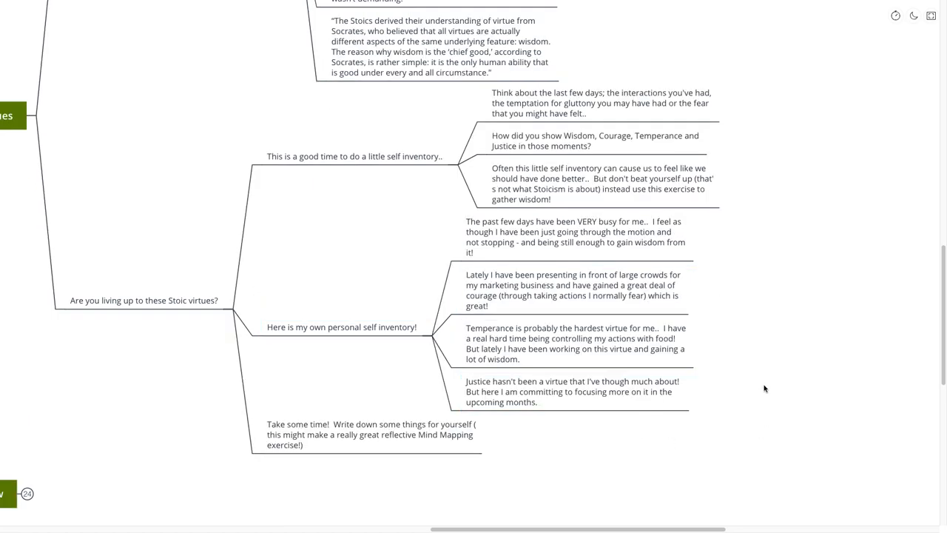
{"action": "scroll", "scroll_direction": "down", "scroll_amount": 3}
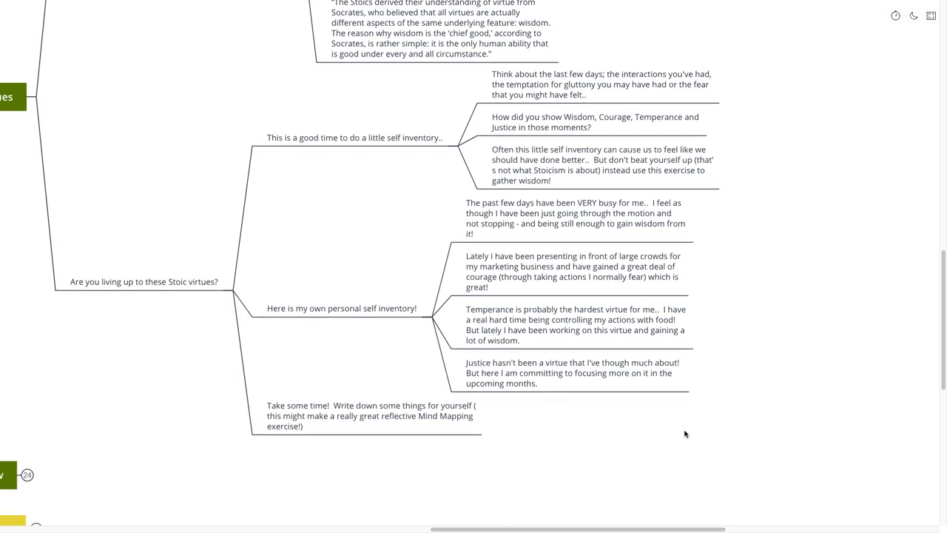
{"action": "scroll", "scroll_direction": "down", "scroll_amount": 3}
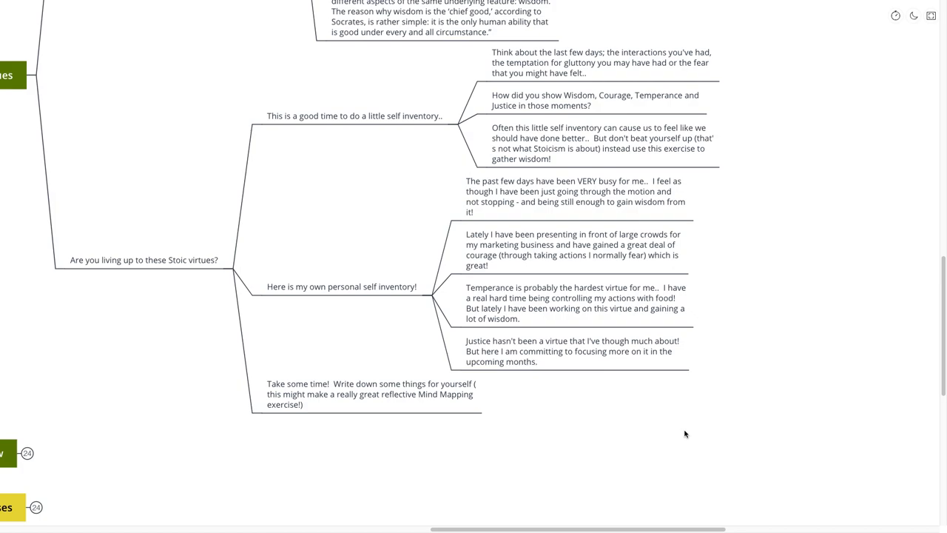
{"action": "mouse_move", "coordinate": [683, 436]}
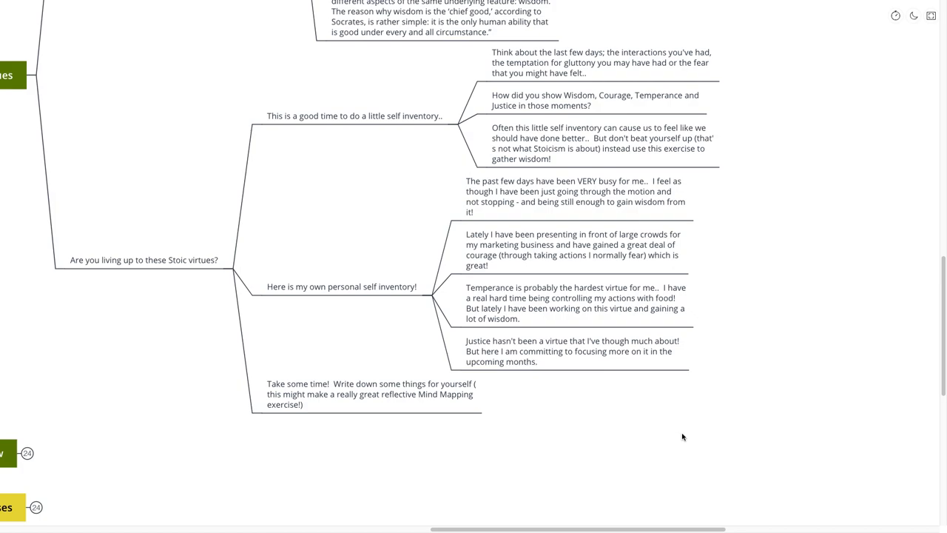
{"action": "mouse_move", "coordinate": [475, 438]}
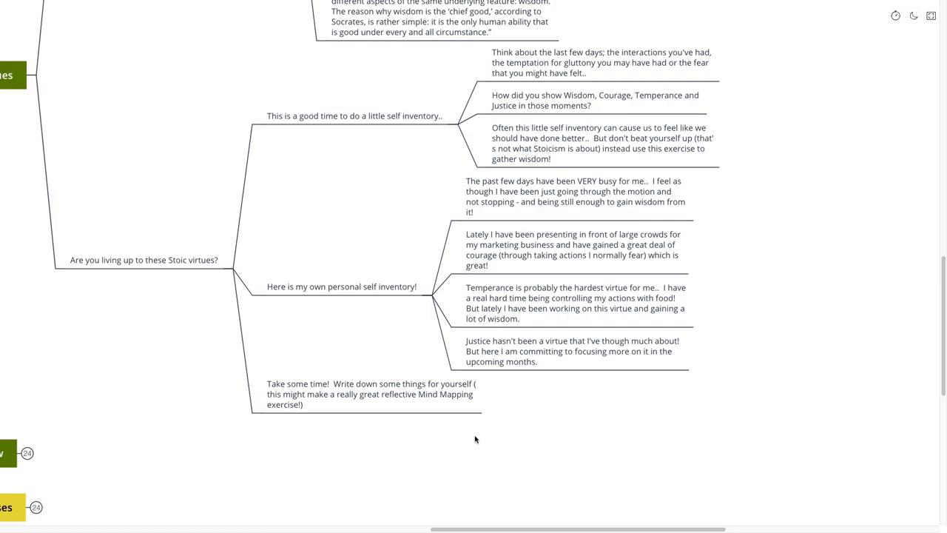
{"action": "mouse_move", "coordinate": [474, 435]}
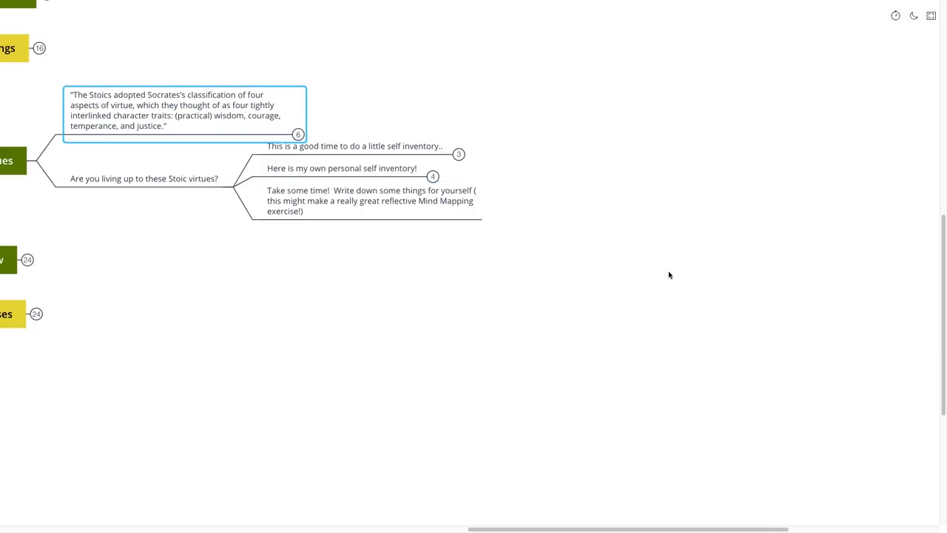
- Scroll across Right Now's five quotes under 'How can I use virtue here and now?' and the virtue-muscles note
{"action": "scroll", "scroll_direction": "right", "scroll_amount": 3}
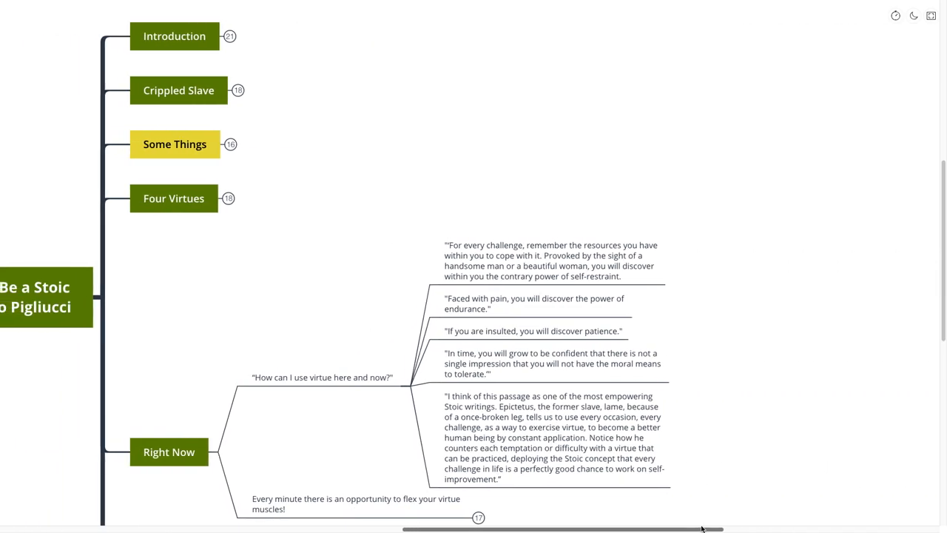
{"action": "scroll", "scroll_direction": "down", "scroll_amount": 3}
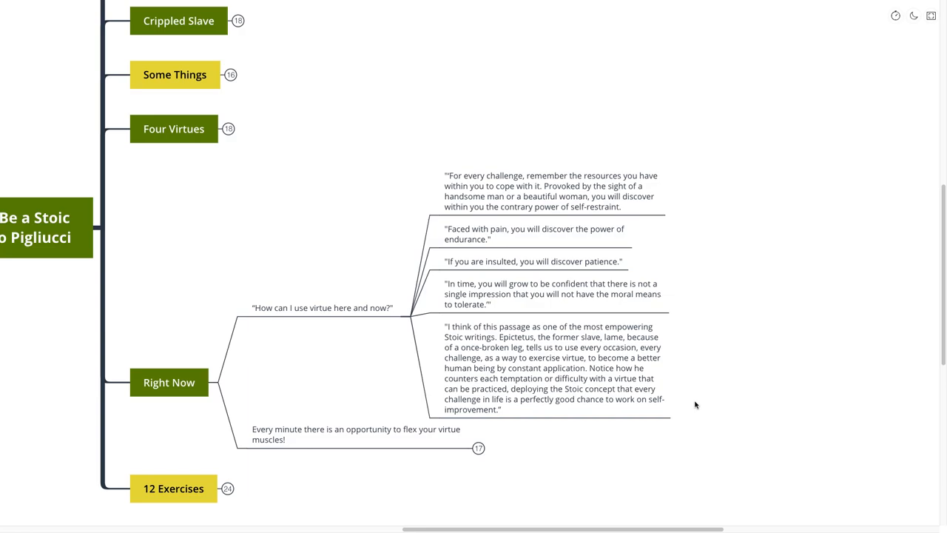
{"action": "mouse_move", "coordinate": [698, 411]}
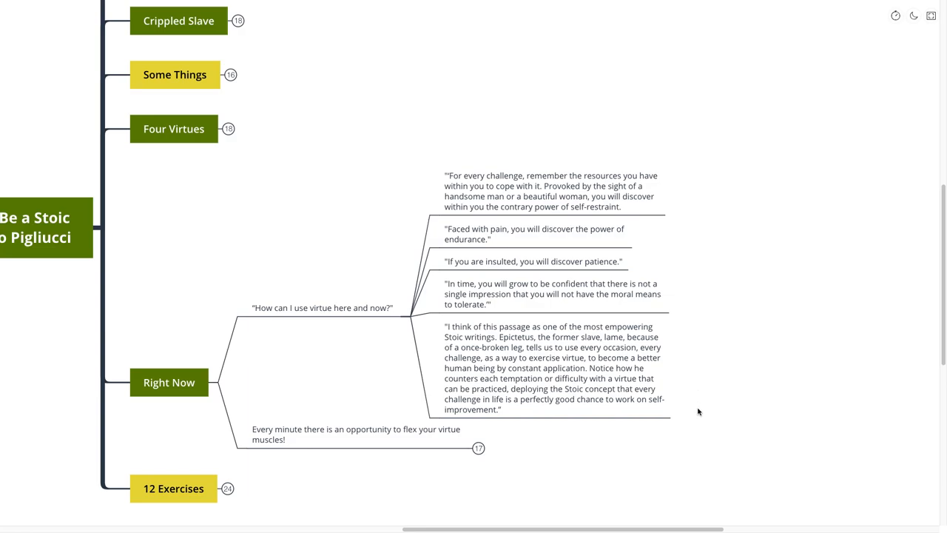
{"action": "mouse_move", "coordinate": [702, 426]}
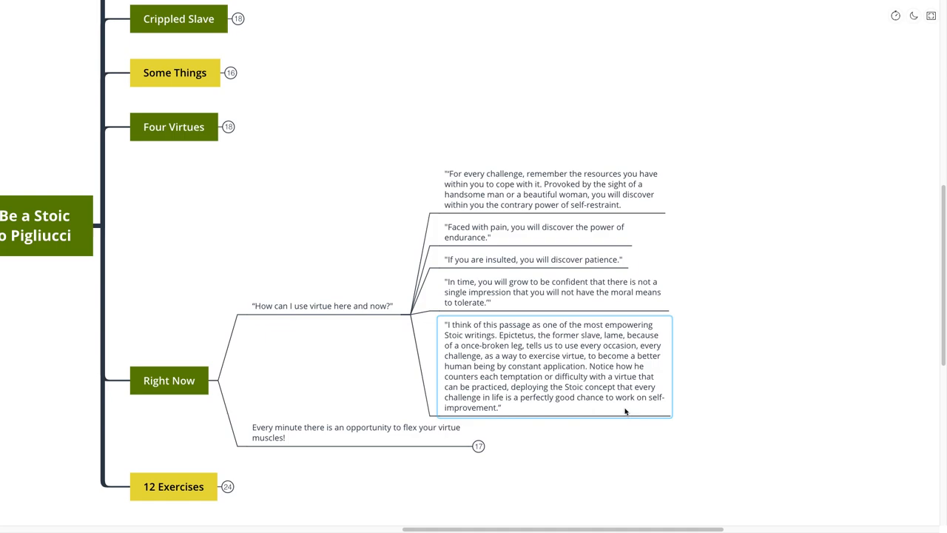
{"action": "scroll", "scroll_direction": "down", "scroll_amount": 3}
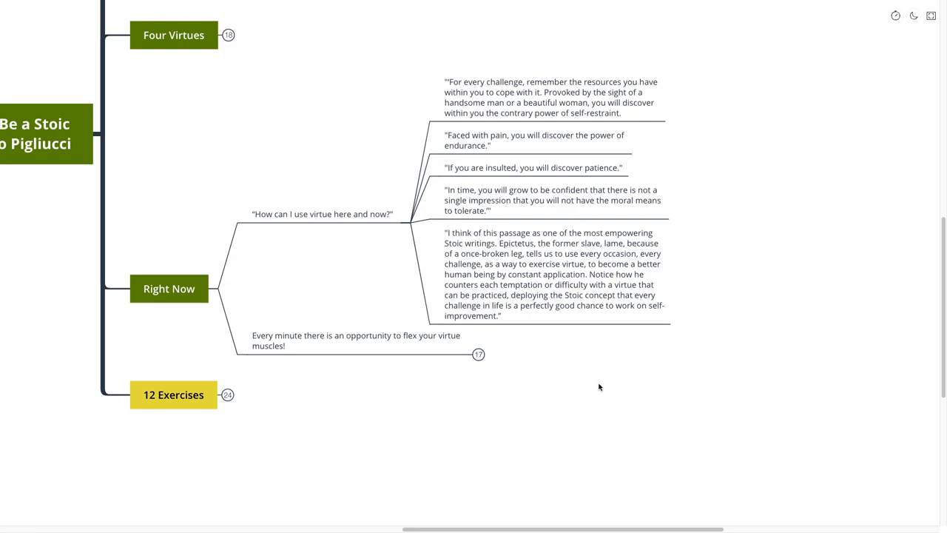
- Unfold the flex-your-virtue-muscles topic and its baseball analogy's two notes on strengthening virtue
{"action": "left_click", "coordinate": [355, 340]}
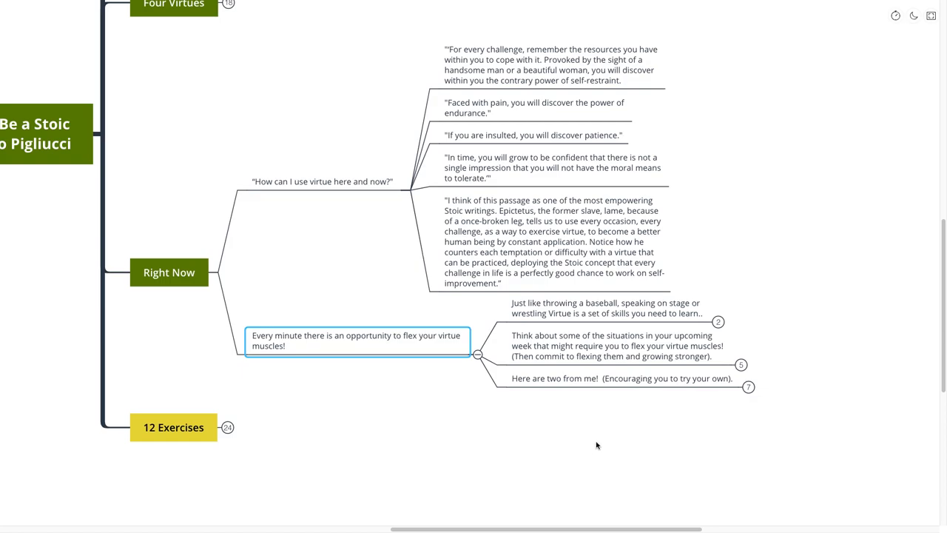
{"action": "mouse_move", "coordinate": [615, 494]}
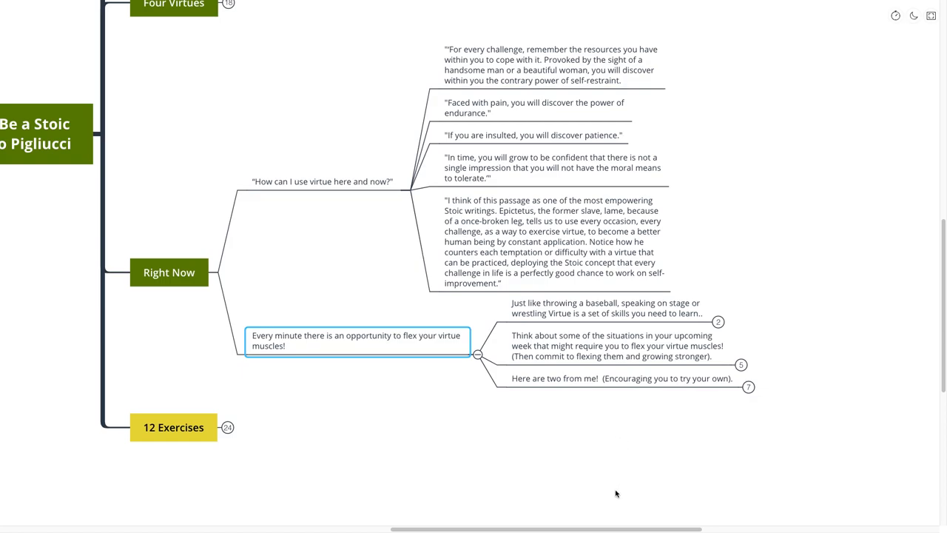
{"action": "scroll", "scroll_direction": "left", "scroll_amount": 3}
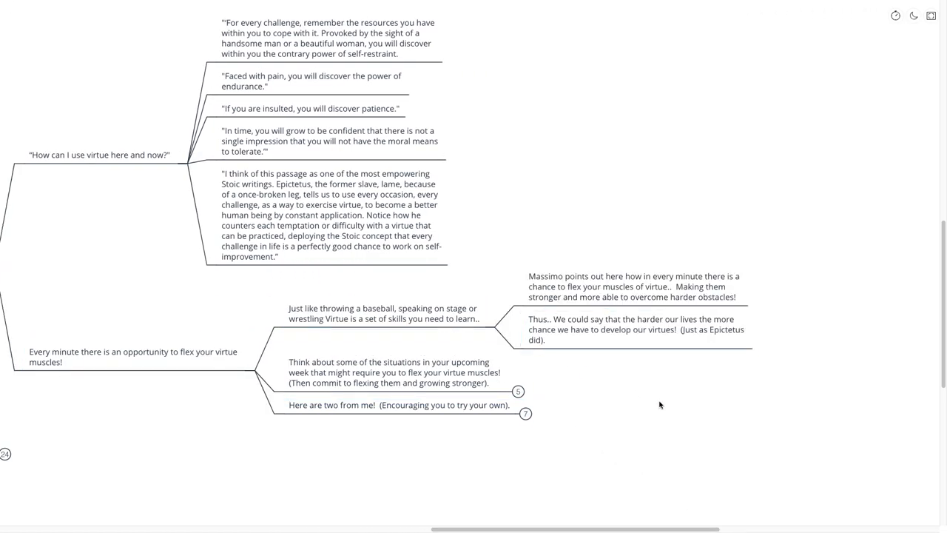
{"action": "scroll", "scroll_direction": "down", "scroll_amount": 3}
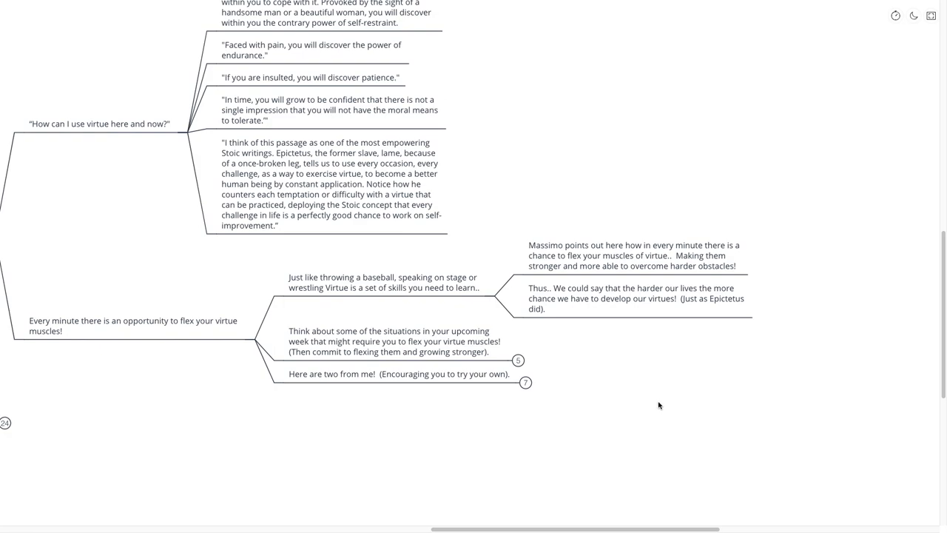
{"action": "mouse_move", "coordinate": [657, 405]}
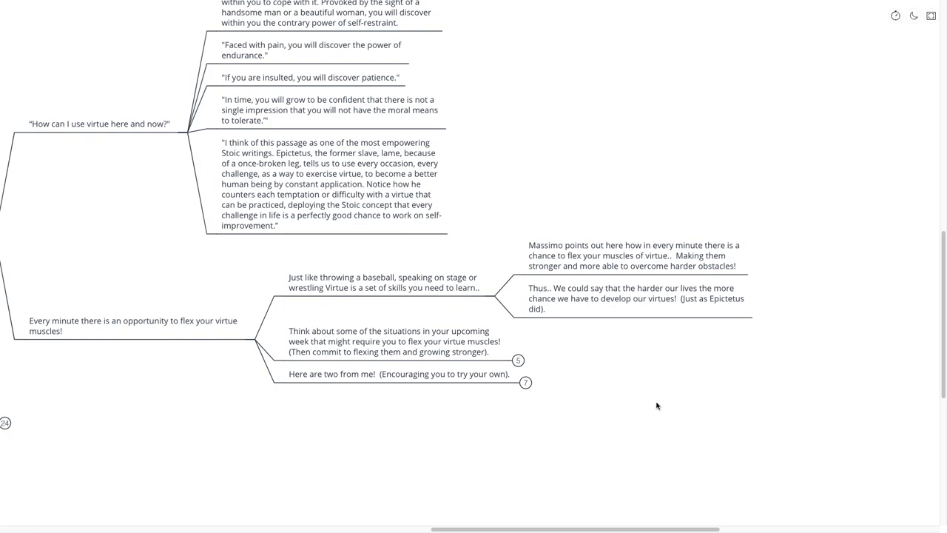
{"action": "mouse_move", "coordinate": [650, 406]}
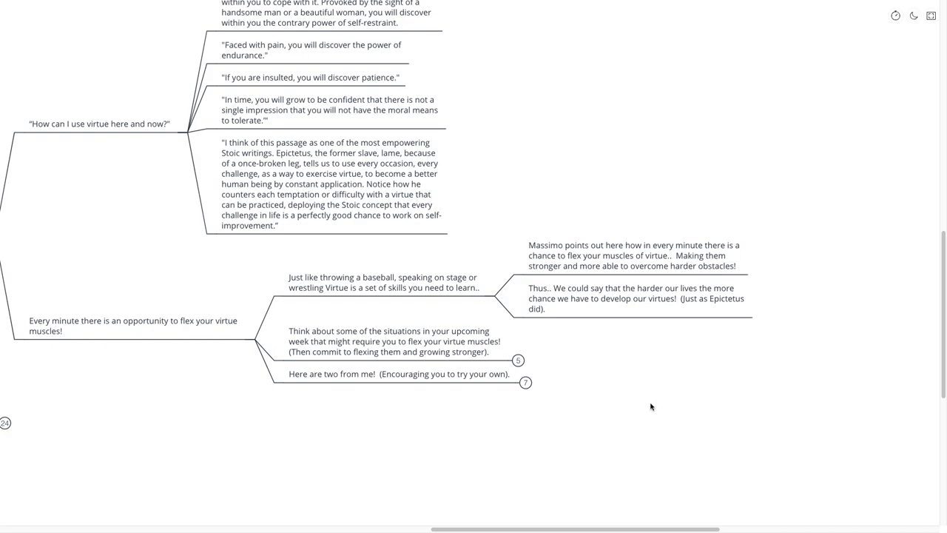
{"action": "mouse_move", "coordinate": [652, 408]}
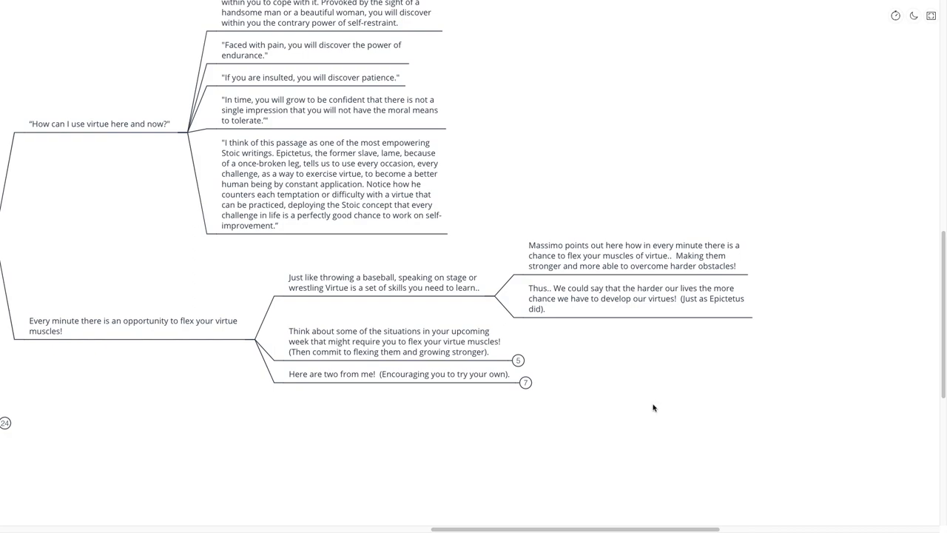
{"action": "scroll", "scroll_direction": "down", "scroll_amount": 3}
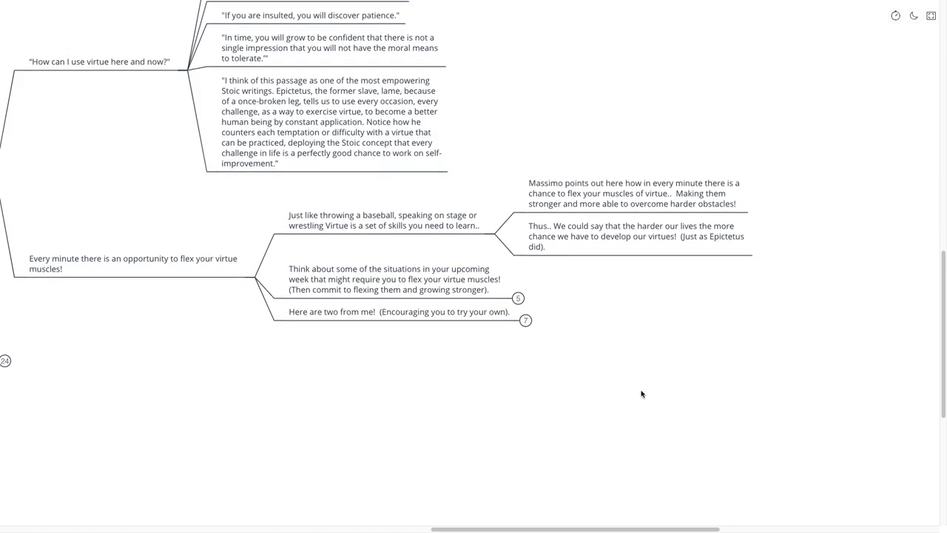
{"action": "mouse_move", "coordinate": [529, 388]}
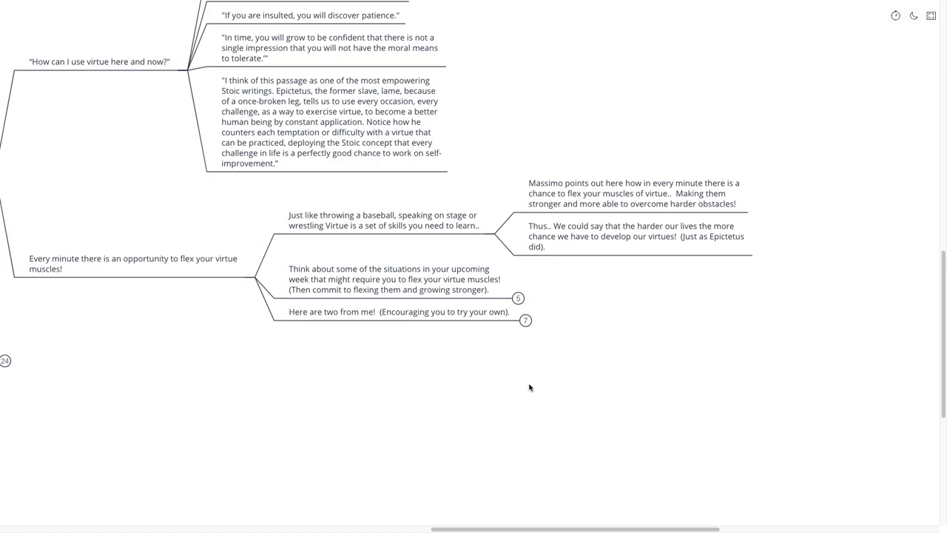
{"action": "left_click", "coordinate": [518, 299]}
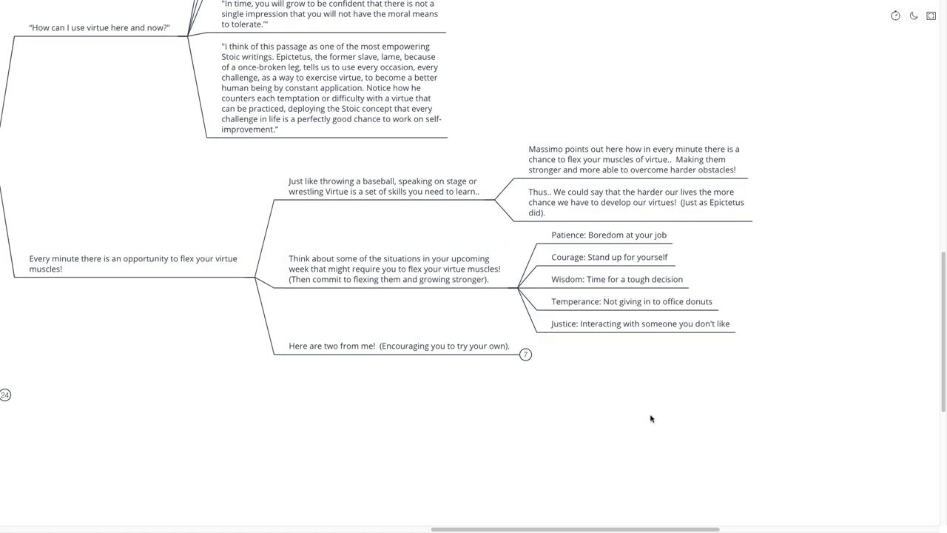
{"action": "scroll", "scroll_direction": "down", "scroll_amount": 3}
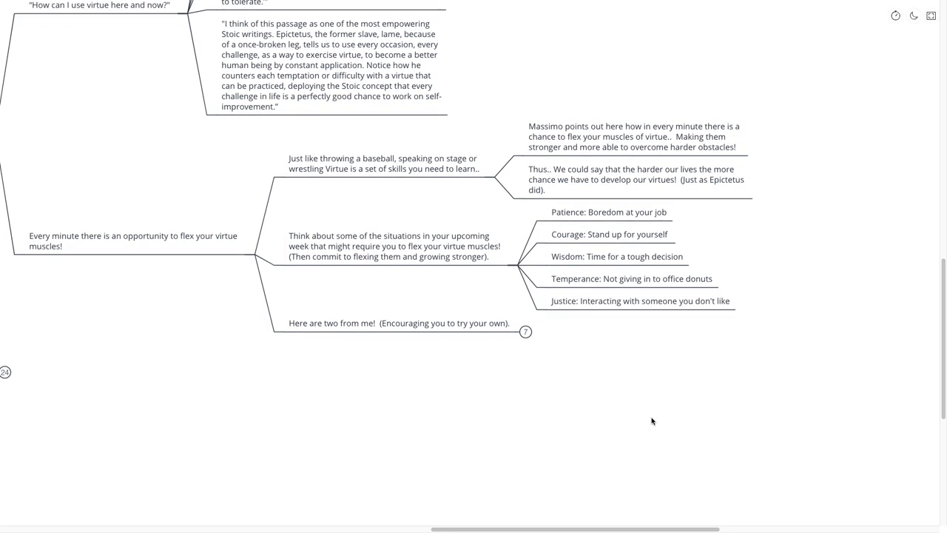
{"action": "mouse_move", "coordinate": [650, 408]}
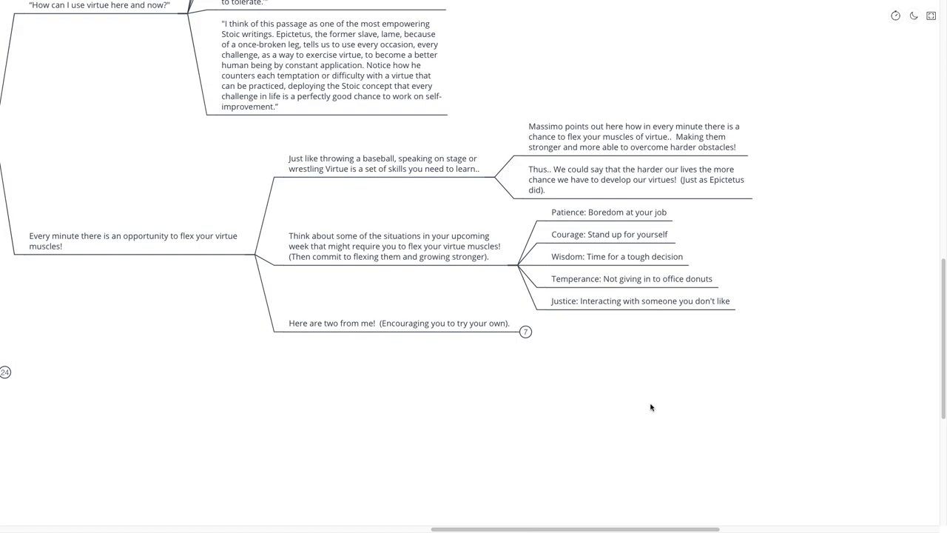
{"action": "mouse_move", "coordinate": [654, 396]}
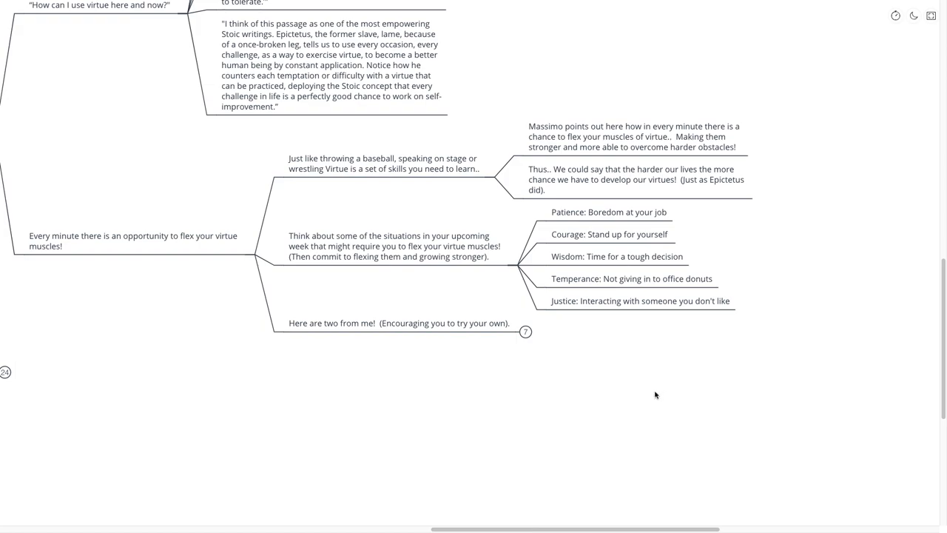
{"action": "mouse_move", "coordinate": [652, 396]}
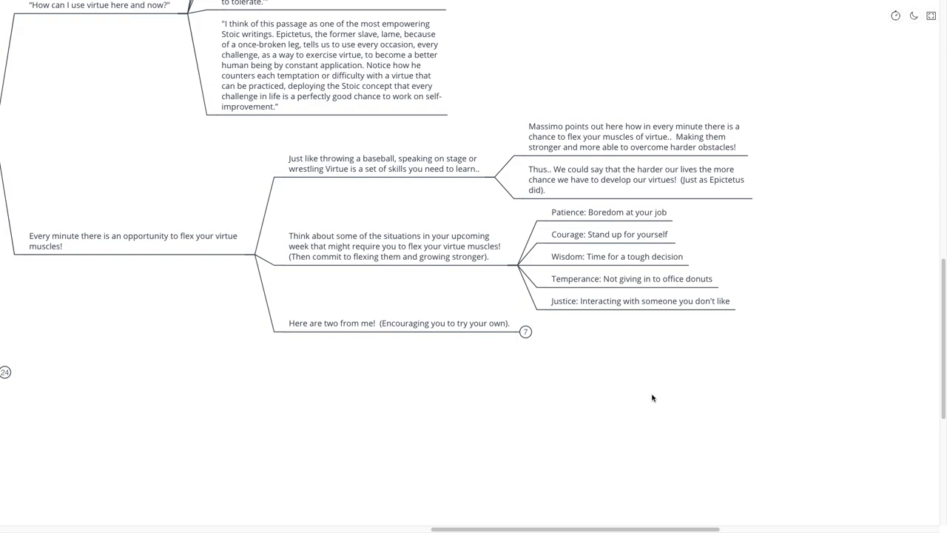
{"action": "mouse_move", "coordinate": [642, 409]}
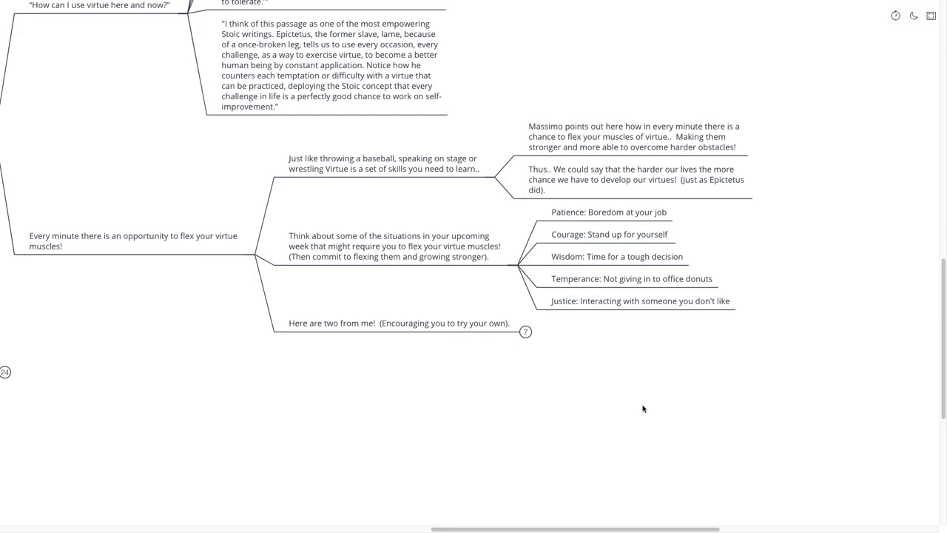
{"action": "mouse_move", "coordinate": [639, 412]}
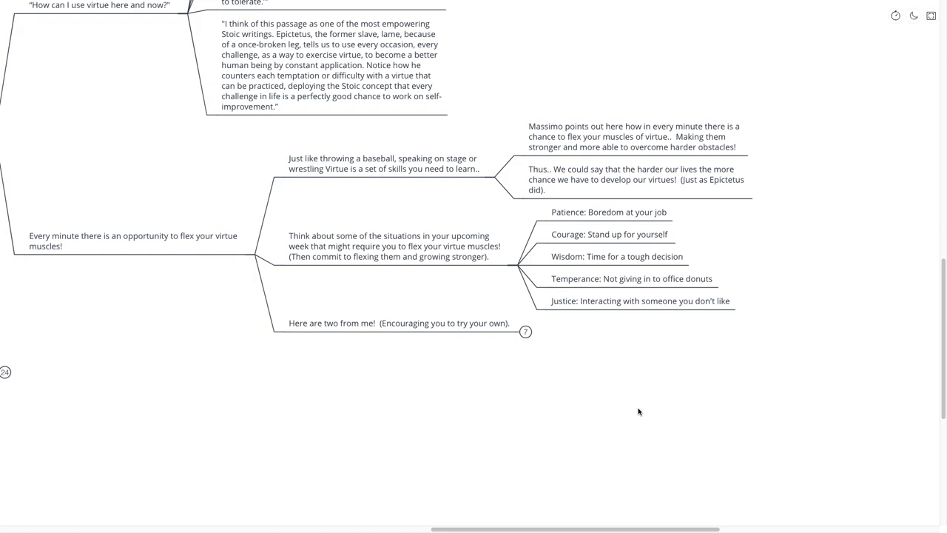
{"action": "mouse_move", "coordinate": [642, 358]}
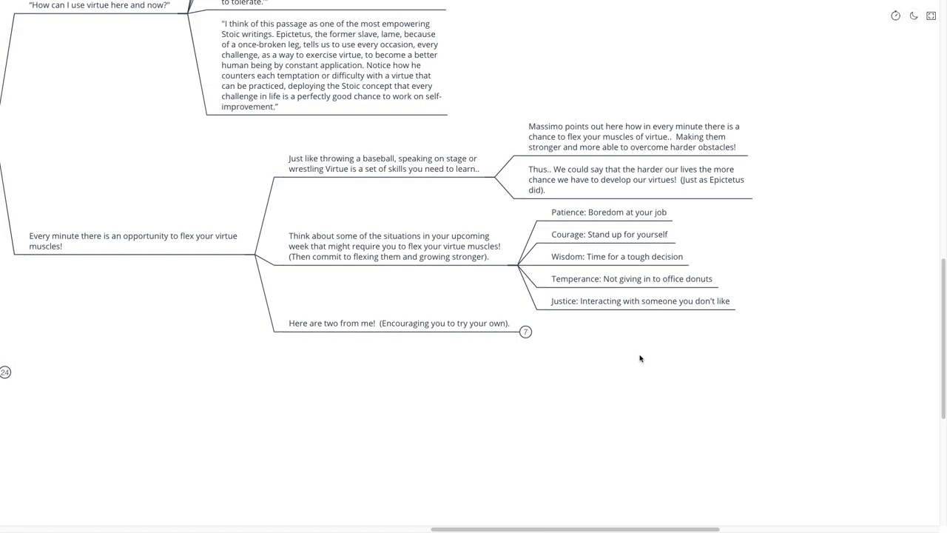
{"action": "mouse_move", "coordinate": [621, 359]}
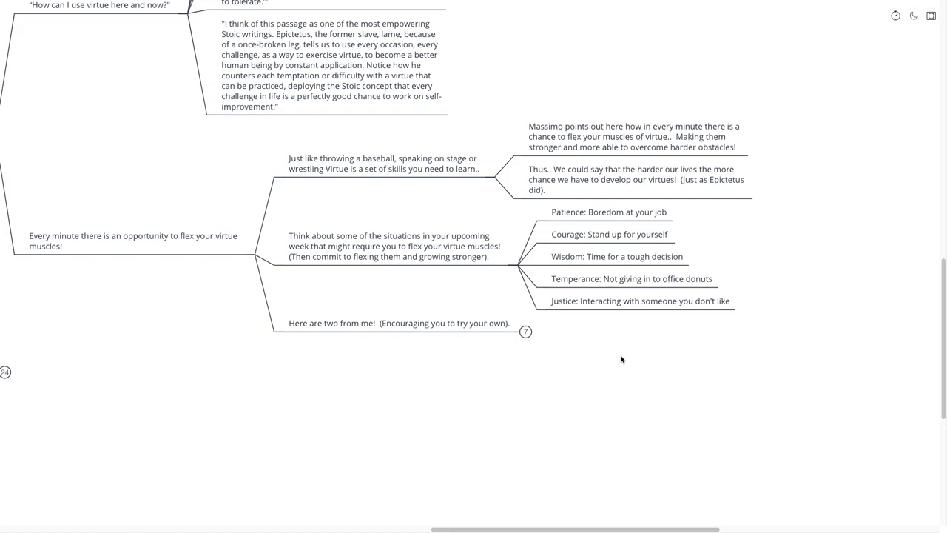
{"action": "scroll", "scroll_direction": "down", "scroll_amount": 3}
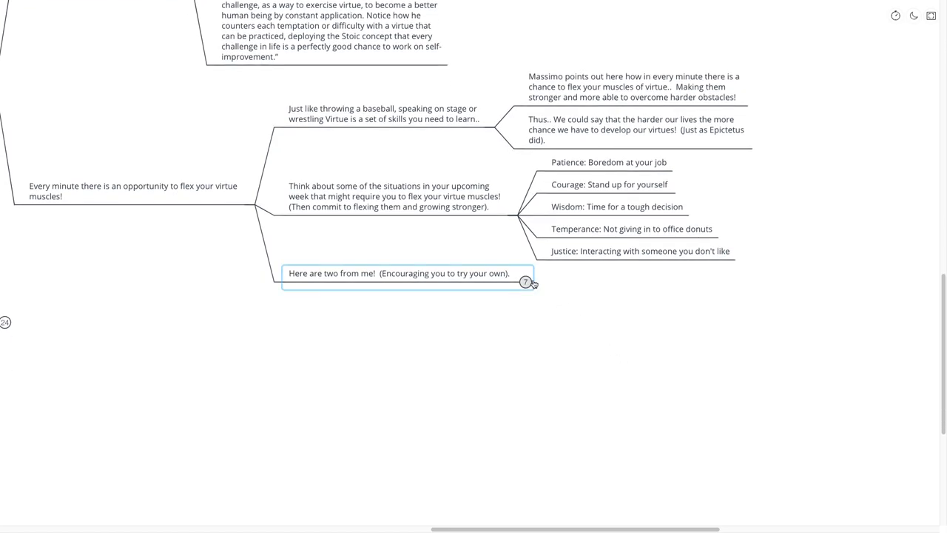
- Expand 'Here are two from me!' and reveal the notes under both the business-decision and temperance examples
{"action": "left_click", "coordinate": [523, 281]}
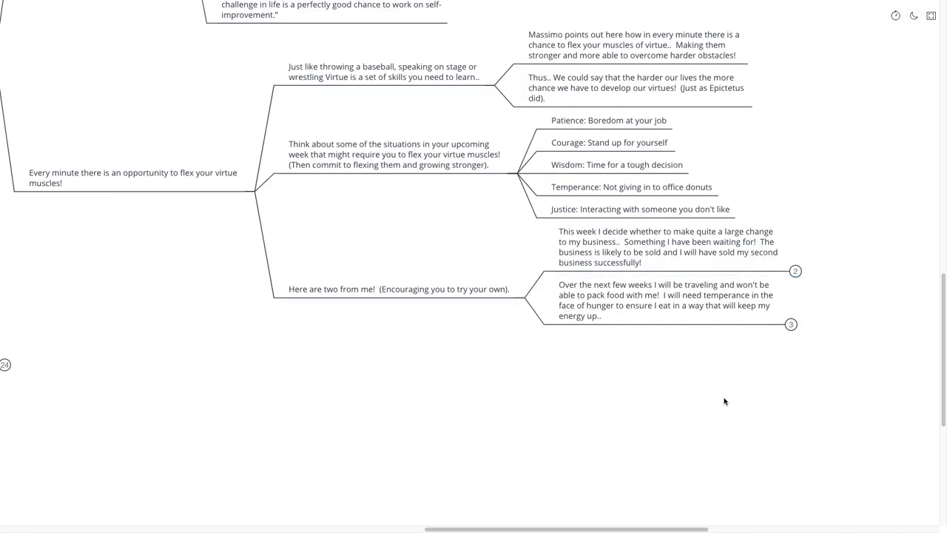
{"action": "left_click", "coordinate": [666, 246]}
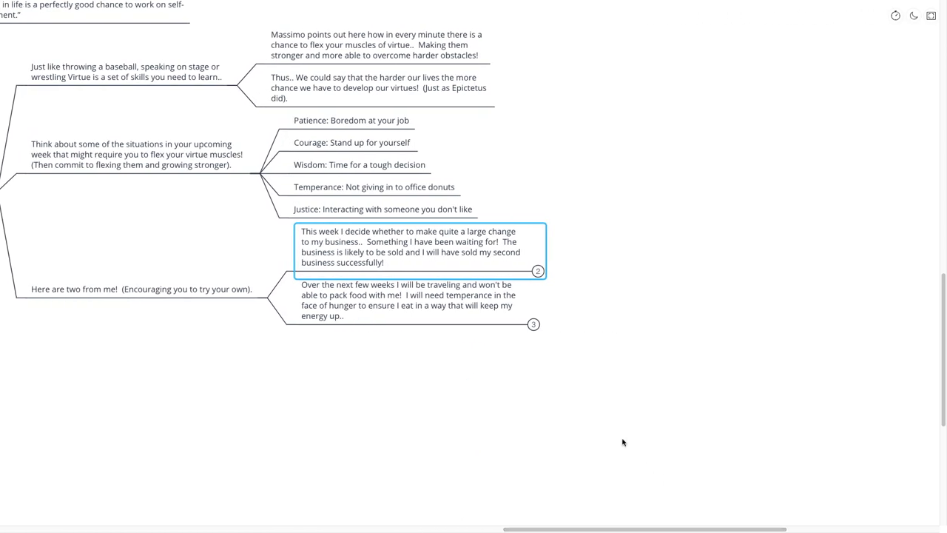
{"action": "mouse_move", "coordinate": [523, 378]}
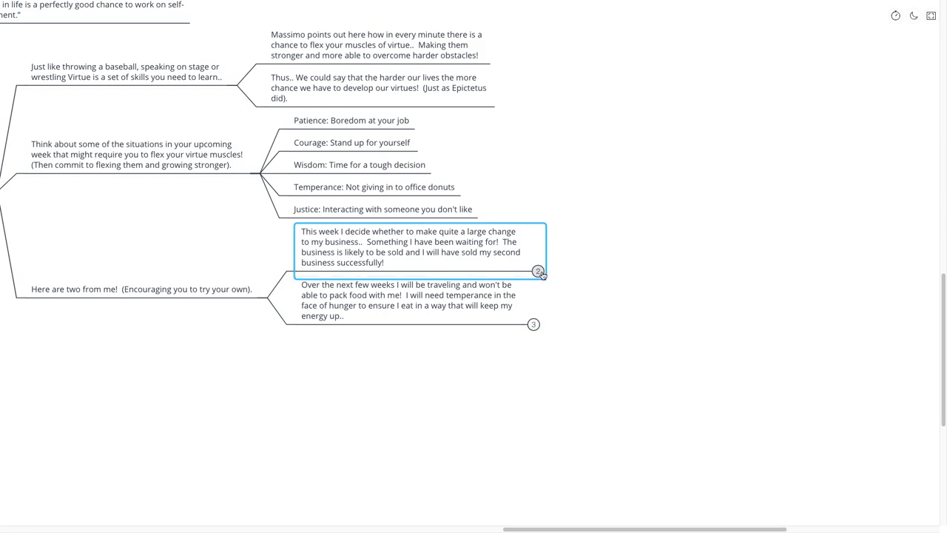
{"action": "left_click", "coordinate": [539, 263]}
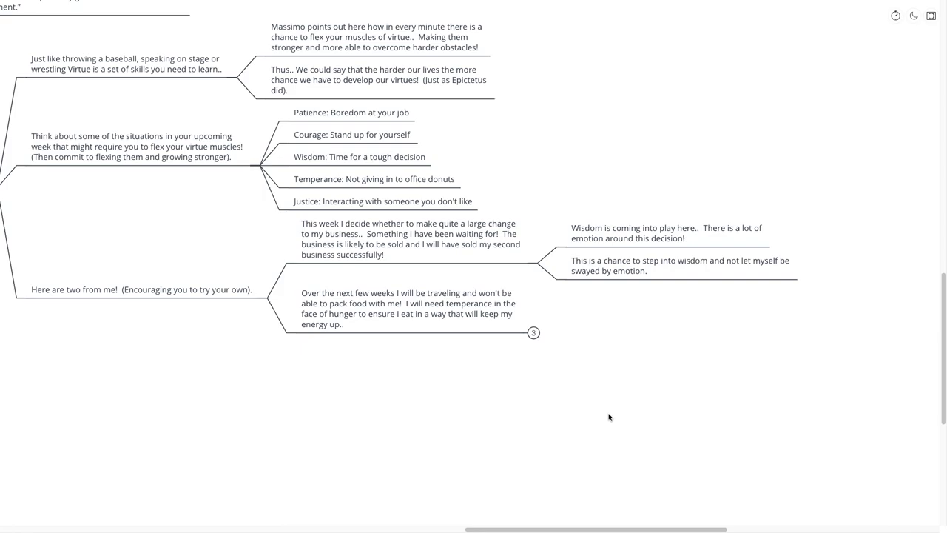
{"action": "mouse_move", "coordinate": [642, 438]}
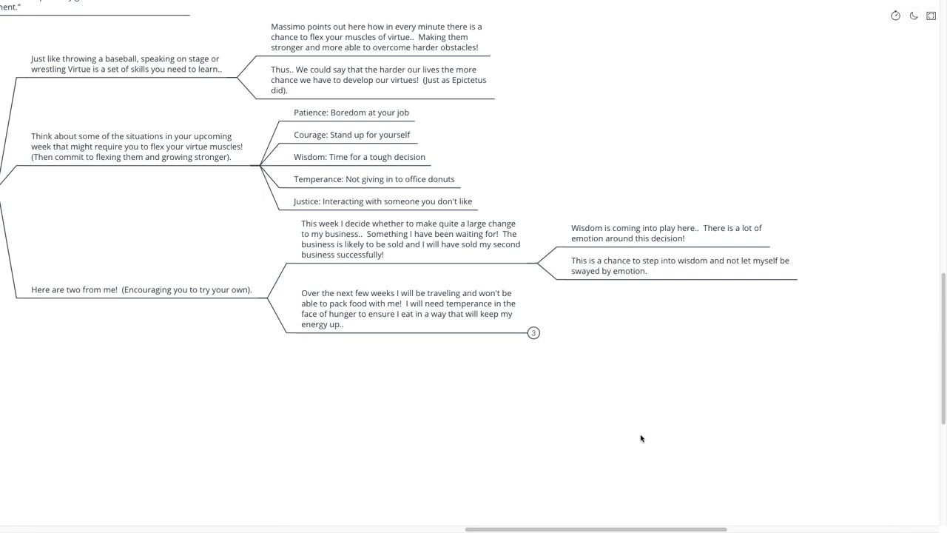
{"action": "mouse_move", "coordinate": [648, 423]}
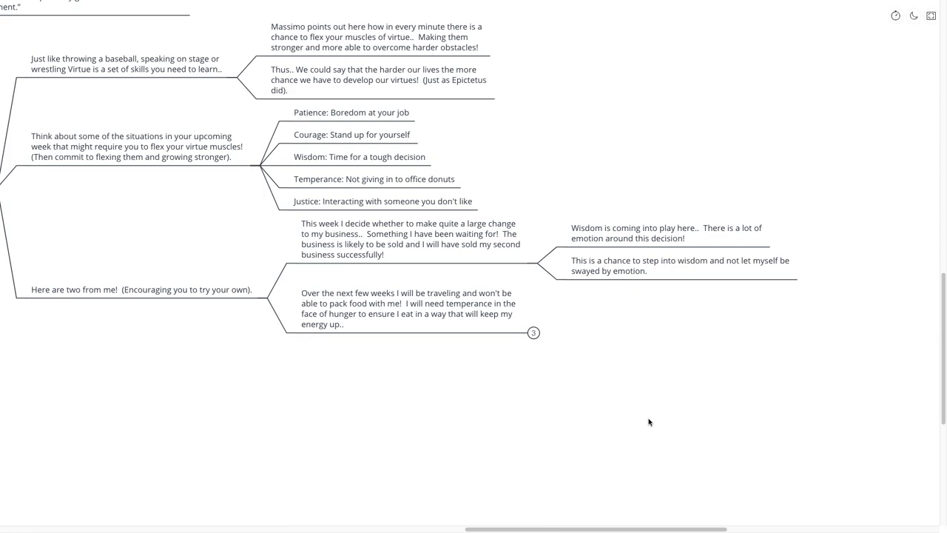
{"action": "mouse_move", "coordinate": [639, 423]}
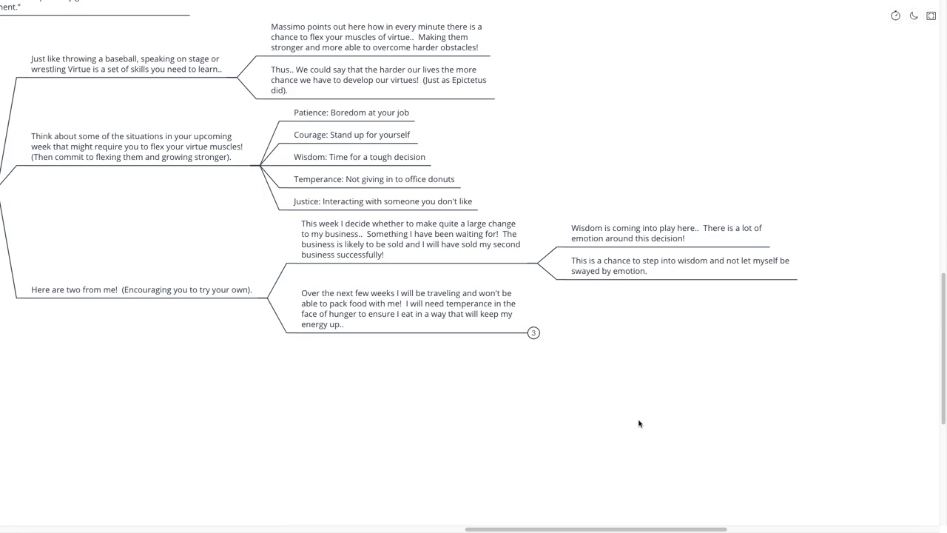
{"action": "mouse_move", "coordinate": [639, 413]}
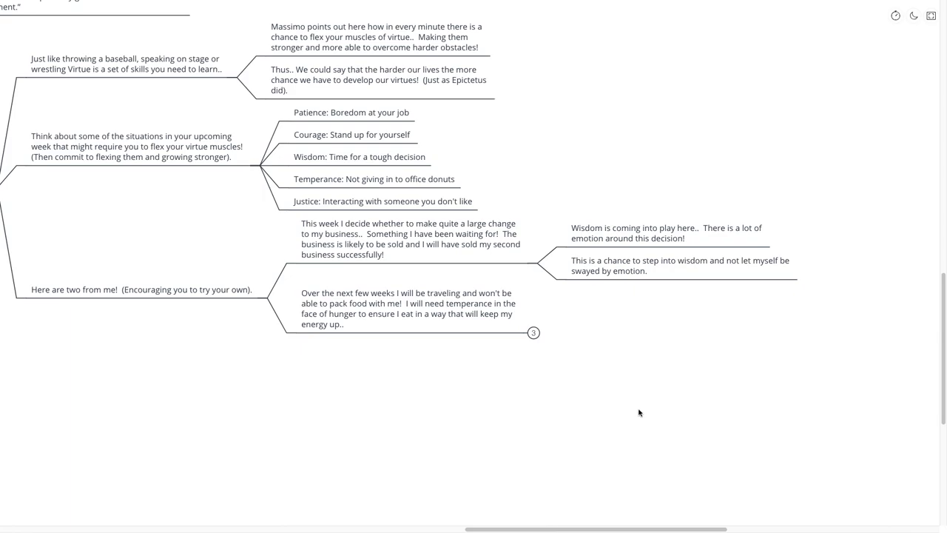
{"action": "left_click", "coordinate": [416, 311]}
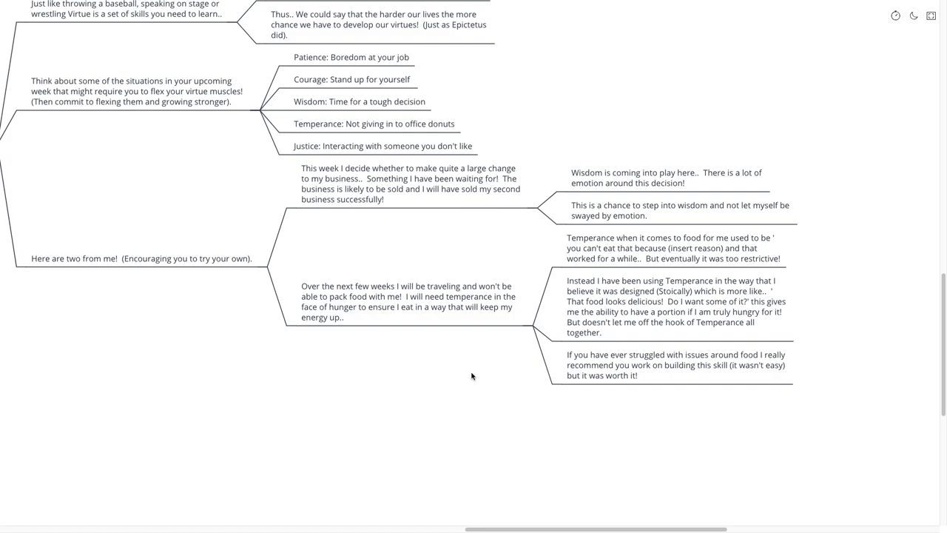
- Read through the temperance example's notes, then fold the Right Now branch back up
{"action": "scroll", "scroll_direction": "down", "scroll_amount": 3}
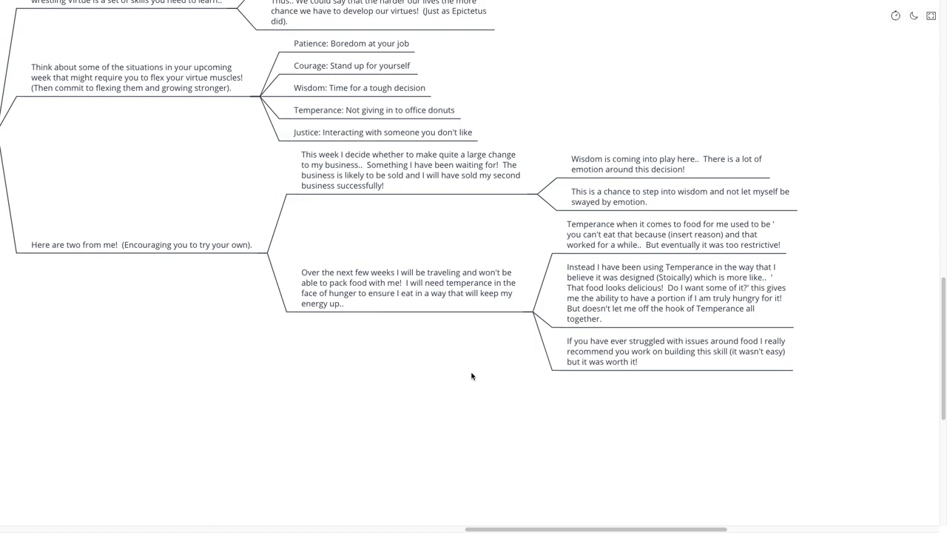
{"action": "scroll", "scroll_direction": "down", "scroll_amount": 3}
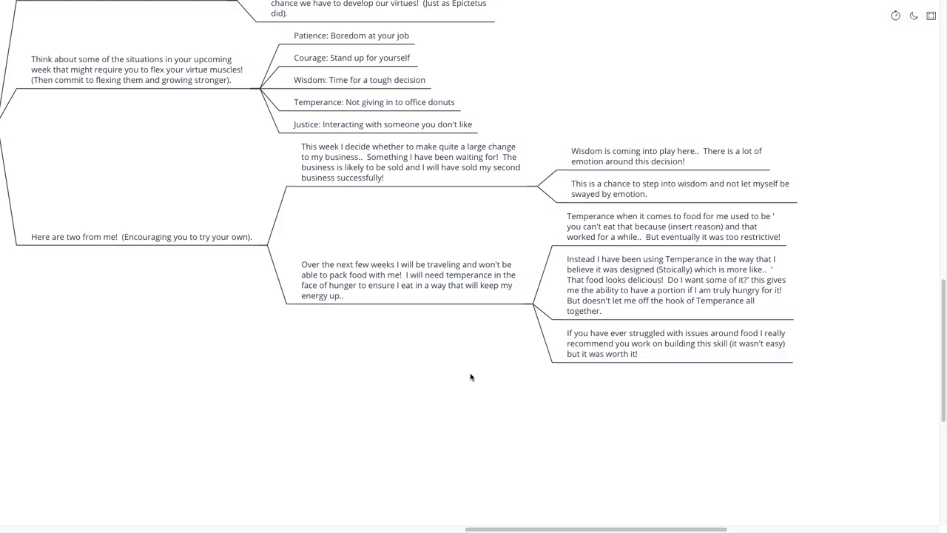
{"action": "left_click", "coordinate": [407, 279]}
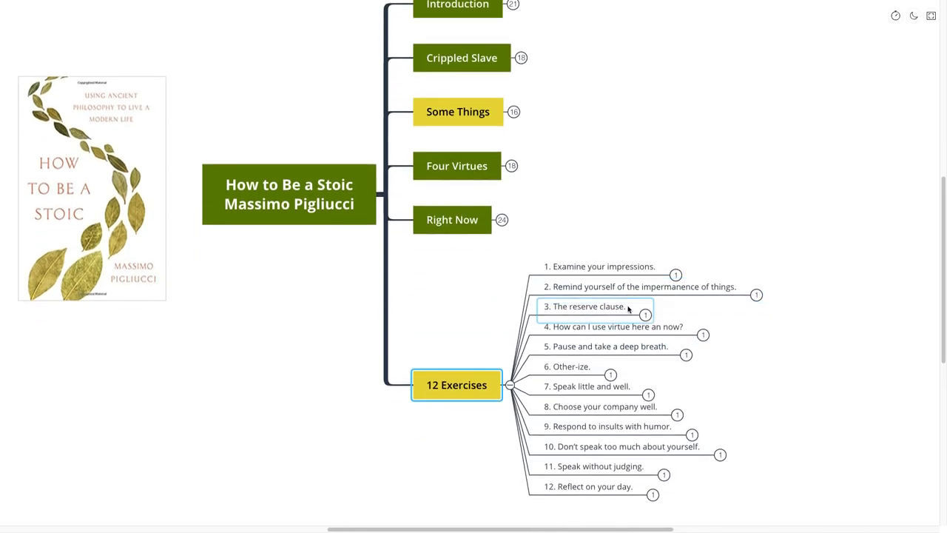
{"action": "scroll", "scroll_direction": "down", "scroll_amount": 3}
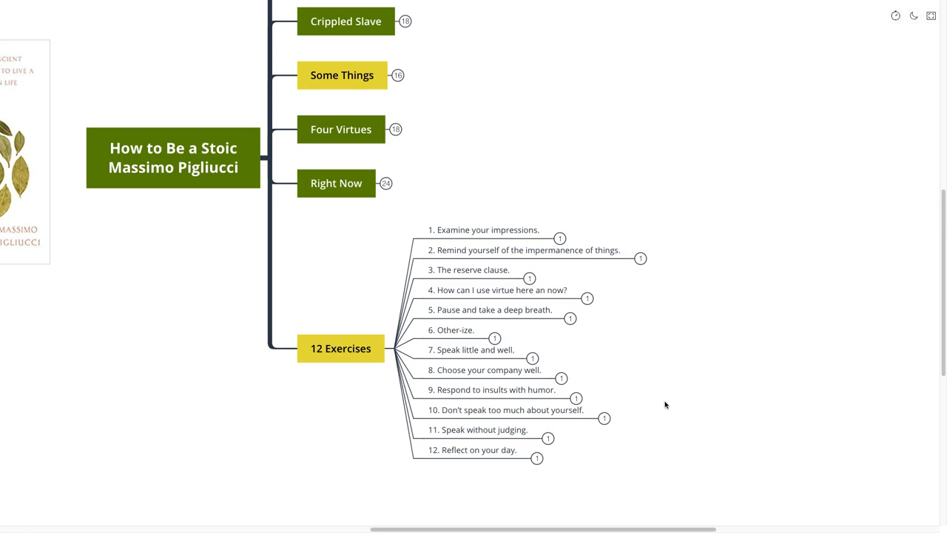
{"action": "mouse_move", "coordinate": [666, 402]}
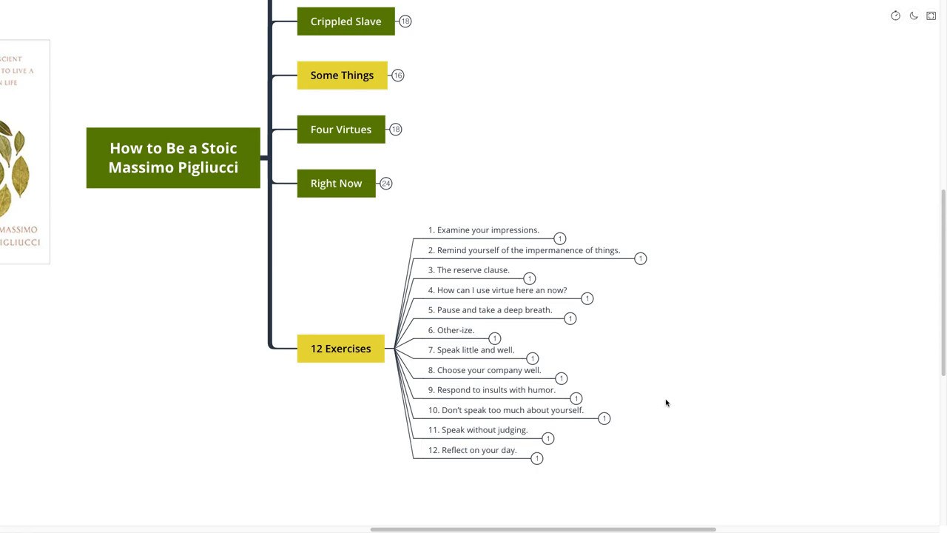
{"action": "mouse_move", "coordinate": [746, 372]}
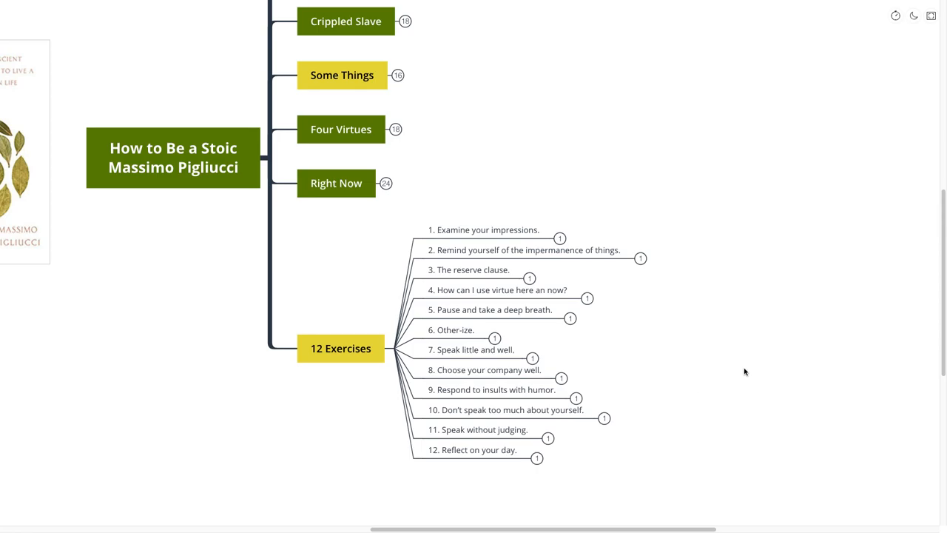
{"action": "mouse_move", "coordinate": [716, 361]}
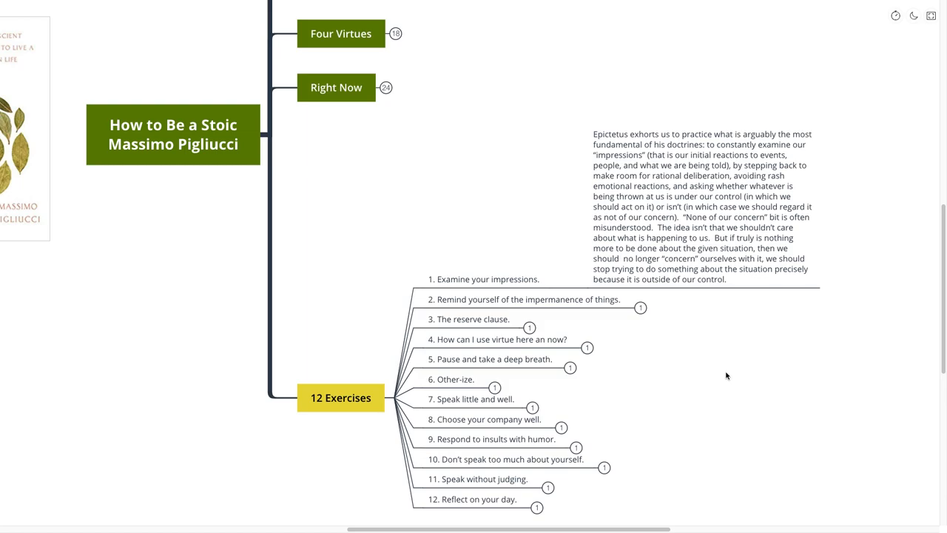
{"action": "mouse_move", "coordinate": [722, 368]}
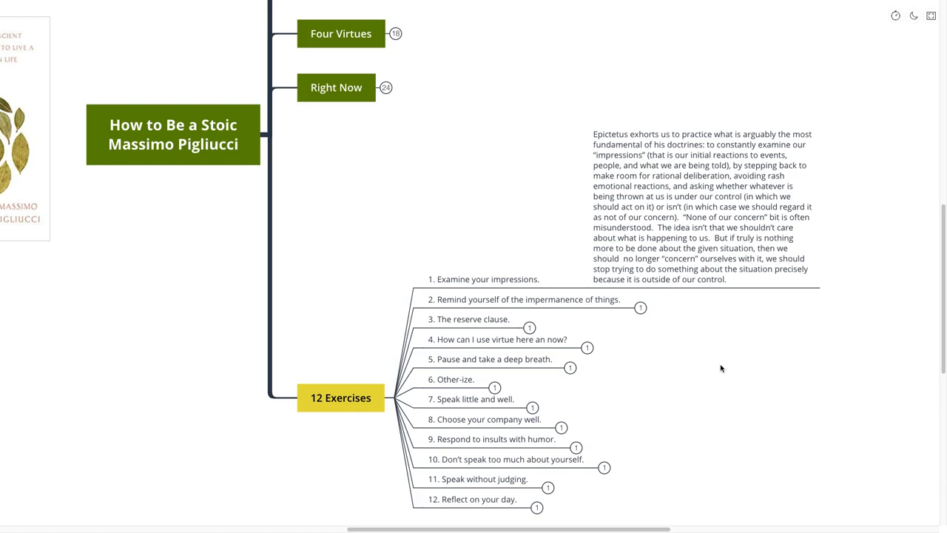
{"action": "mouse_move", "coordinate": [659, 298]}
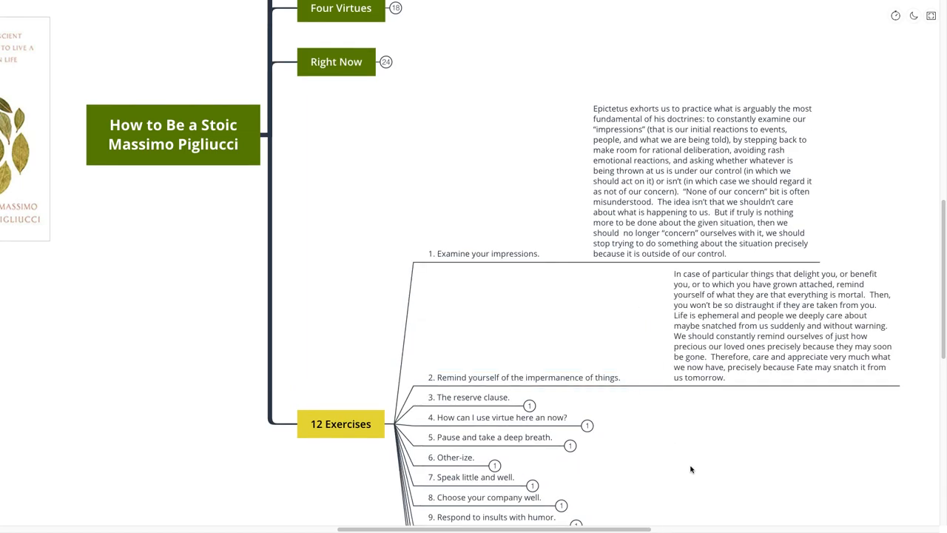
- Scroll down through the 12 Exercises branch to view the remaining folded exercises
{"action": "scroll", "scroll_direction": "down", "scroll_amount": 3}
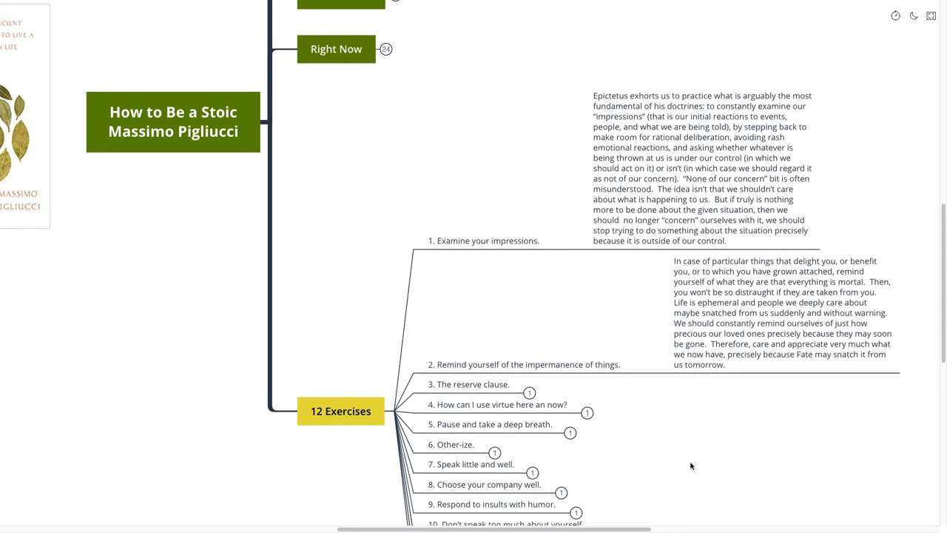
{"action": "scroll", "scroll_direction": "down", "scroll_amount": 3}
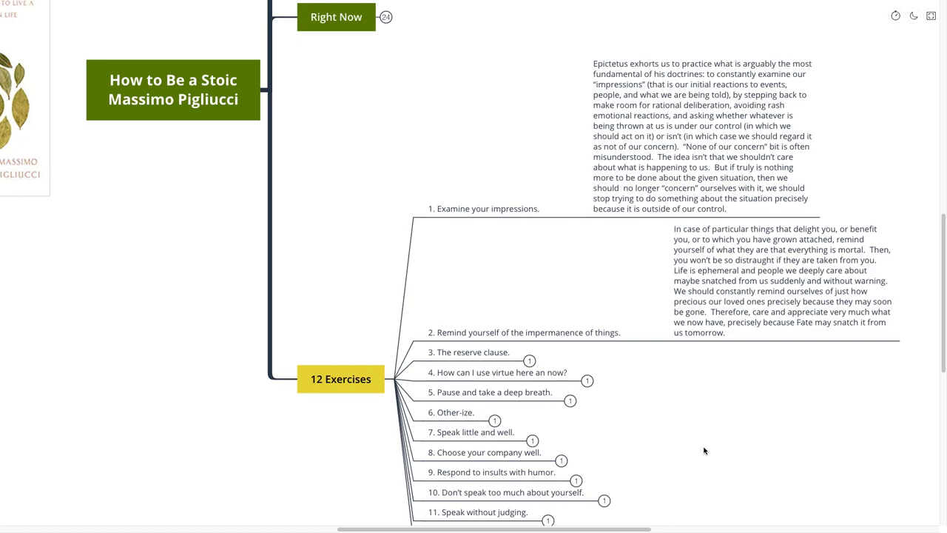
{"action": "scroll", "scroll_direction": "down", "scroll_amount": 3}
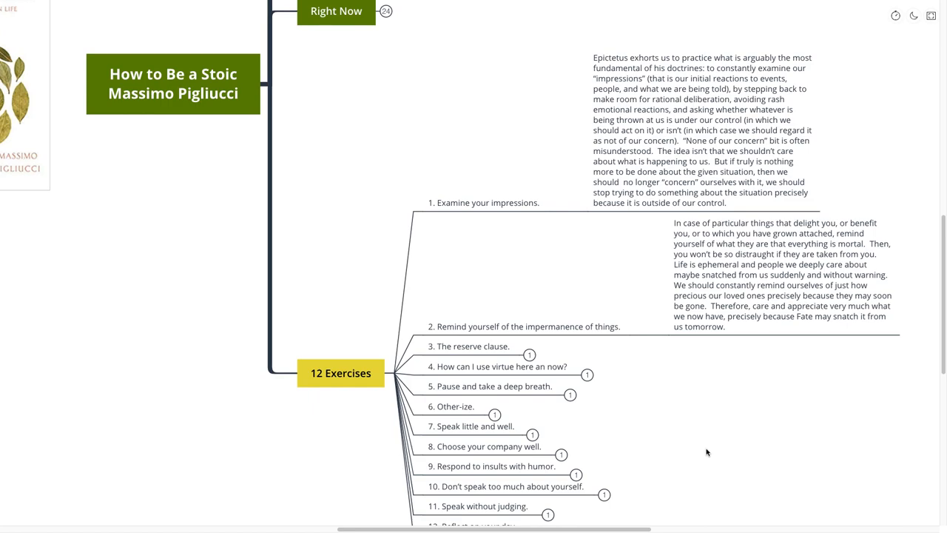
{"action": "mouse_move", "coordinate": [701, 456]}
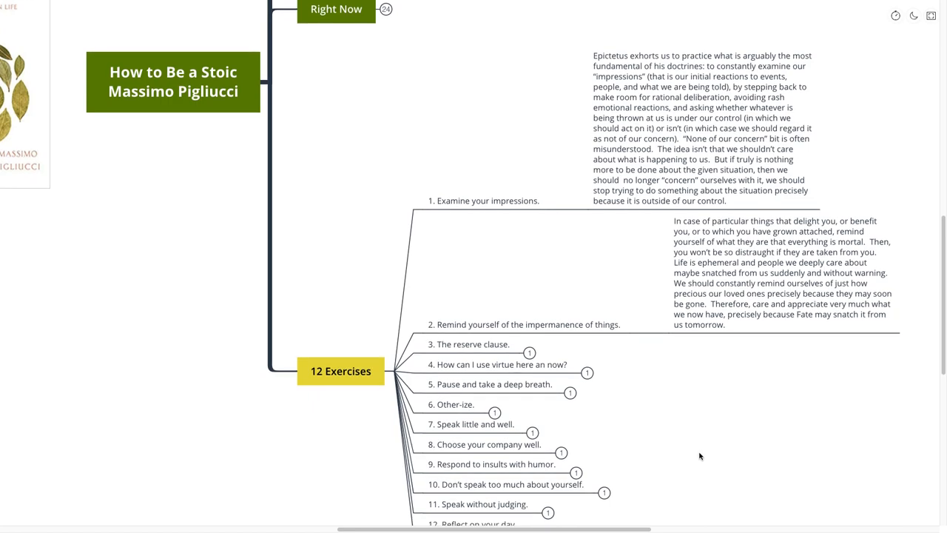
{"action": "scroll", "scroll_direction": "down", "scroll_amount": 3}
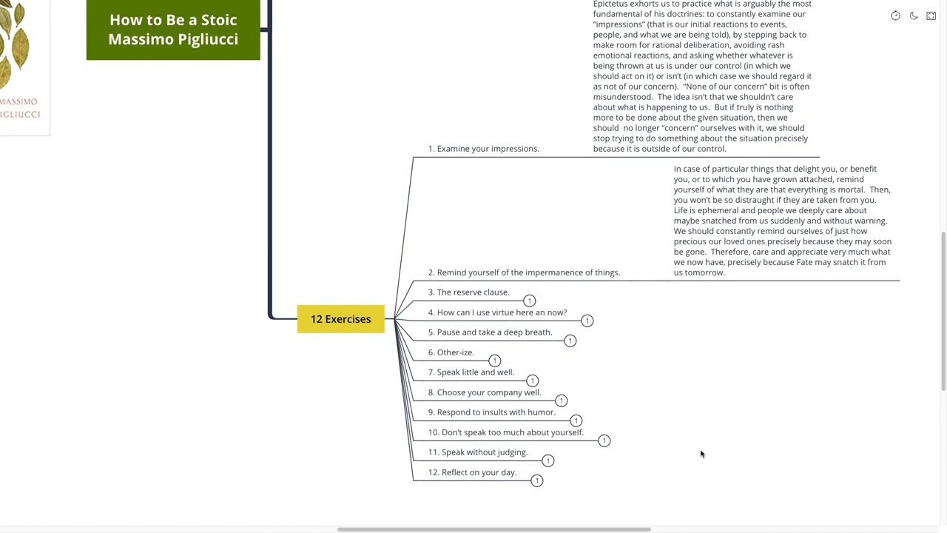
{"action": "mouse_move", "coordinate": [677, 449]}
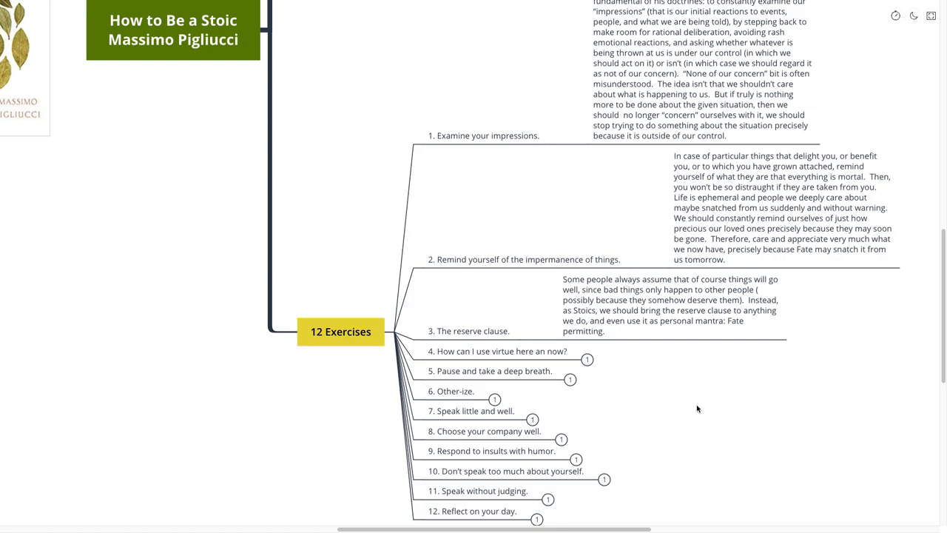
{"action": "mouse_move", "coordinate": [705, 405]}
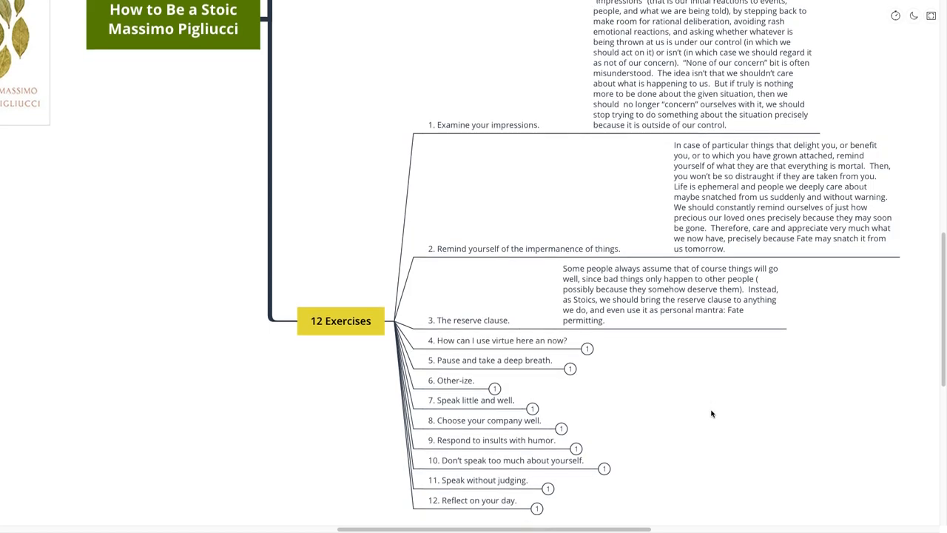
- Show the note for exercise 4 on using virtue here and now
{"action": "scroll", "scroll_direction": "down", "scroll_amount": 3}
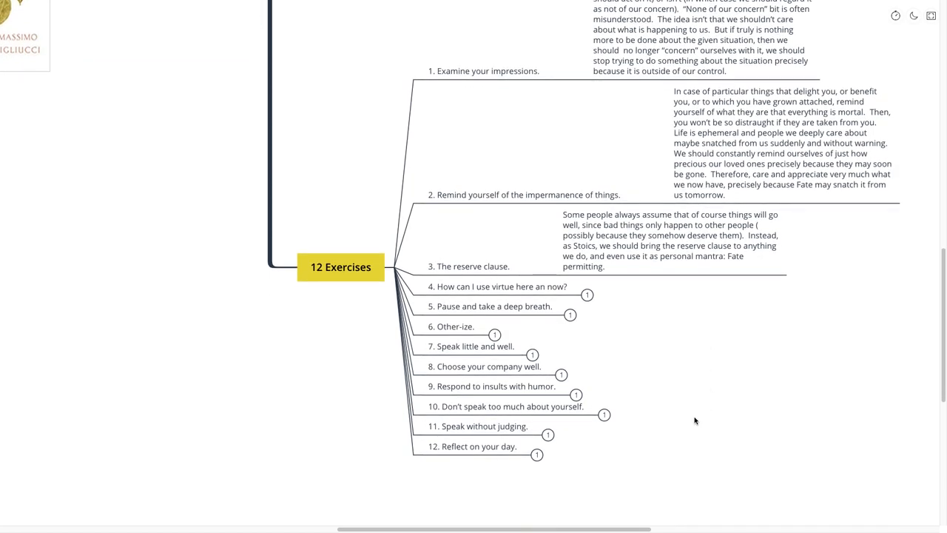
{"action": "mouse_move", "coordinate": [694, 414]}
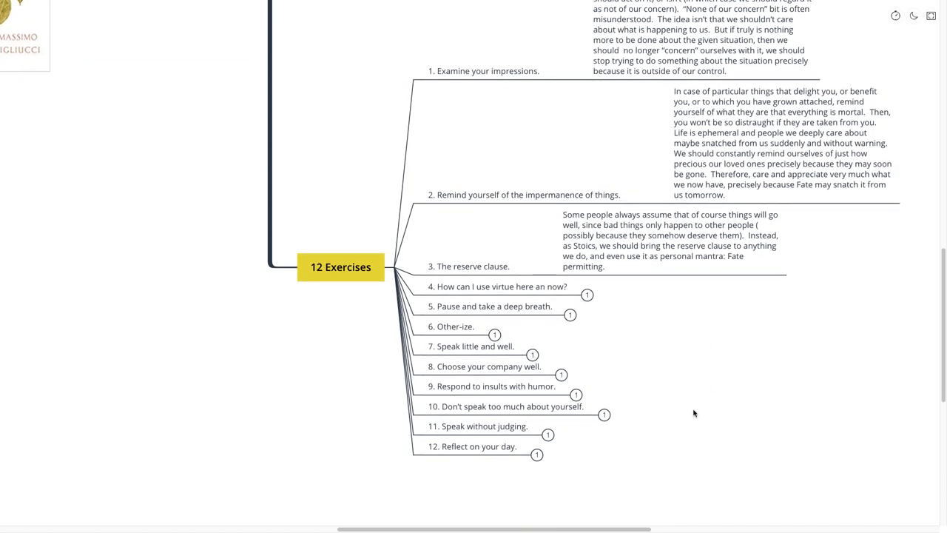
{"action": "left_click", "coordinate": [503, 287]}
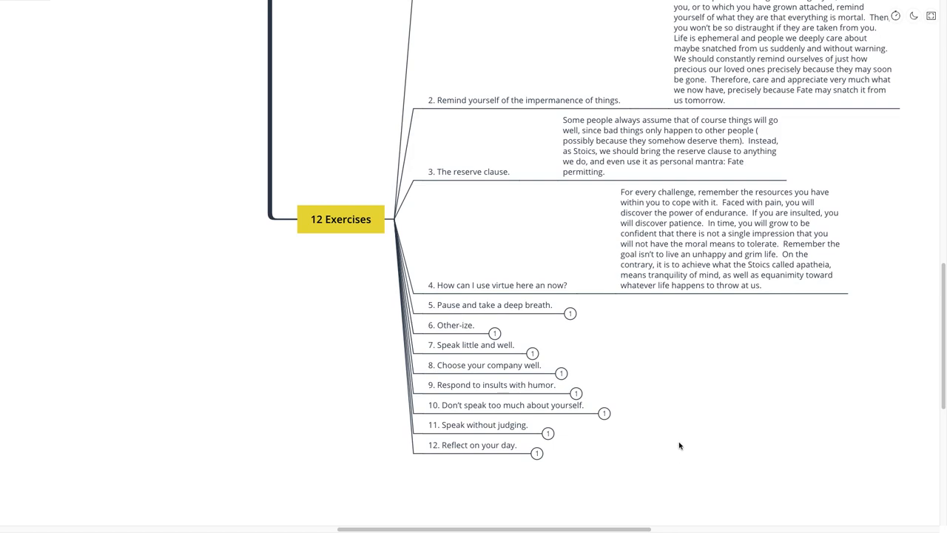
{"action": "mouse_move", "coordinate": [686, 449]}
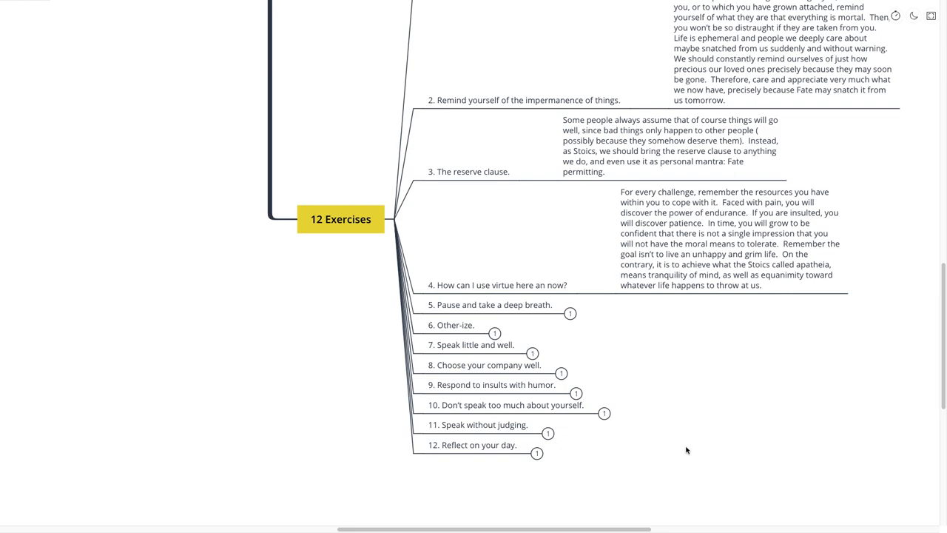
{"action": "mouse_move", "coordinate": [703, 435]}
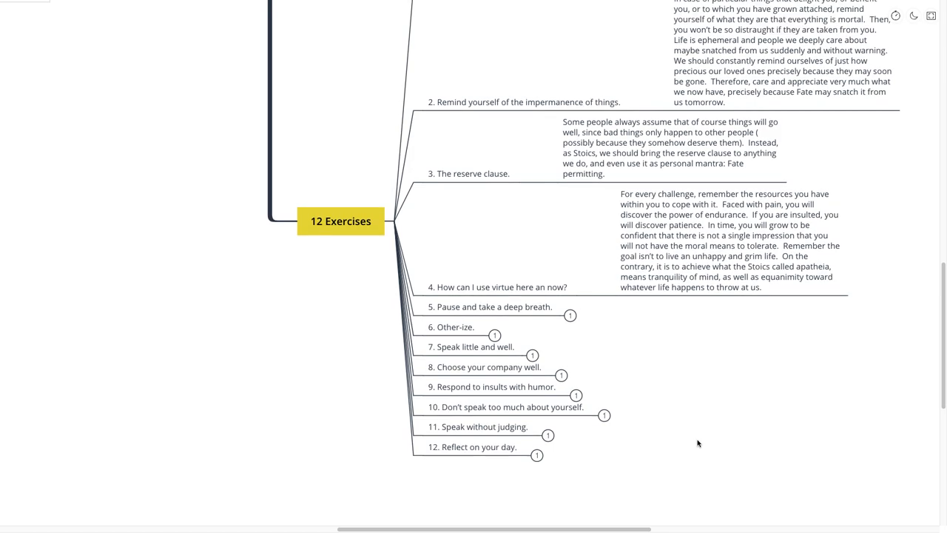
{"action": "mouse_move", "coordinate": [698, 437]}
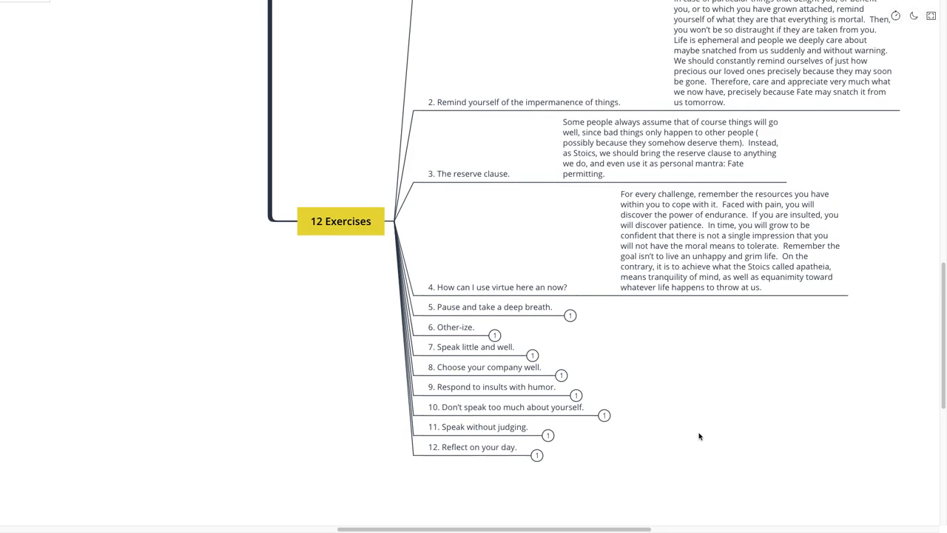
- Scroll down to read exercise 4's note and see exercises five to twelve
{"action": "scroll", "scroll_direction": "down", "scroll_amount": 3}
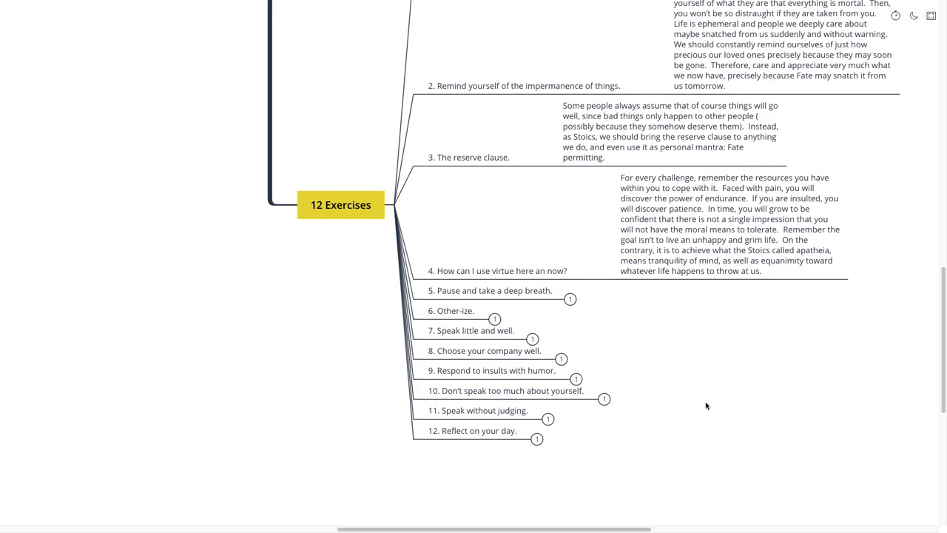
{"action": "scroll", "scroll_direction": "down", "scroll_amount": 3}
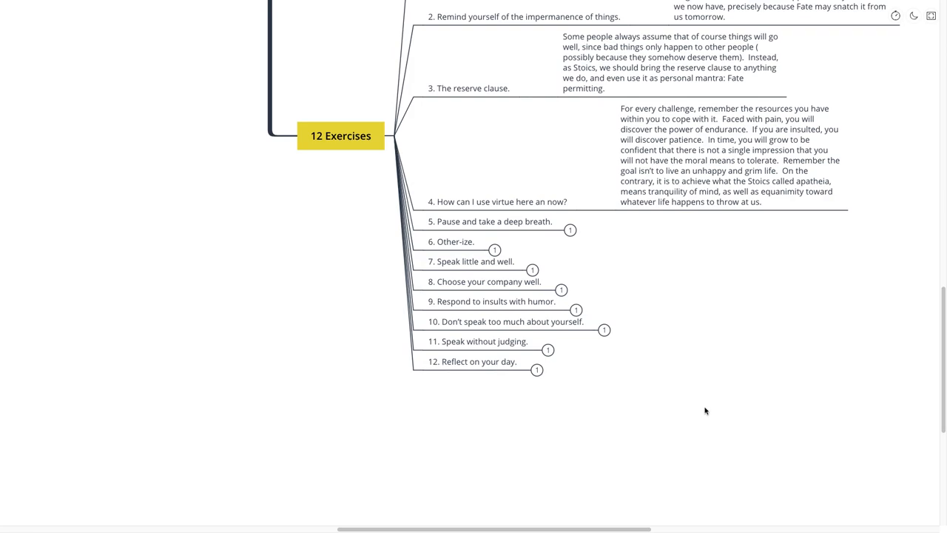
{"action": "mouse_move", "coordinate": [544, 257]}
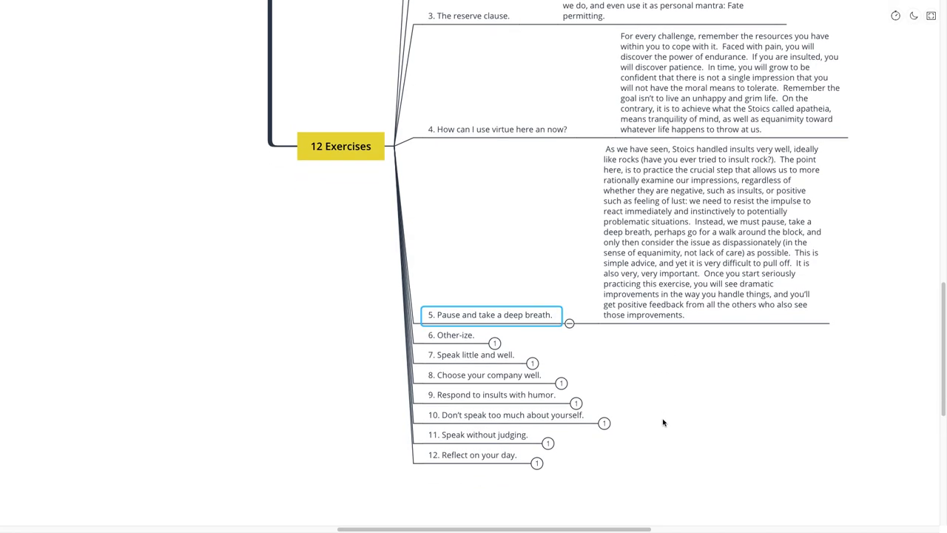
{"action": "mouse_move", "coordinate": [671, 424]}
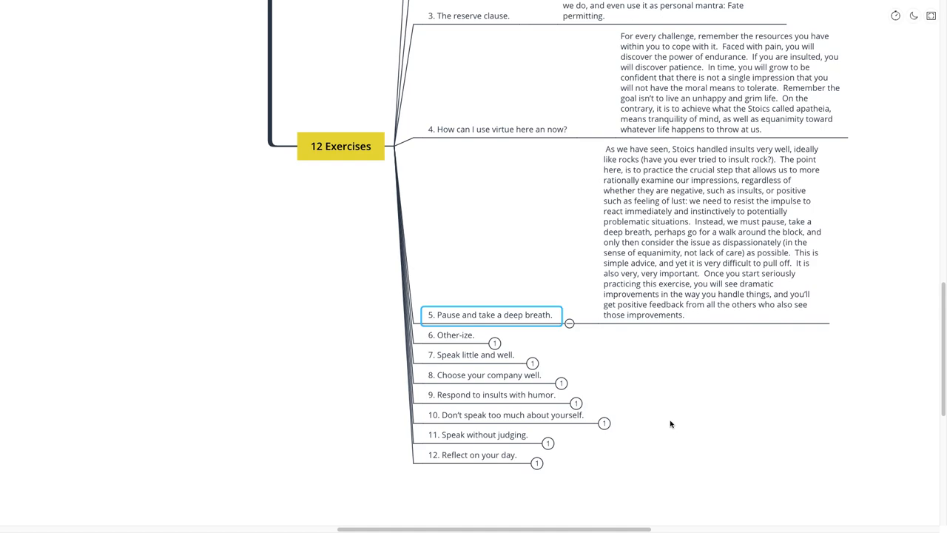
{"action": "mouse_move", "coordinate": [689, 408]}
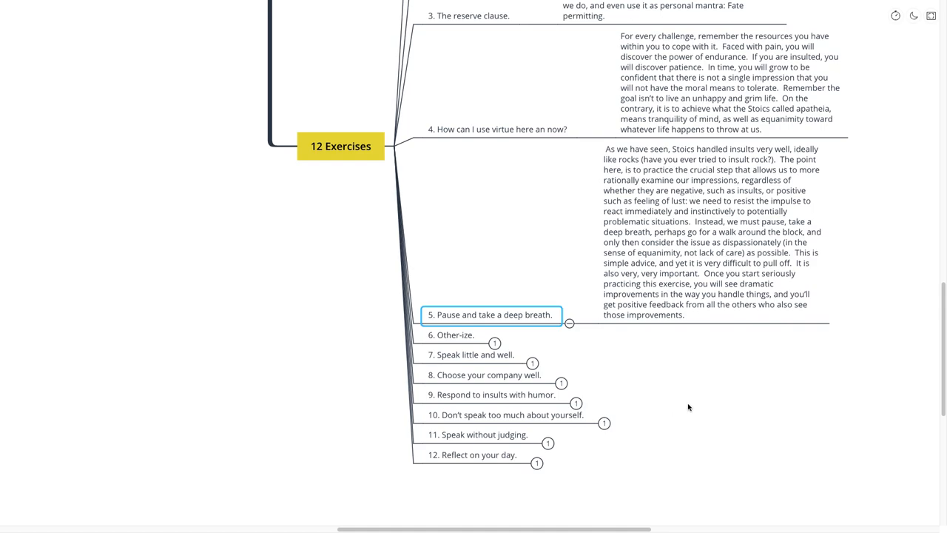
{"action": "mouse_move", "coordinate": [695, 403]}
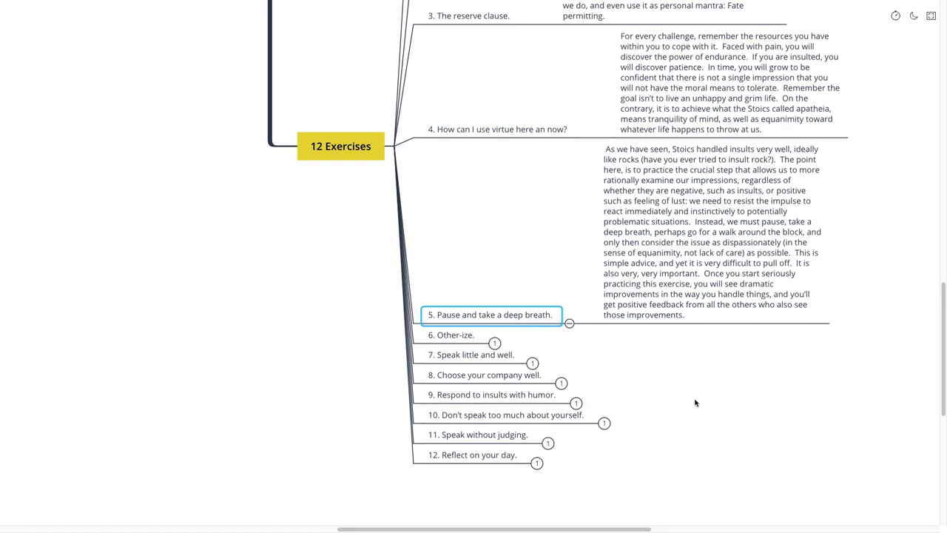
{"action": "mouse_move", "coordinate": [695, 399]}
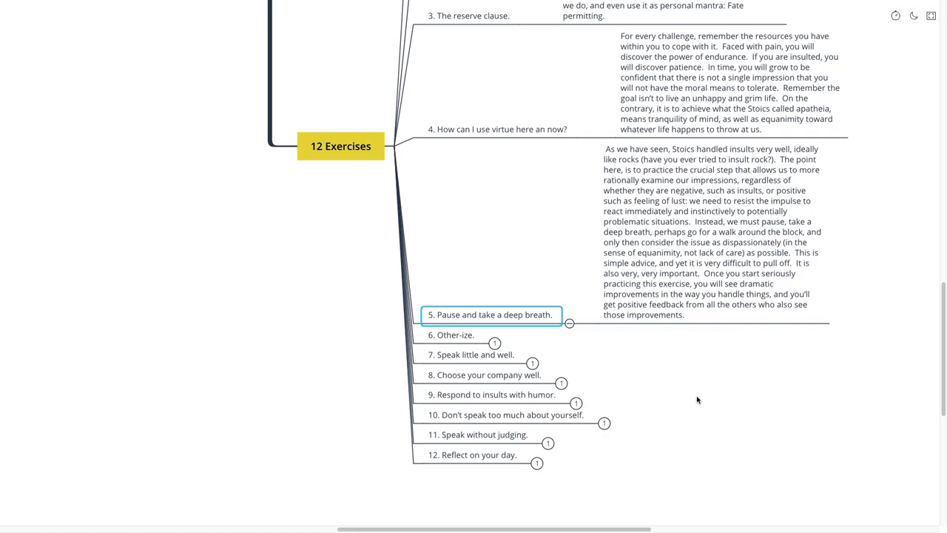
{"action": "mouse_move", "coordinate": [694, 398]}
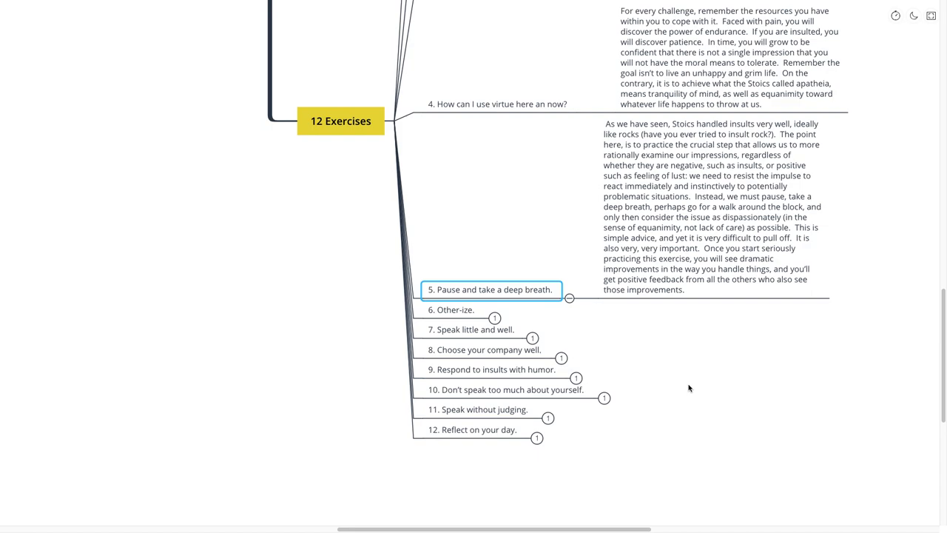
{"action": "mouse_move", "coordinate": [688, 379]}
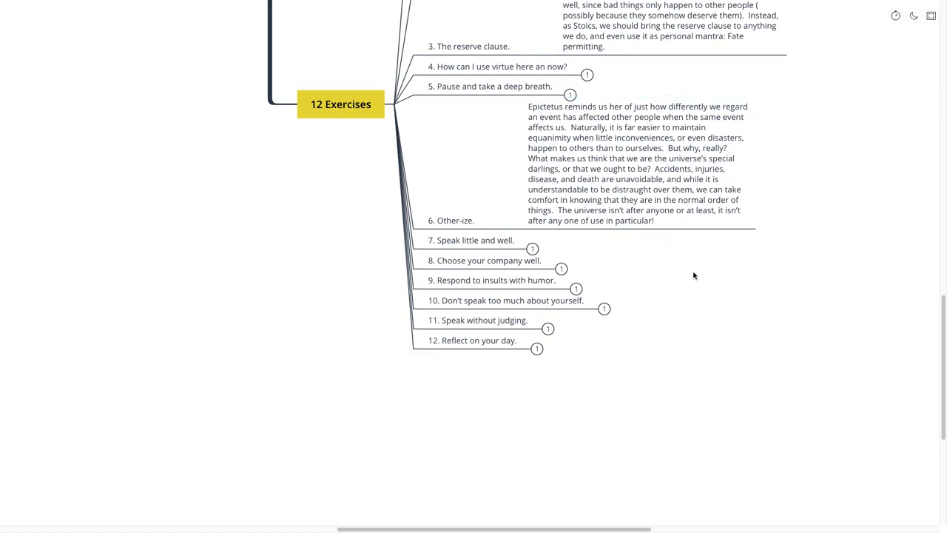
{"action": "mouse_move", "coordinate": [696, 272]}
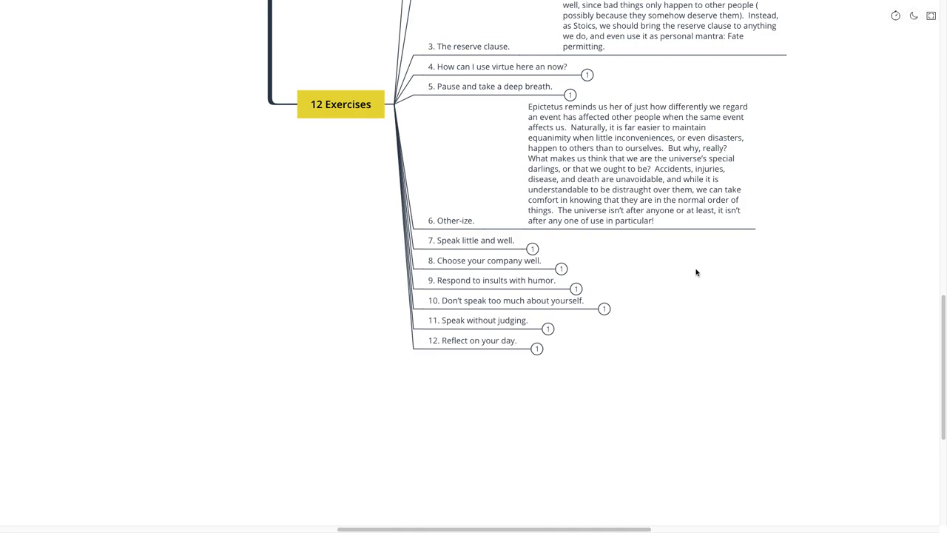
{"action": "mouse_move", "coordinate": [695, 312]}
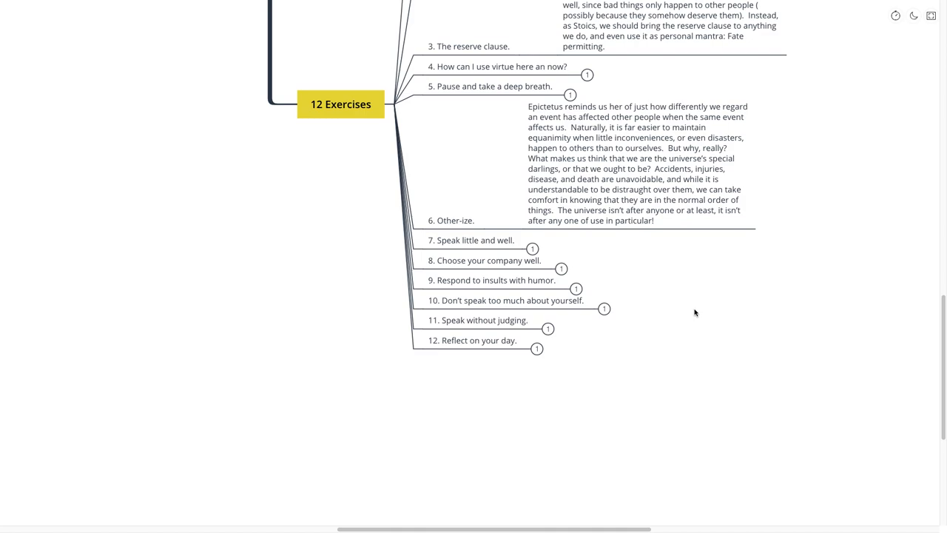
{"action": "mouse_move", "coordinate": [700, 304]}
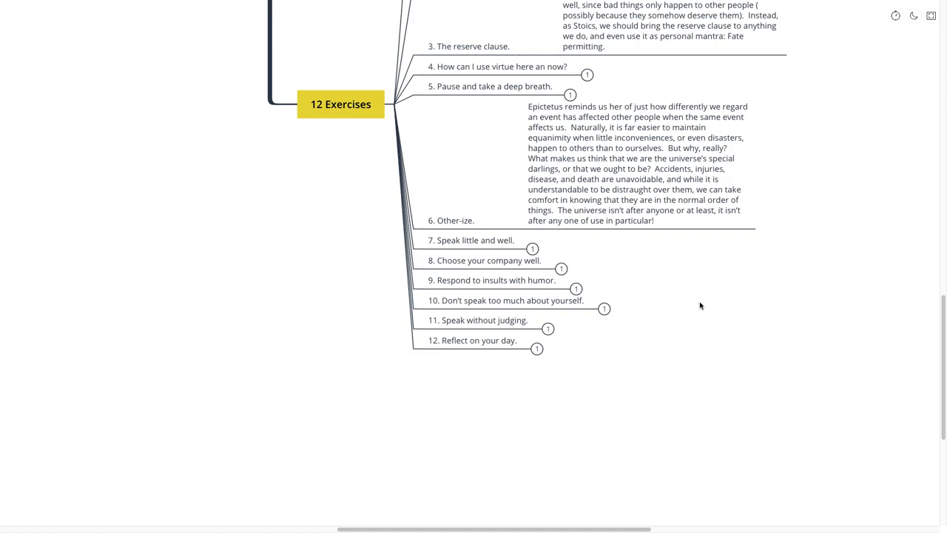
{"action": "mouse_move", "coordinate": [699, 311]}
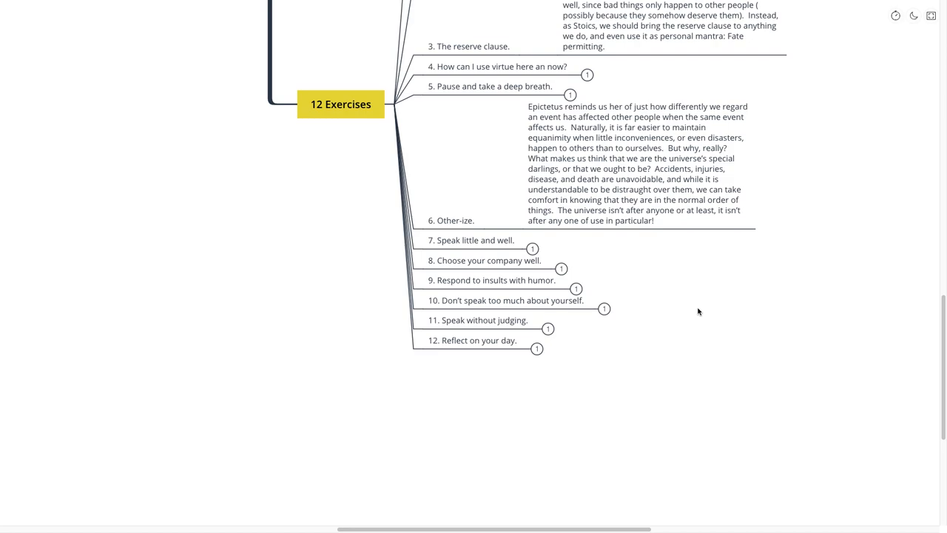
{"action": "mouse_move", "coordinate": [716, 306]}
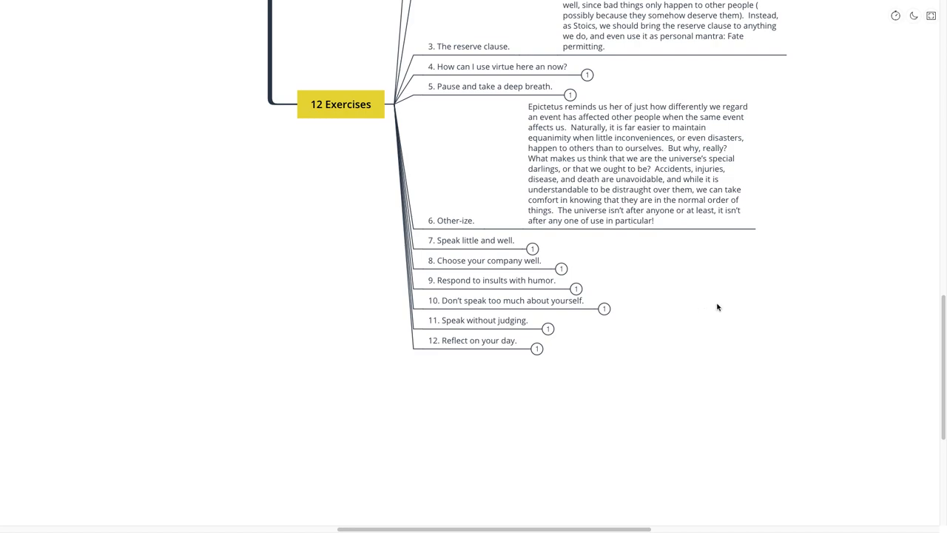
{"action": "mouse_move", "coordinate": [633, 276]}
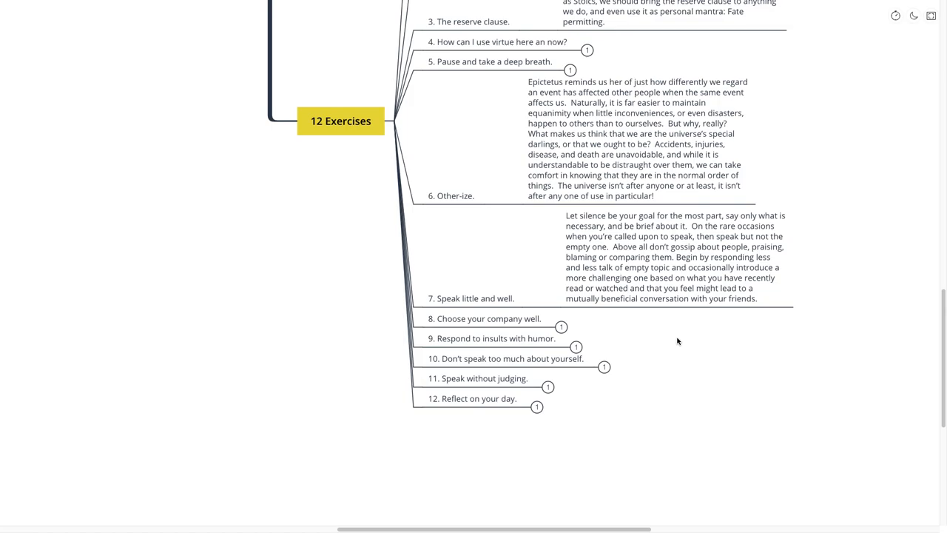
{"action": "mouse_move", "coordinate": [663, 328]}
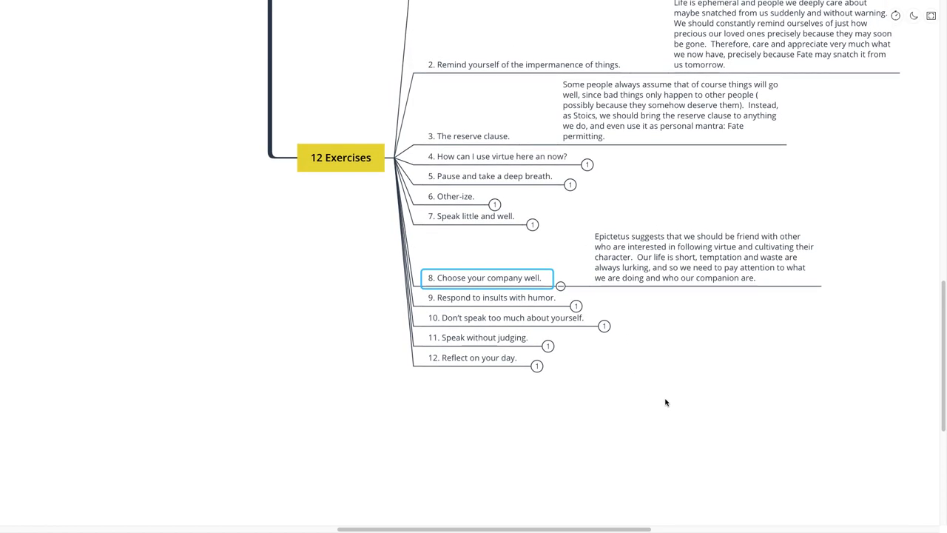
- Scroll down to read exercise 8's note on befriending virtue-seekers
{"action": "scroll", "scroll_direction": "down", "scroll_amount": 3}
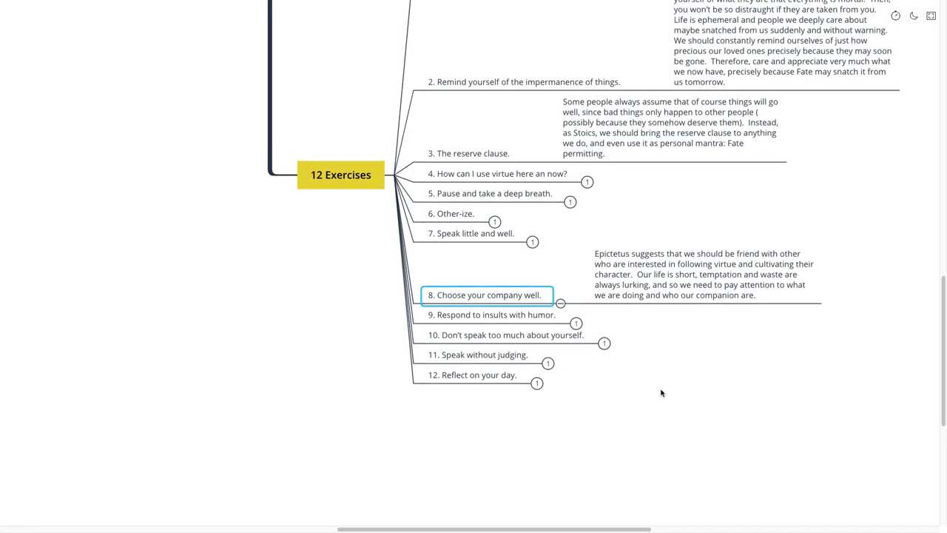
{"action": "mouse_move", "coordinate": [681, 379]}
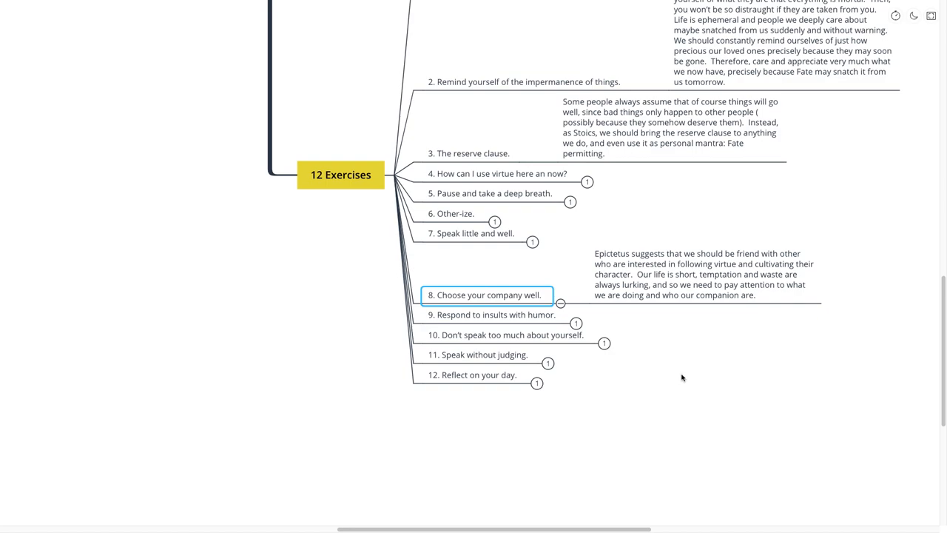
{"action": "mouse_move", "coordinate": [677, 376]}
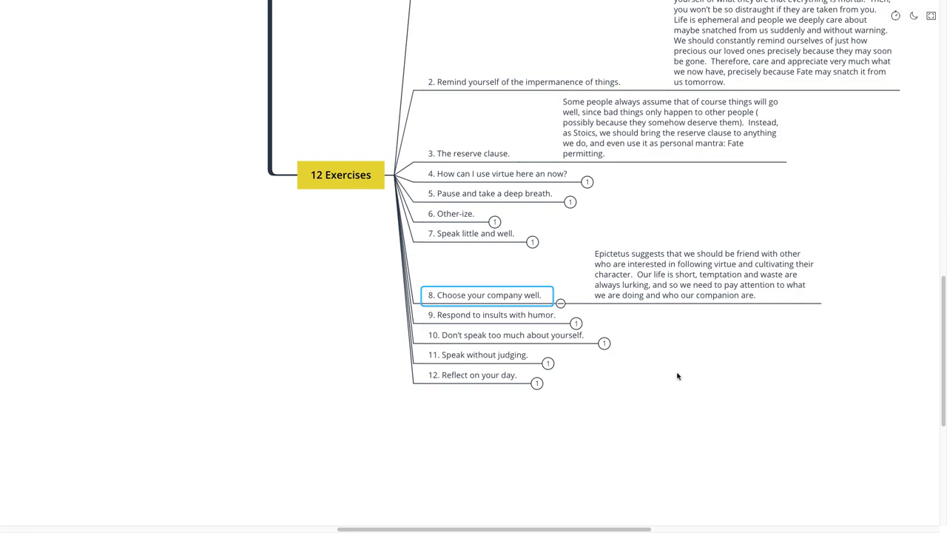
{"action": "mouse_move", "coordinate": [662, 372]}
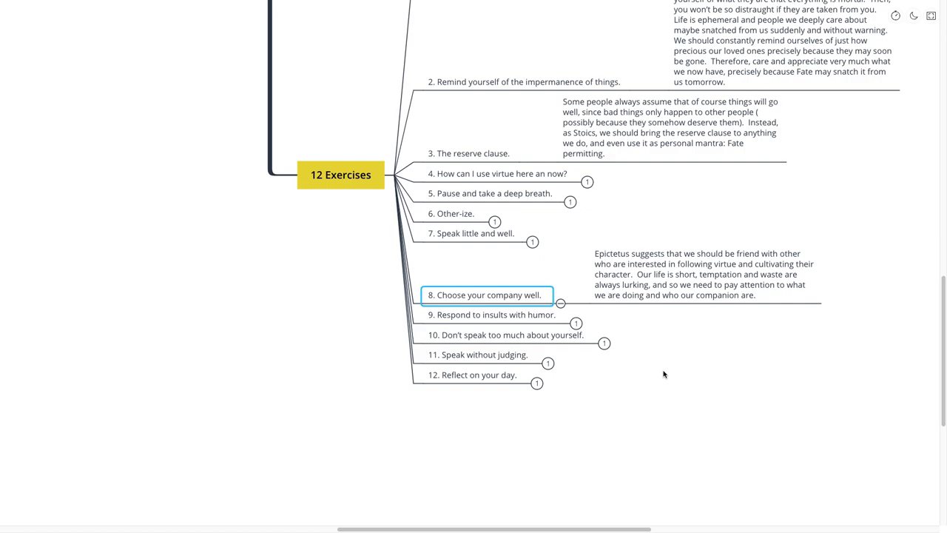
{"action": "mouse_move", "coordinate": [662, 370]}
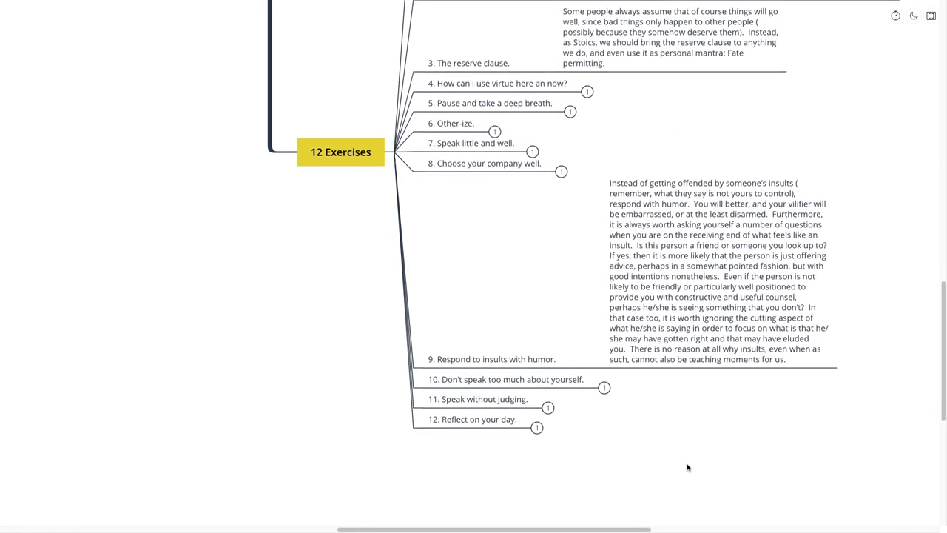
{"action": "mouse_move", "coordinate": [695, 437]}
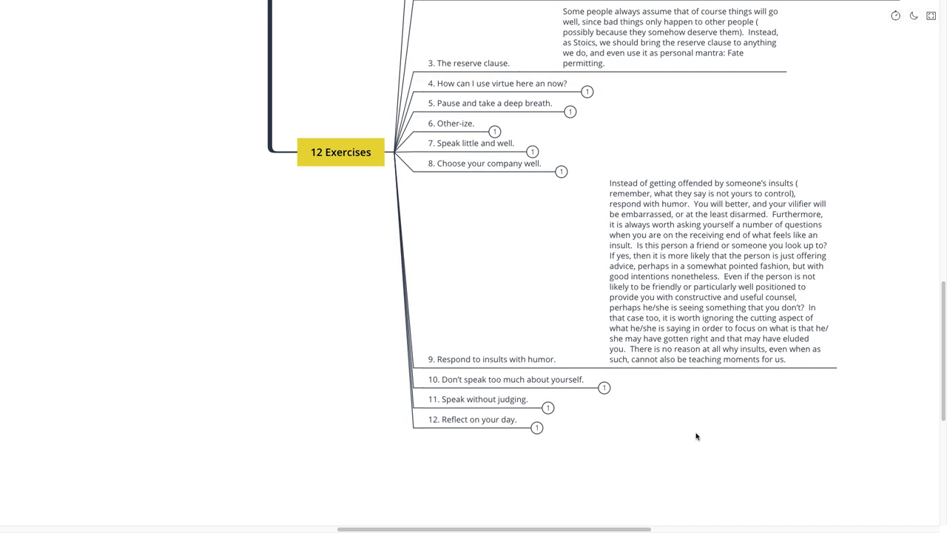
{"action": "mouse_move", "coordinate": [696, 427]}
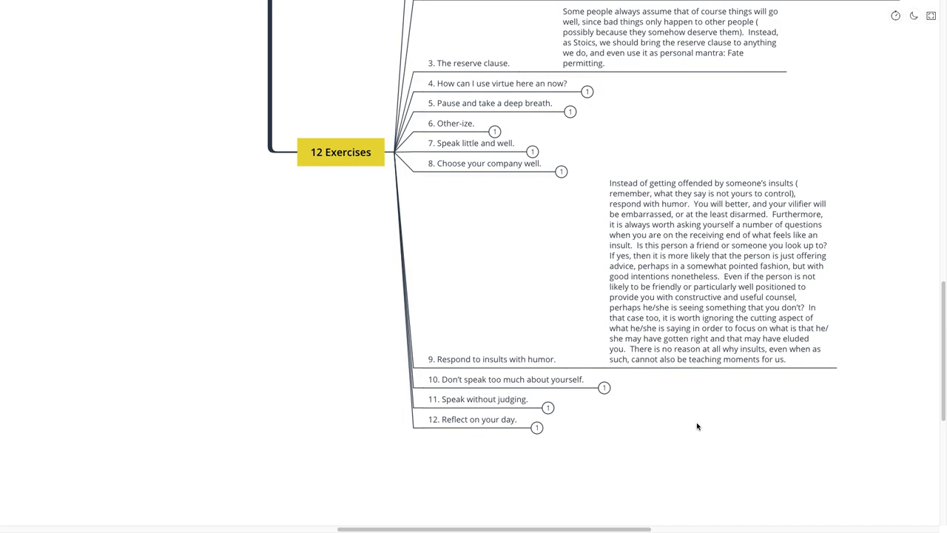
- Scroll down through exercise 9's long note on responding to insults with humour
{"action": "scroll", "scroll_direction": "down", "scroll_amount": 3}
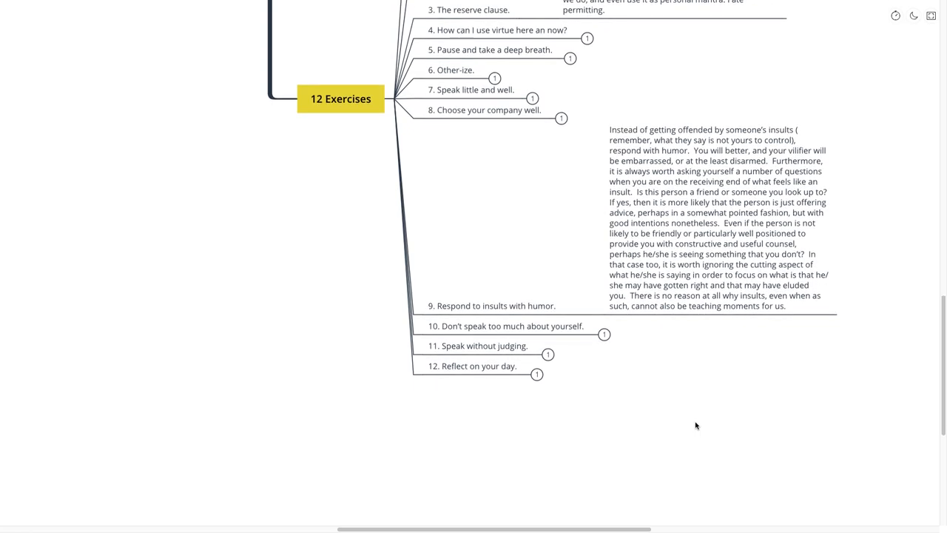
- Hide exercise 9's note and show exercise 10's note on not speaking too much about yourself
{"action": "left_click", "coordinate": [491, 304]}
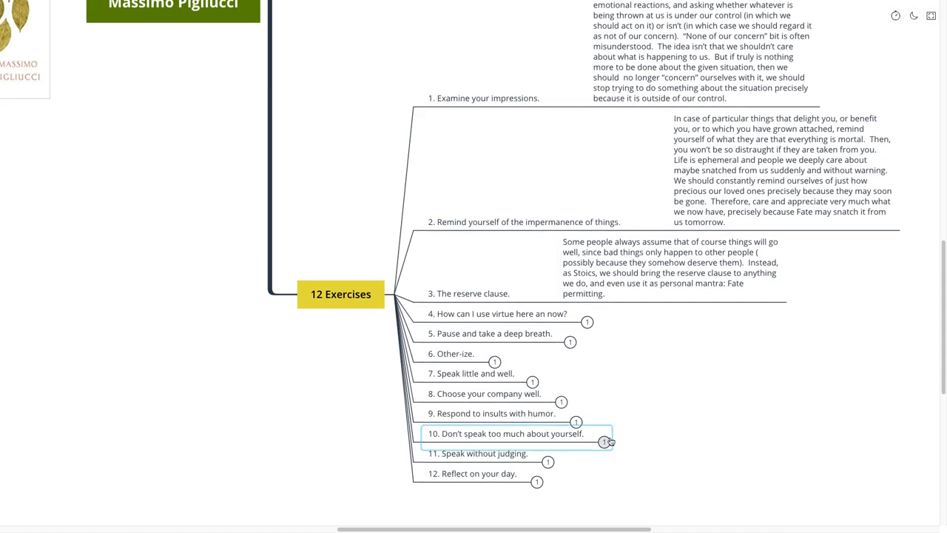
{"action": "left_click", "coordinate": [604, 441]}
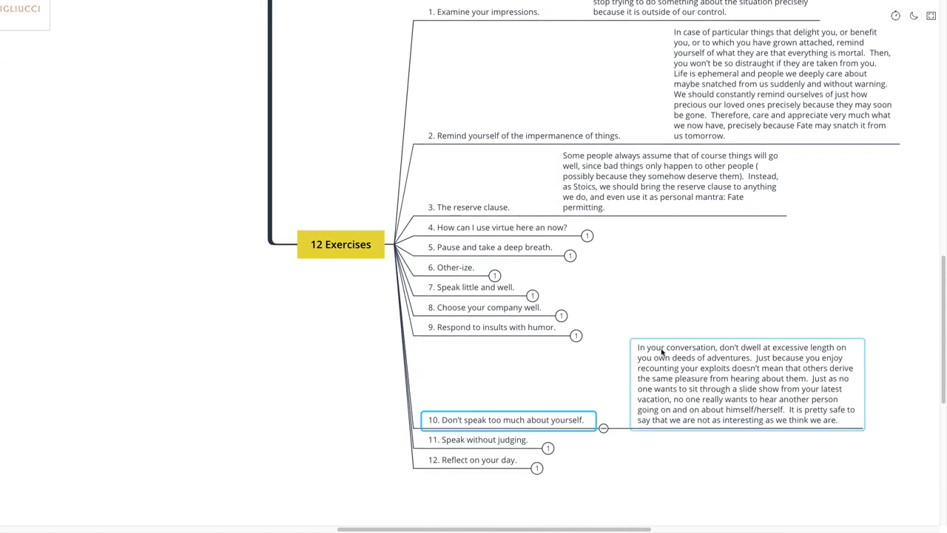
{"action": "scroll", "scroll_direction": "down", "scroll_amount": 3}
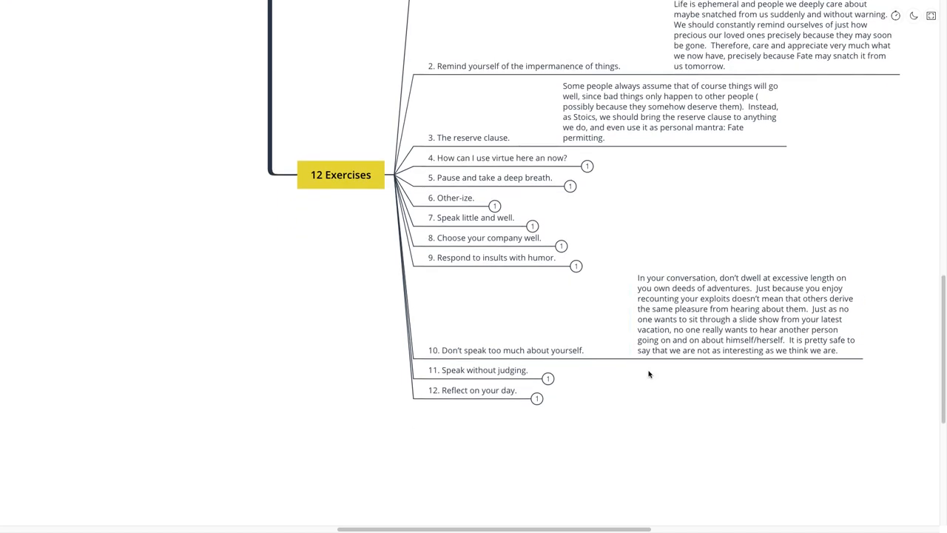
{"action": "mouse_move", "coordinate": [648, 370]}
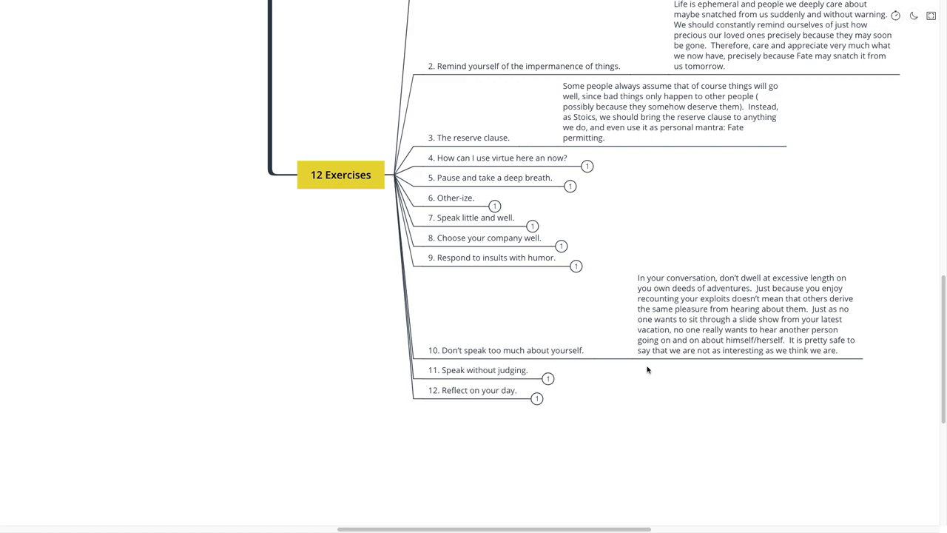
{"action": "scroll", "scroll_direction": "down", "scroll_amount": 3}
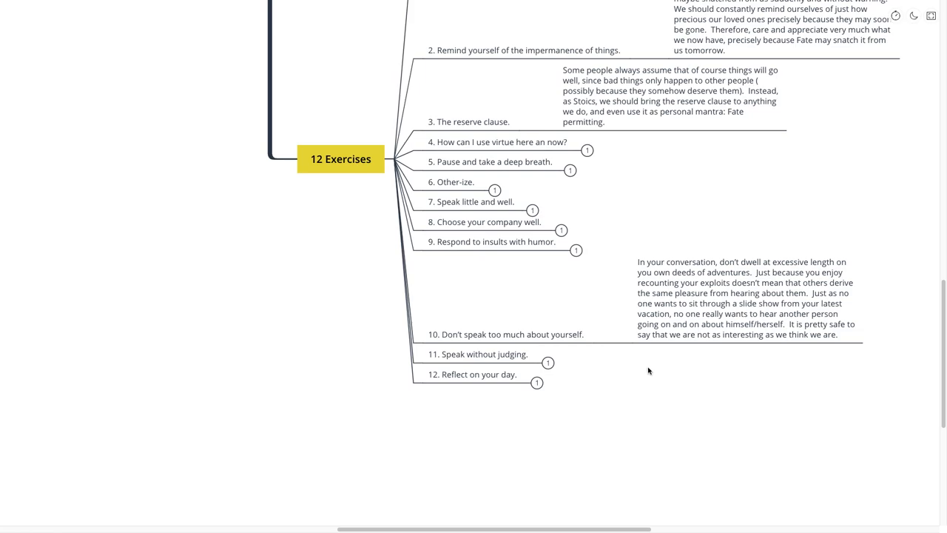
{"action": "mouse_move", "coordinate": [648, 373]}
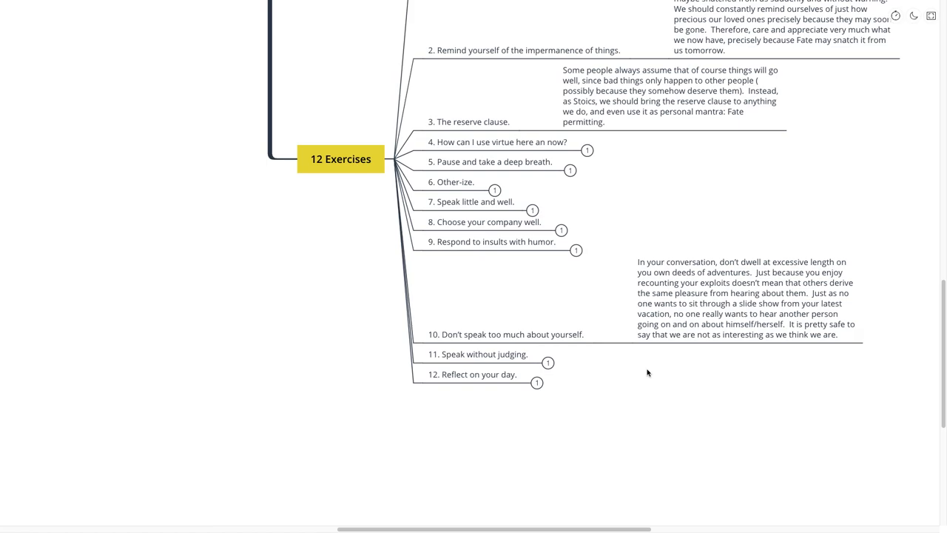
{"action": "scroll", "scroll_direction": "down", "scroll_amount": 3}
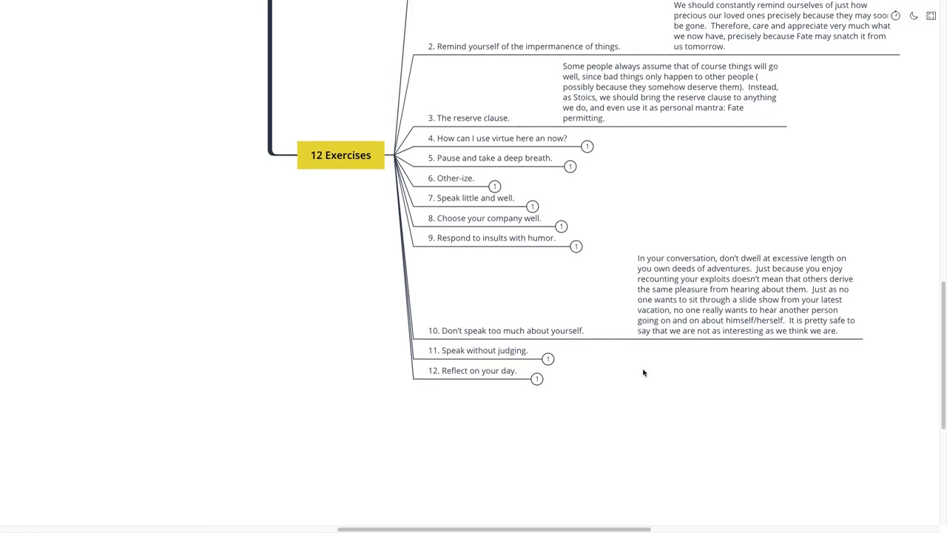
- Show exercise 11's note, read it, then hide it again
{"action": "left_click", "coordinate": [474, 370]}
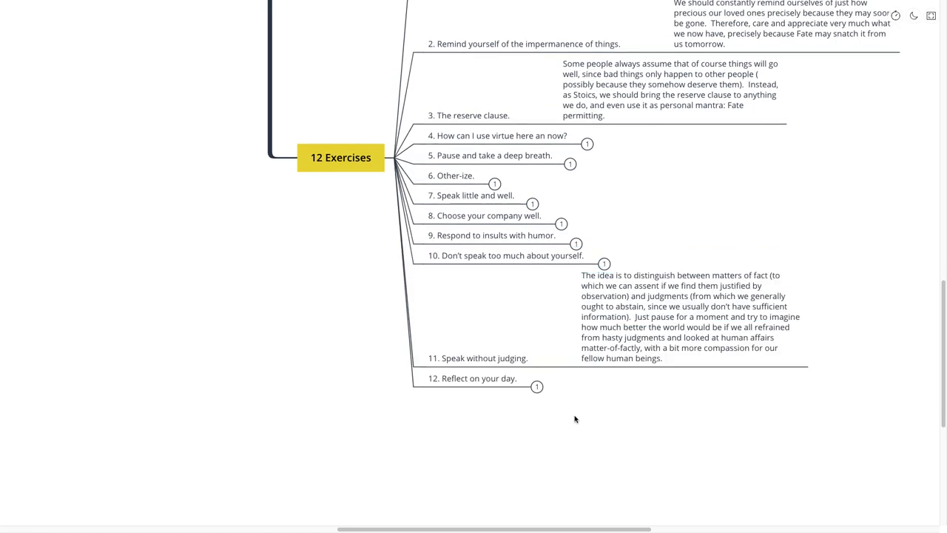
{"action": "scroll", "scroll_direction": "down", "scroll_amount": 3}
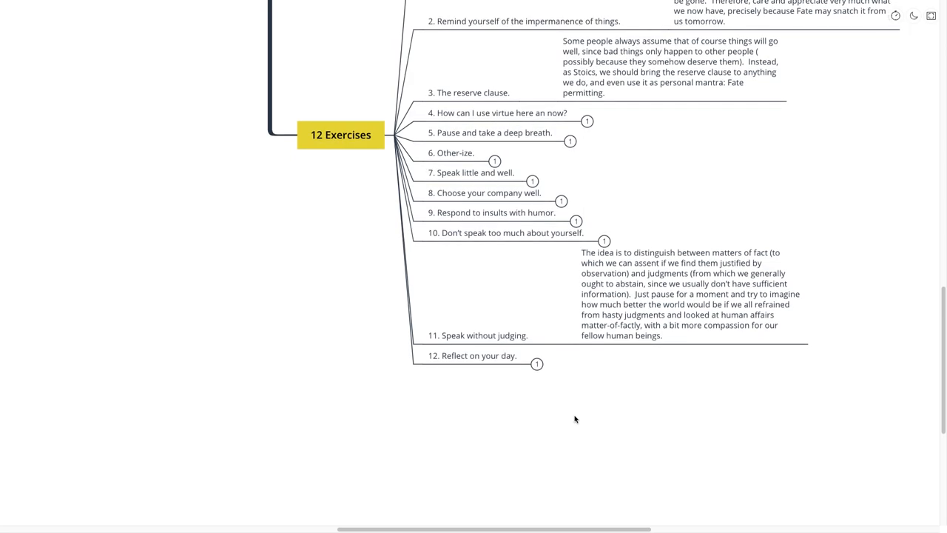
{"action": "scroll", "scroll_direction": "down", "scroll_amount": 3}
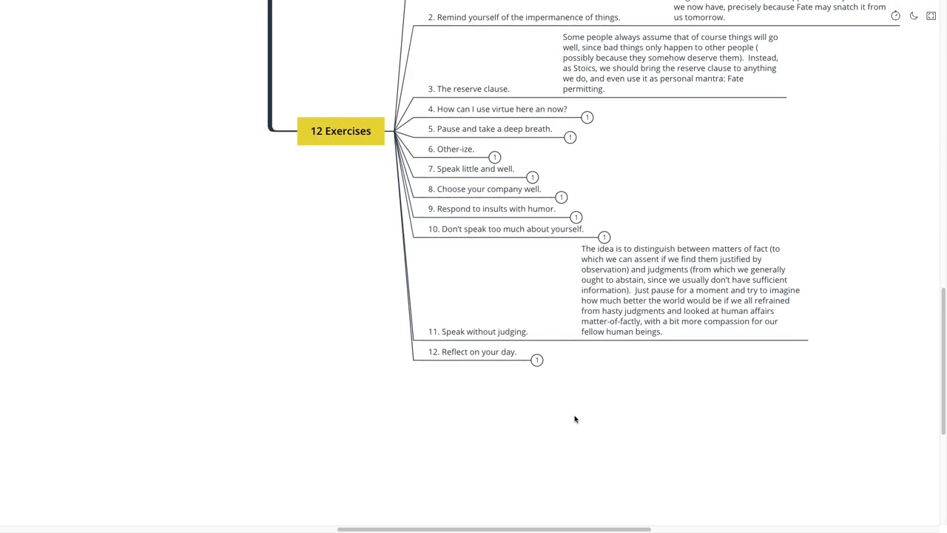
{"action": "mouse_move", "coordinate": [586, 401]}
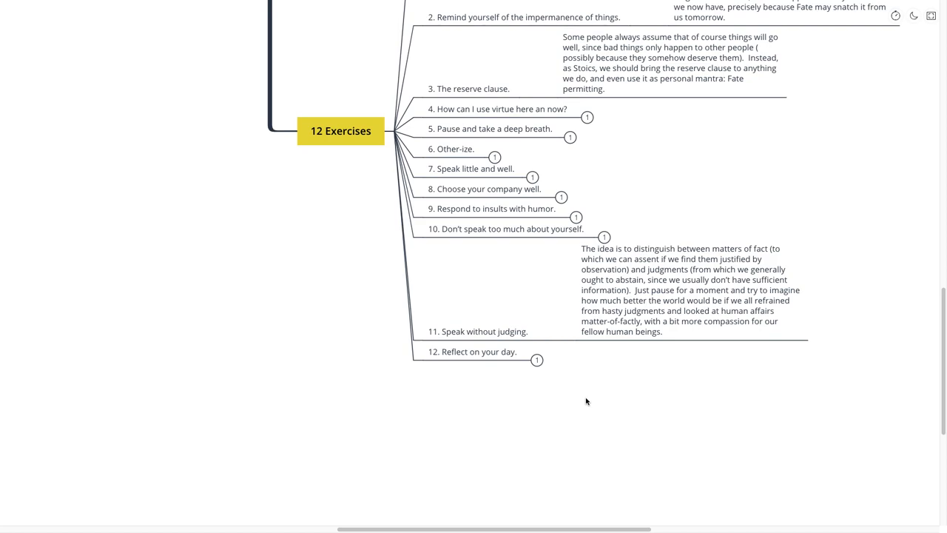
{"action": "mouse_move", "coordinate": [587, 397]}
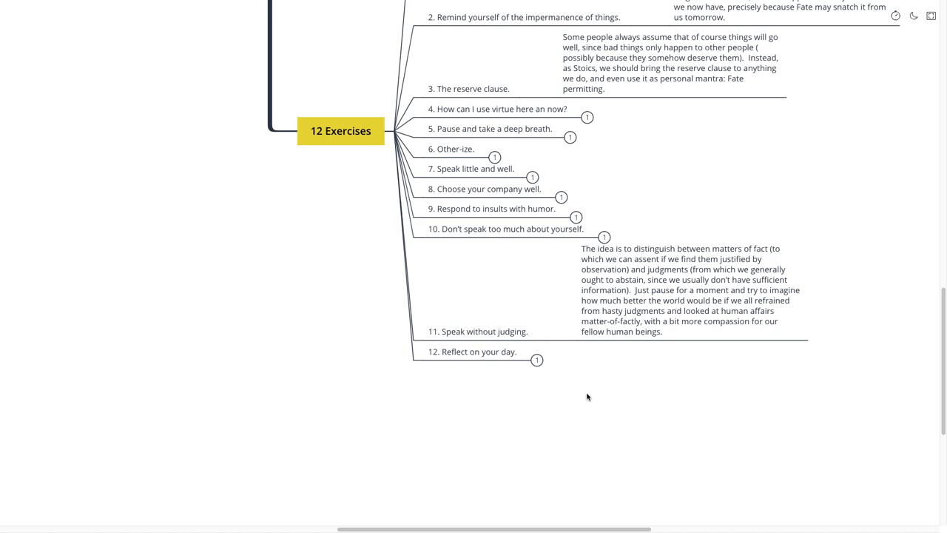
{"action": "mouse_move", "coordinate": [584, 389]}
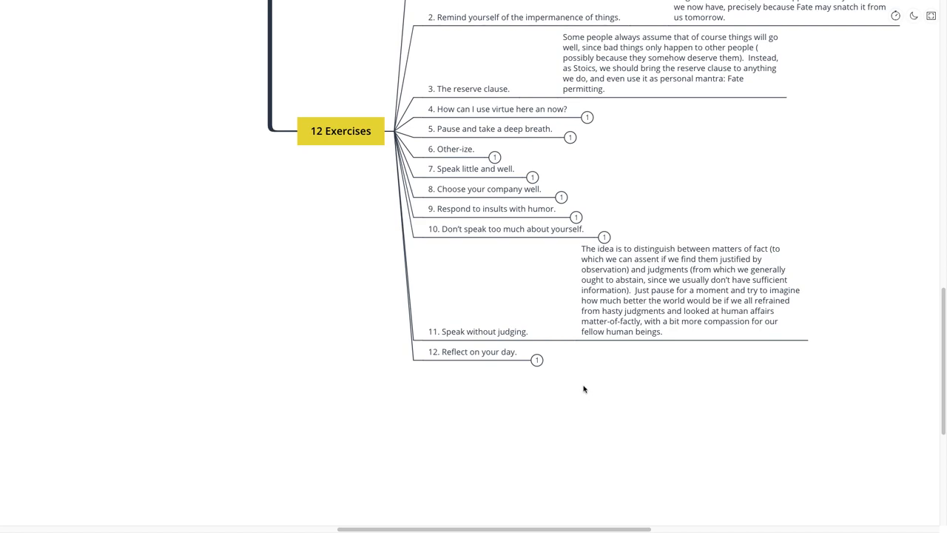
{"action": "left_click", "coordinate": [480, 332]}
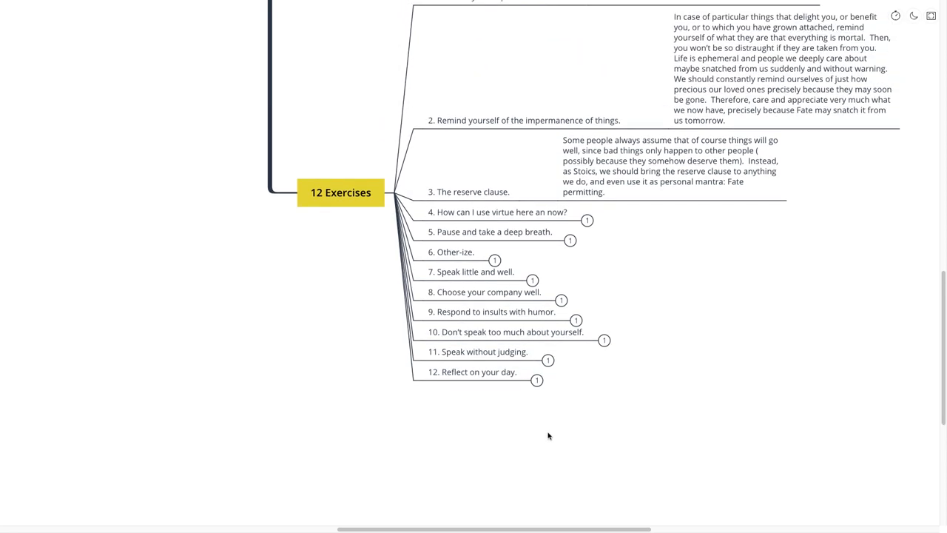
- Show exercise 12's note, Reflect on your day, and read through it
{"action": "left_click", "coordinate": [472, 371]}
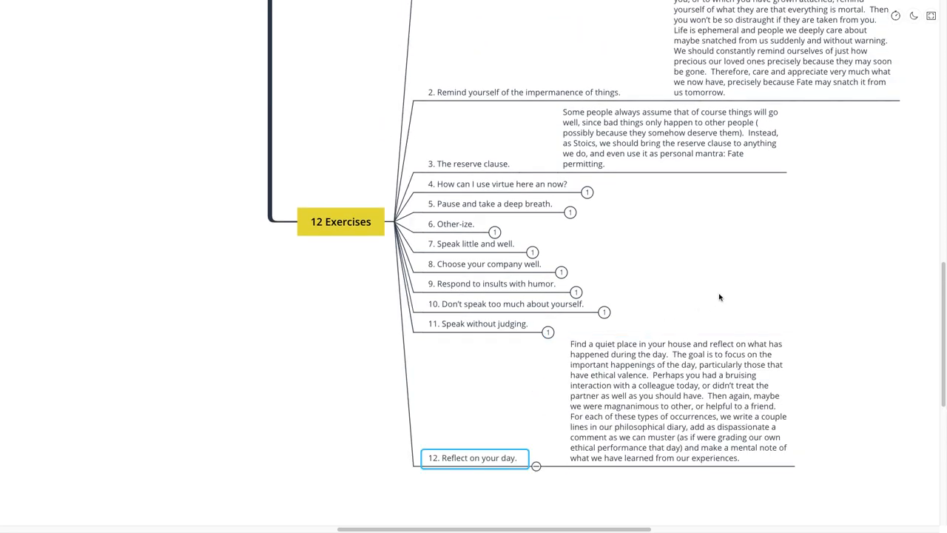
{"action": "scroll", "scroll_direction": "down", "scroll_amount": 3}
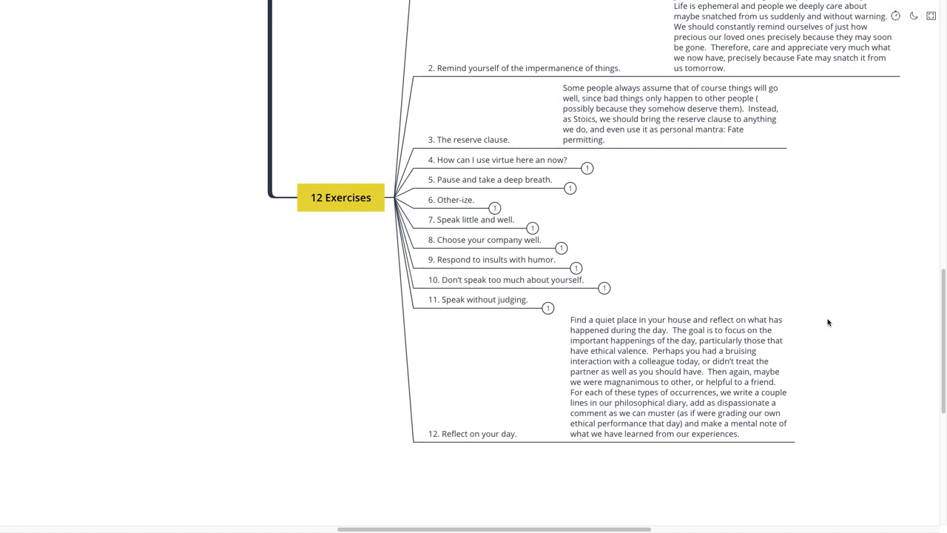
{"action": "scroll", "scroll_direction": "down", "scroll_amount": 3}
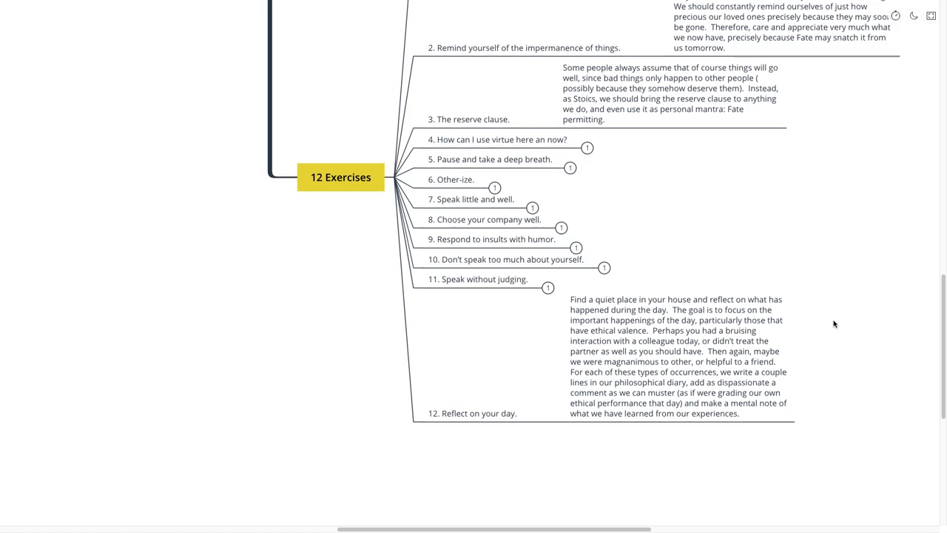
{"action": "scroll", "scroll_direction": "down", "scroll_amount": 3}
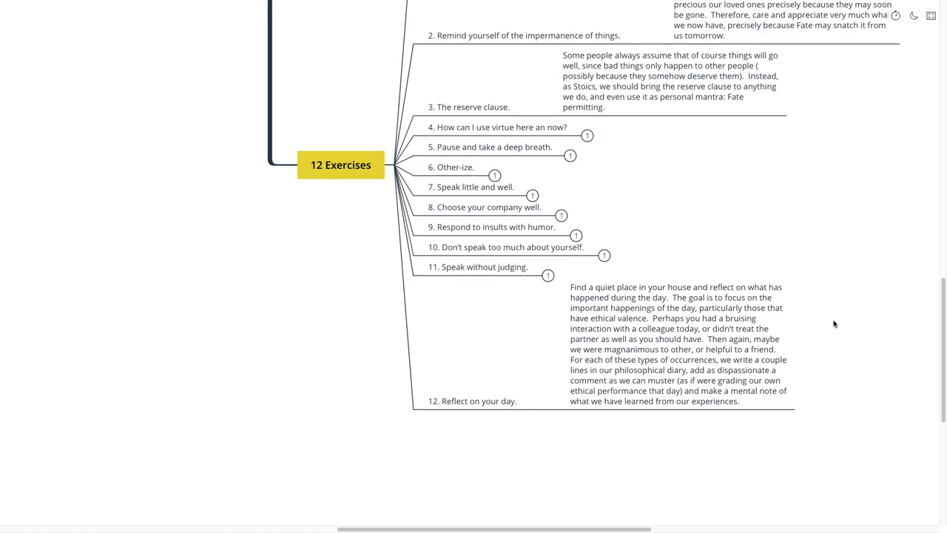
- Fold 12 Exercises so only the six main branches of How to Be a Stoic remain
{"action": "left_click", "coordinate": [473, 400]}
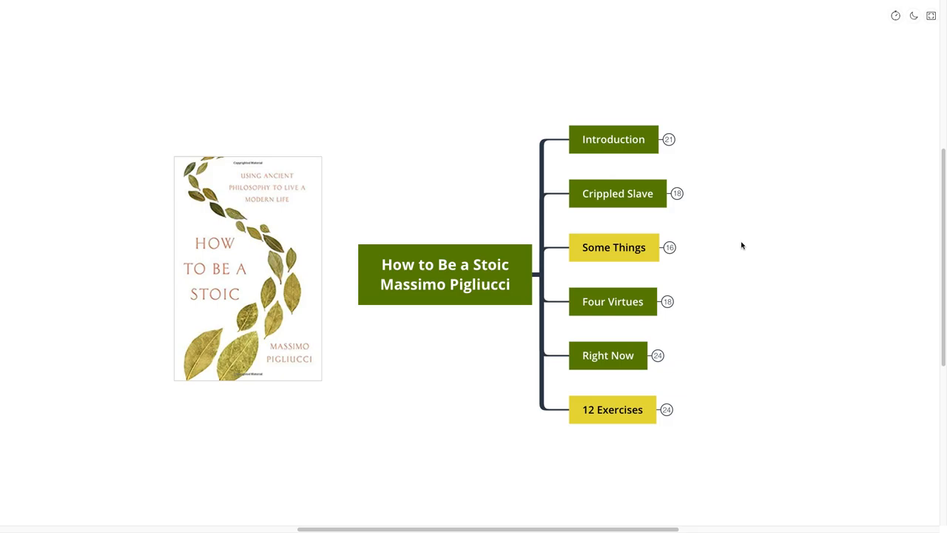
{"action": "mouse_move", "coordinate": [739, 246]}
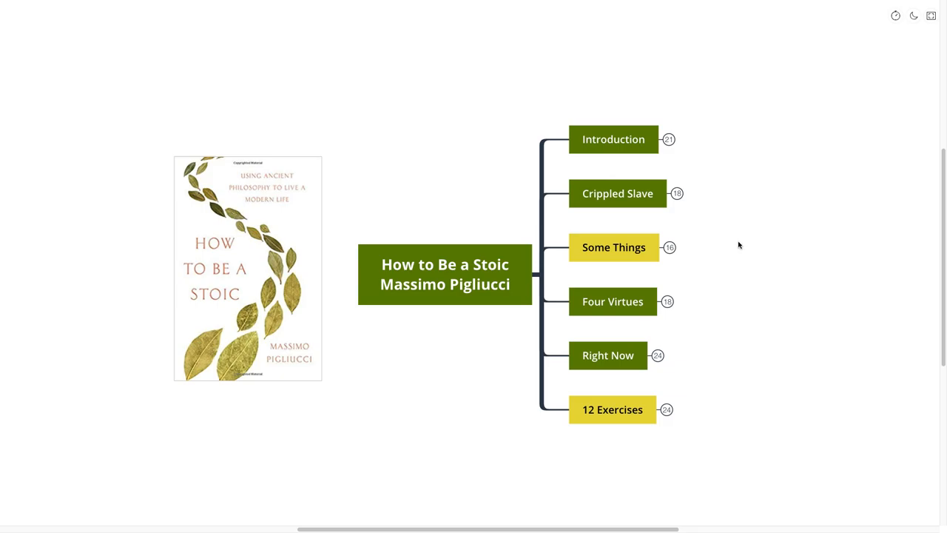
{"action": "mouse_move", "coordinate": [773, 210]}
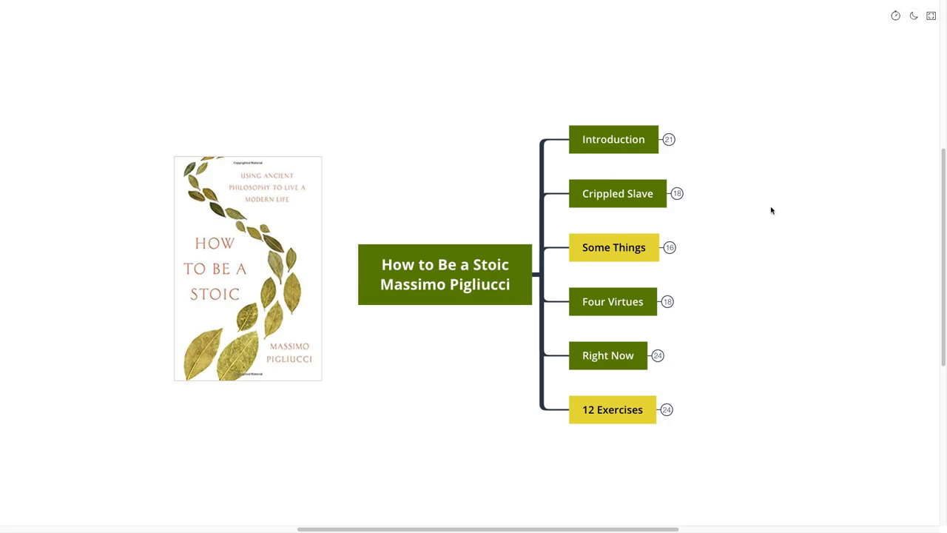